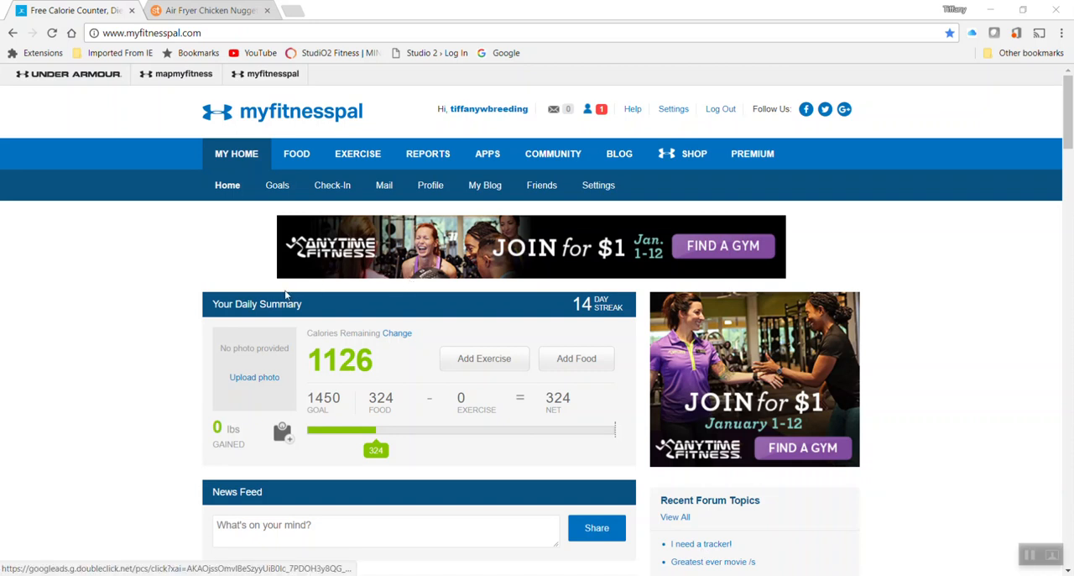
{"action": "mouse_move", "coordinate": [105, 302]}
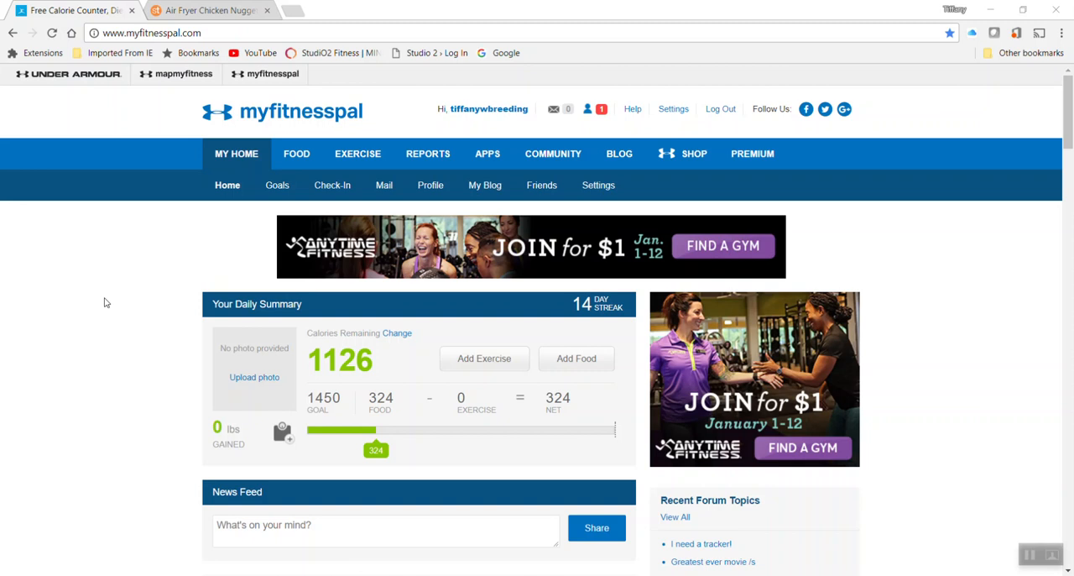
{"action": "mouse_move", "coordinate": [127, 278]}
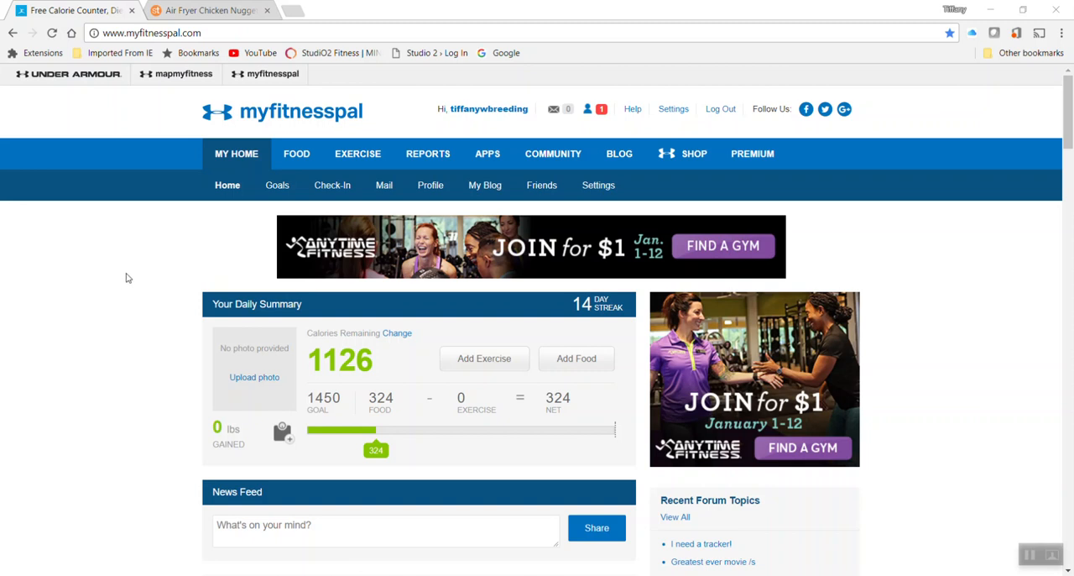
{"action": "mouse_move", "coordinate": [141, 267]}
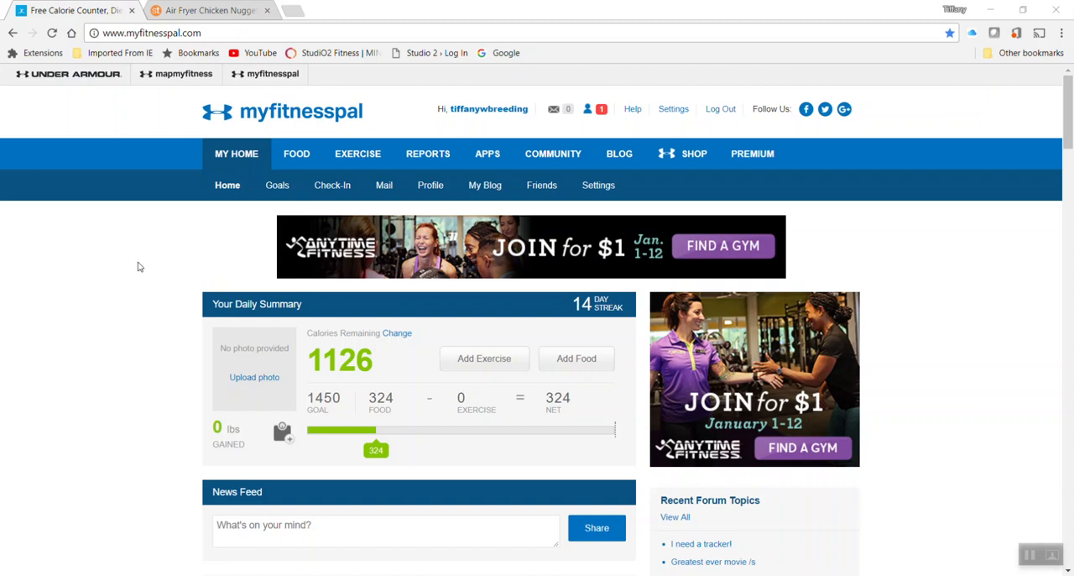
{"action": "mouse_move", "coordinate": [171, 262]}
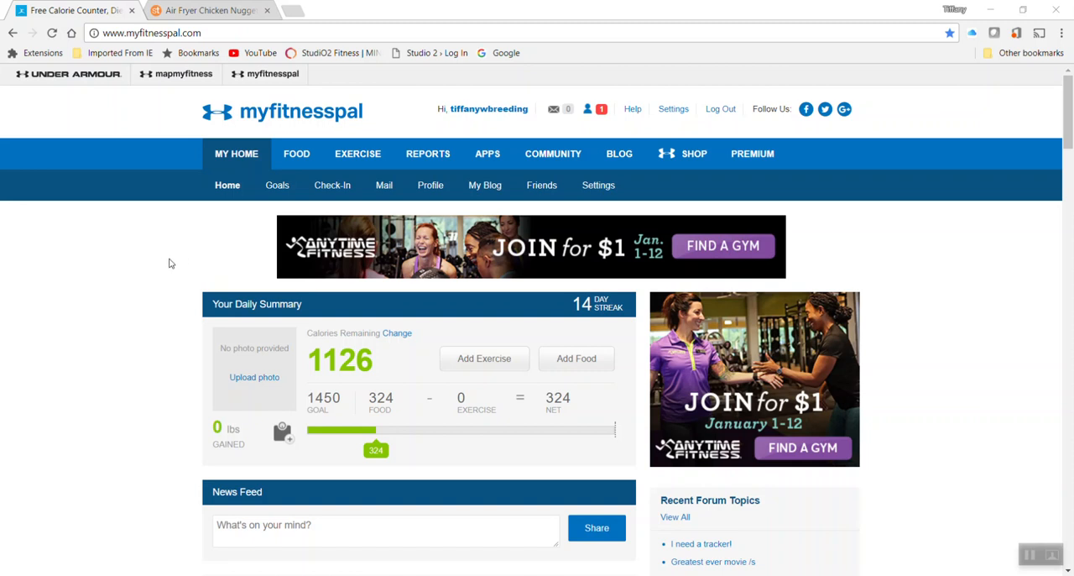
{"action": "mouse_move", "coordinate": [280, 235]}
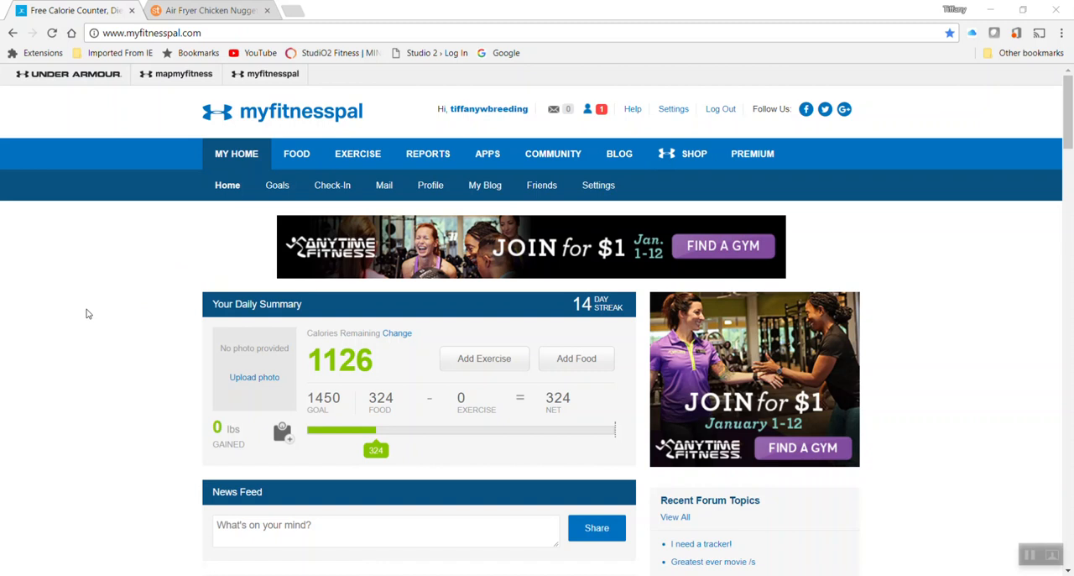
{"action": "mouse_move", "coordinate": [90, 314]}
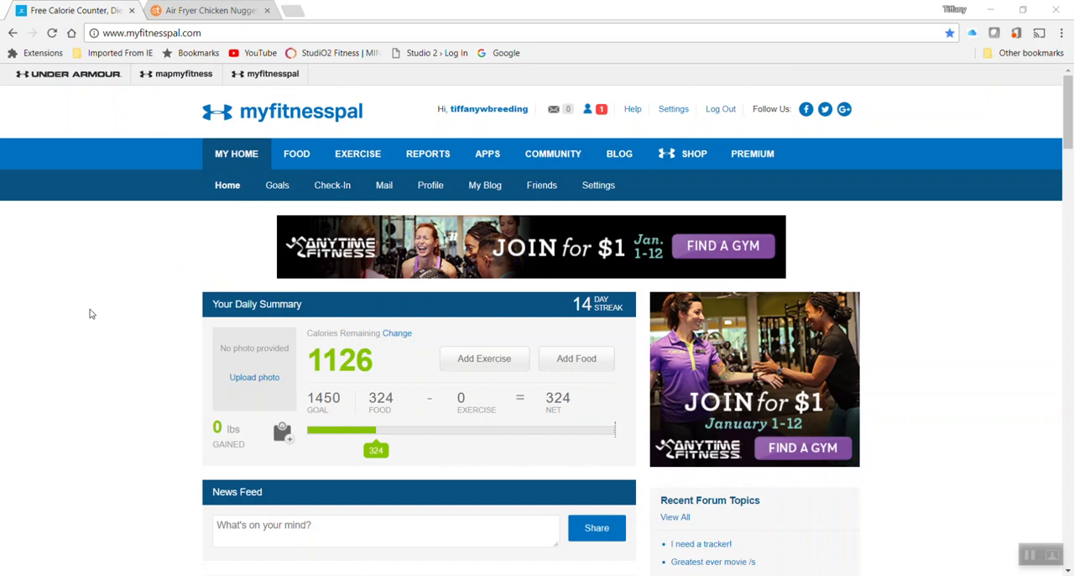
{"action": "mouse_move", "coordinate": [168, 278]}
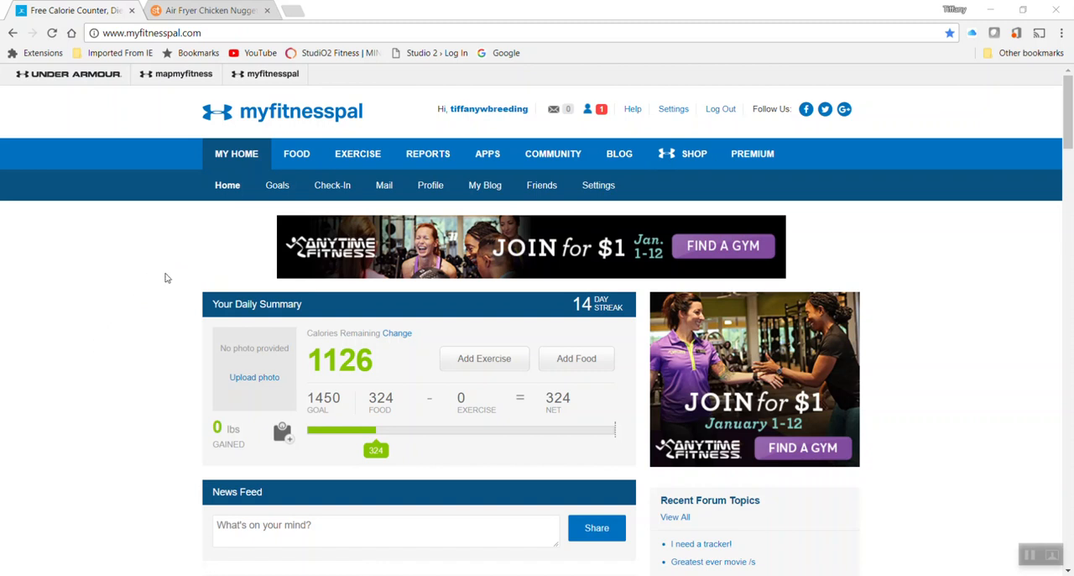
{"action": "mouse_move", "coordinate": [153, 264]}
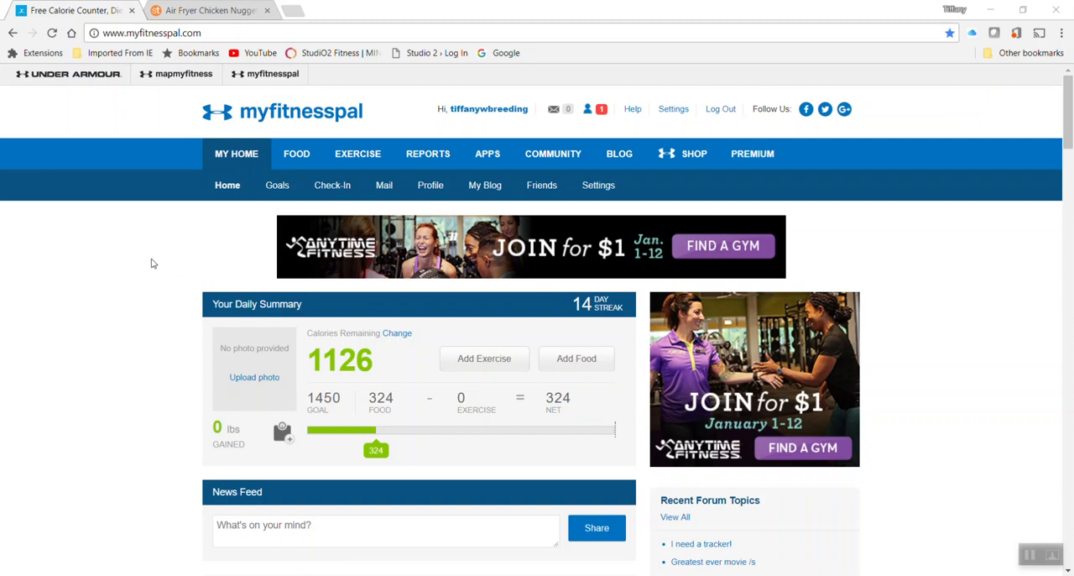
{"action": "mouse_move", "coordinate": [162, 255]}
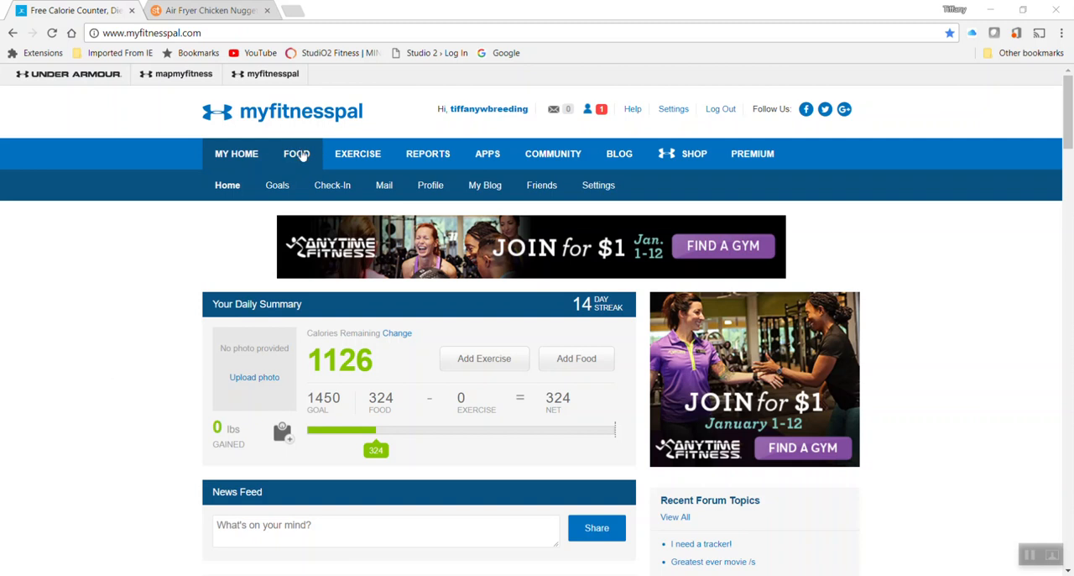
Step: Go to Food > Recipes to show the Recipe Box with the recipe importer and saved recipes
{"action": "left_click", "coordinate": [296, 154]}
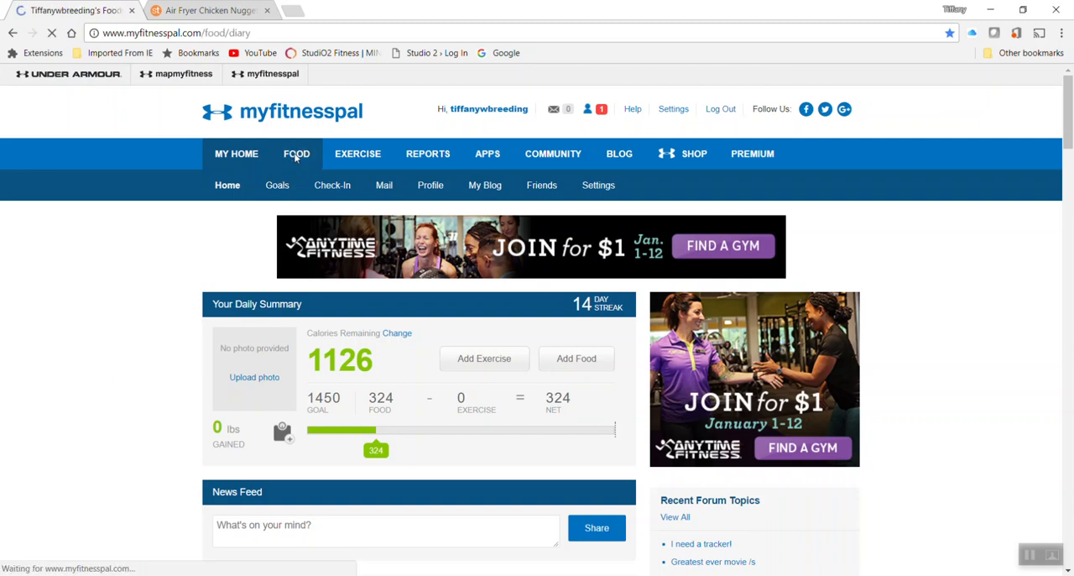
{"action": "left_click", "coordinate": [296, 154]}
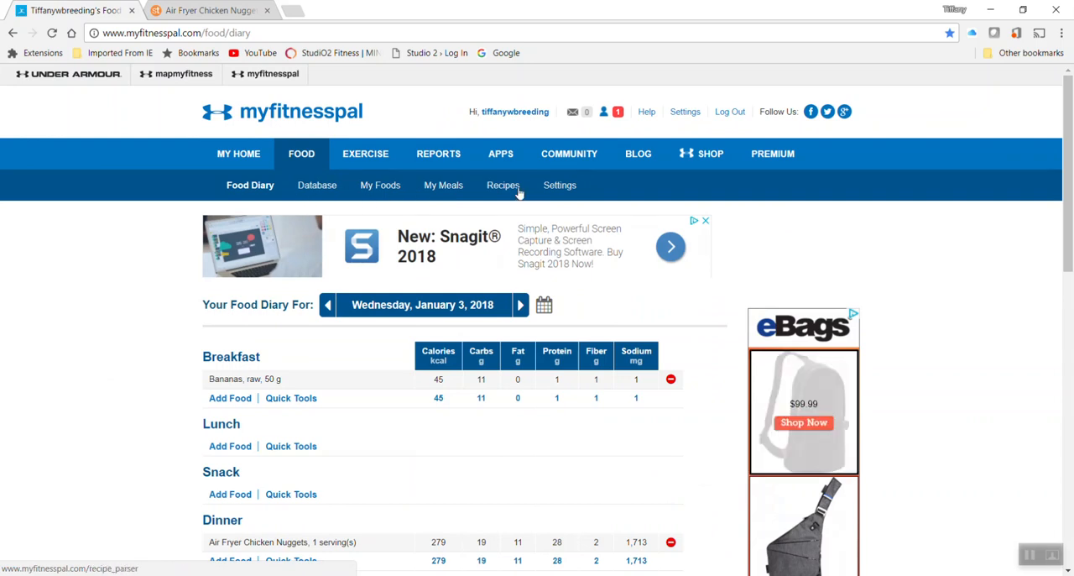
{"action": "left_click", "coordinate": [504, 185]}
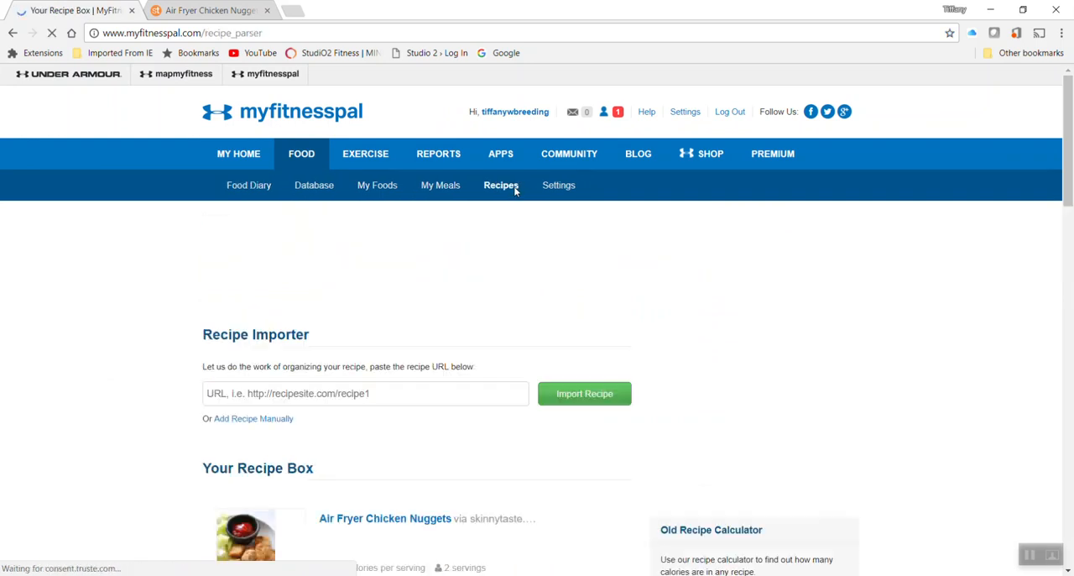
{"action": "scroll", "scroll_direction": "down", "scroll_amount": 3}
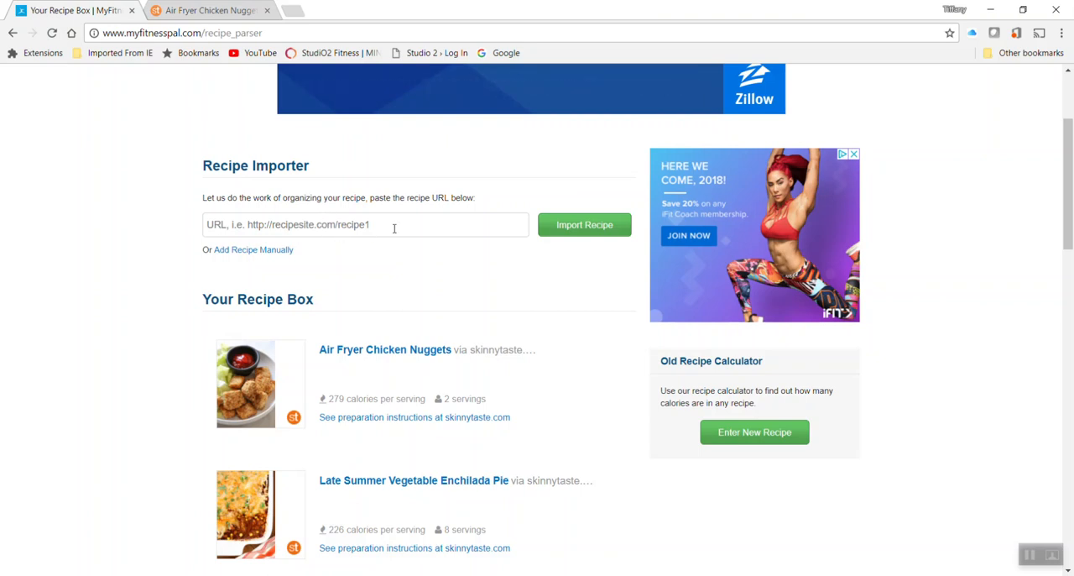
{"action": "scroll", "scroll_direction": "down", "scroll_amount": 3}
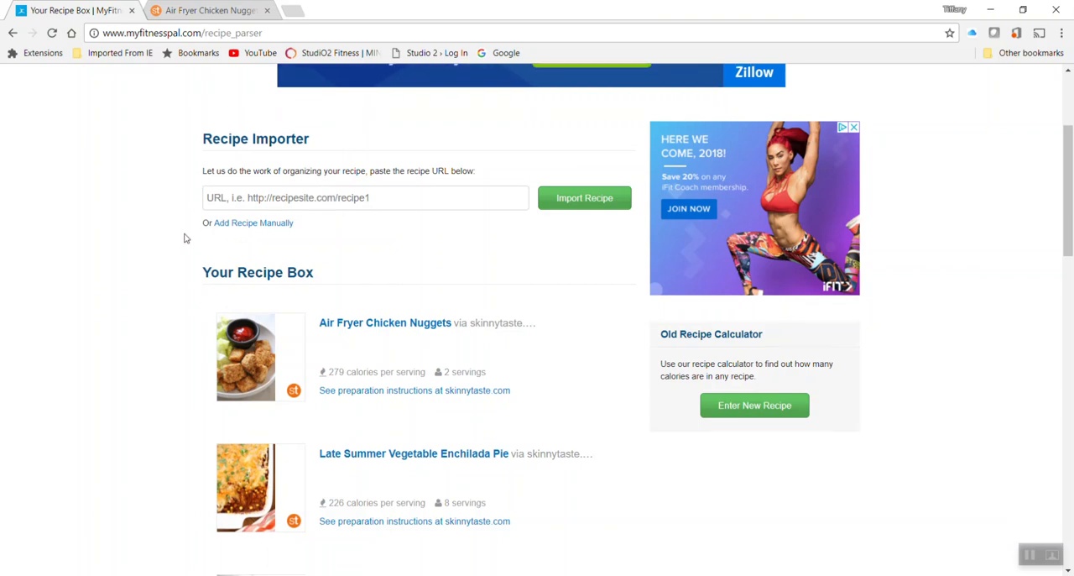
{"action": "mouse_move", "coordinate": [322, 225]}
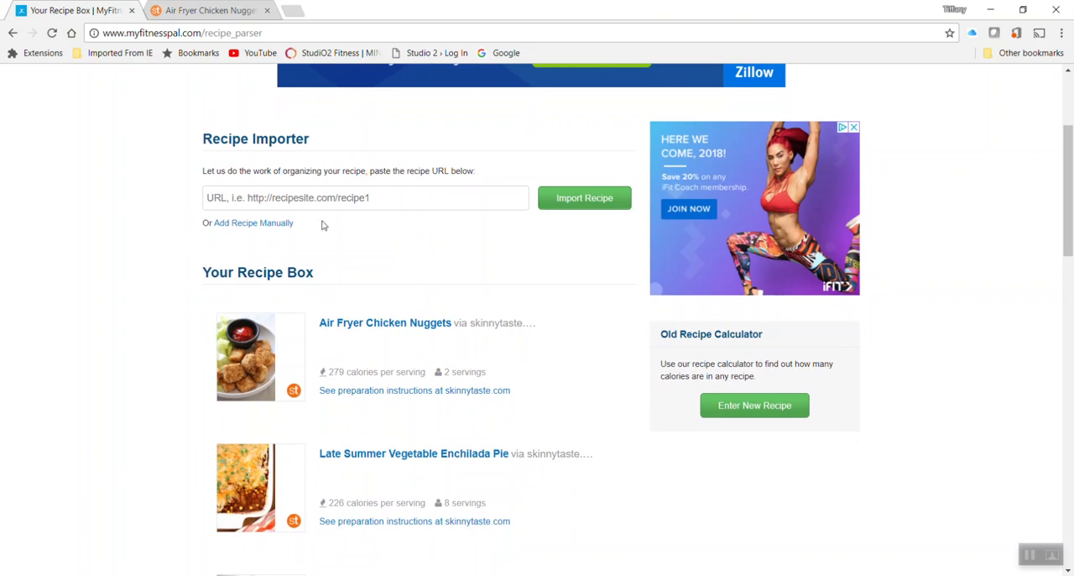
{"action": "mouse_move", "coordinate": [155, 77]}
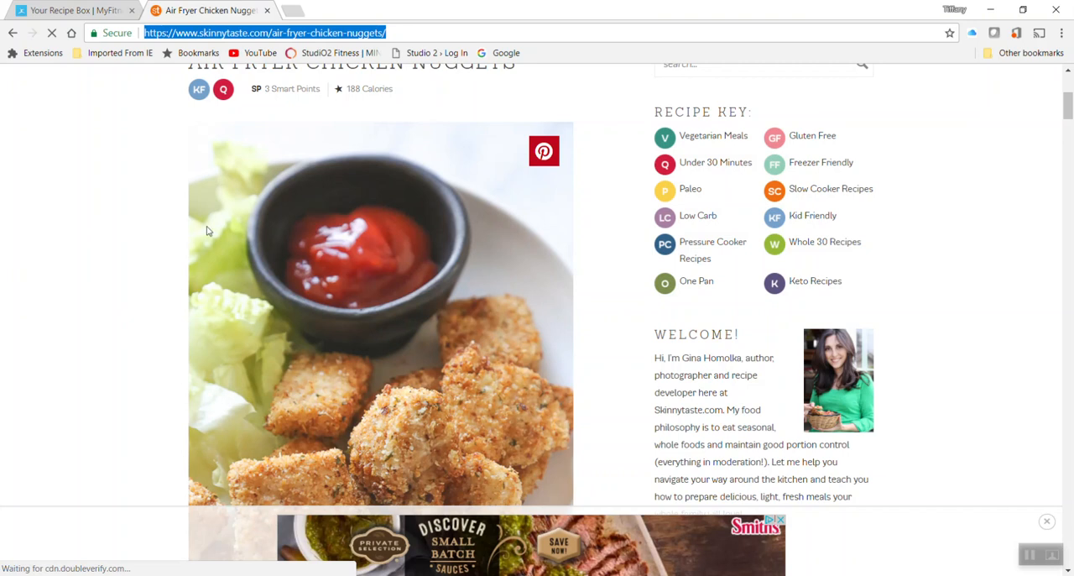
Step: Filter the Skinnytaste recipe listing to Kid Friendly recipes
{"action": "scroll", "scroll_direction": "up", "scroll_amount": 3}
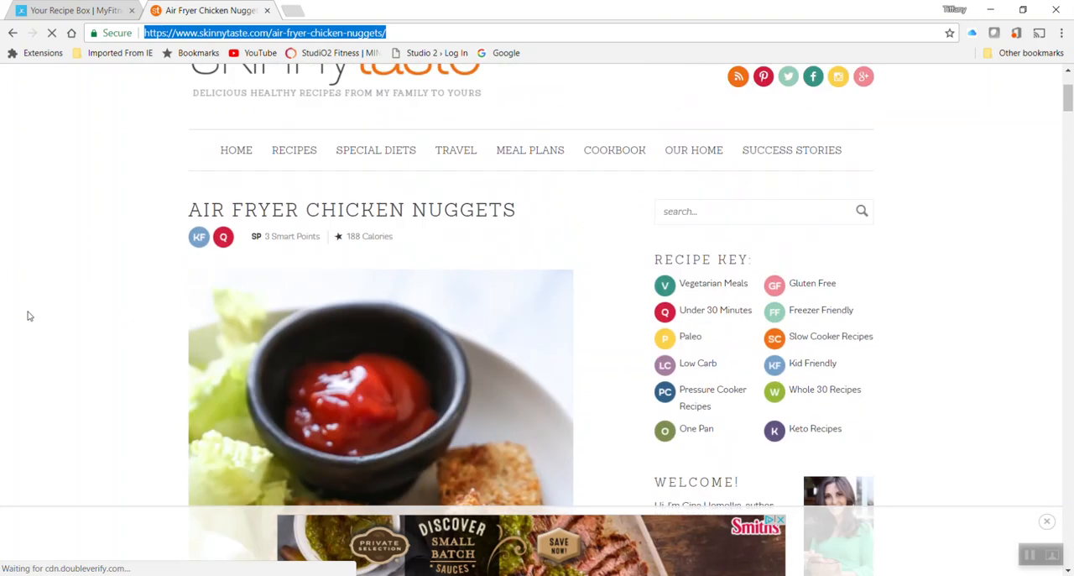
{"action": "scroll", "scroll_direction": "down", "scroll_amount": 3}
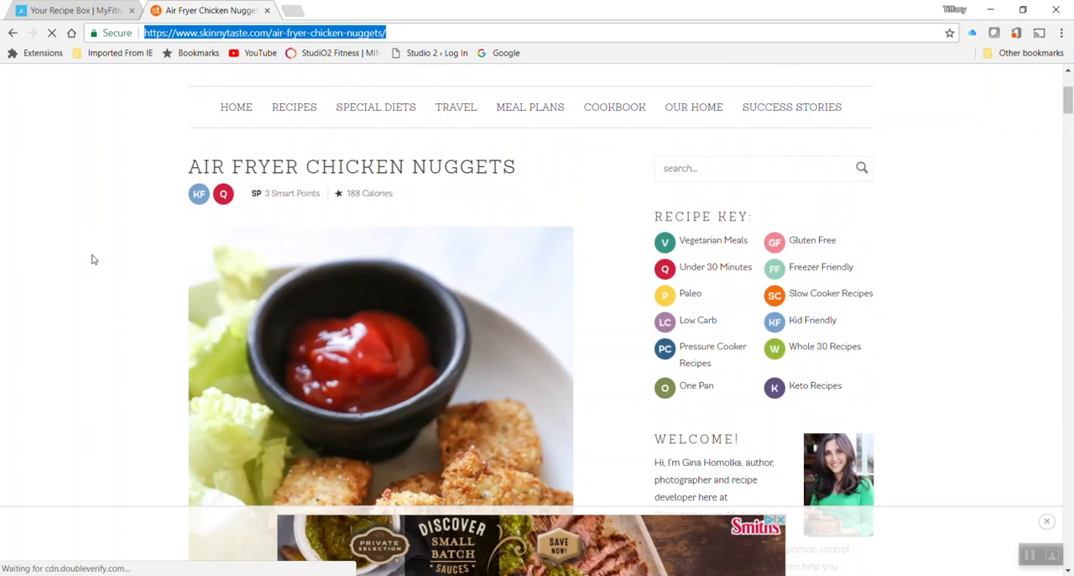
{"action": "scroll", "scroll_direction": "down", "scroll_amount": 3}
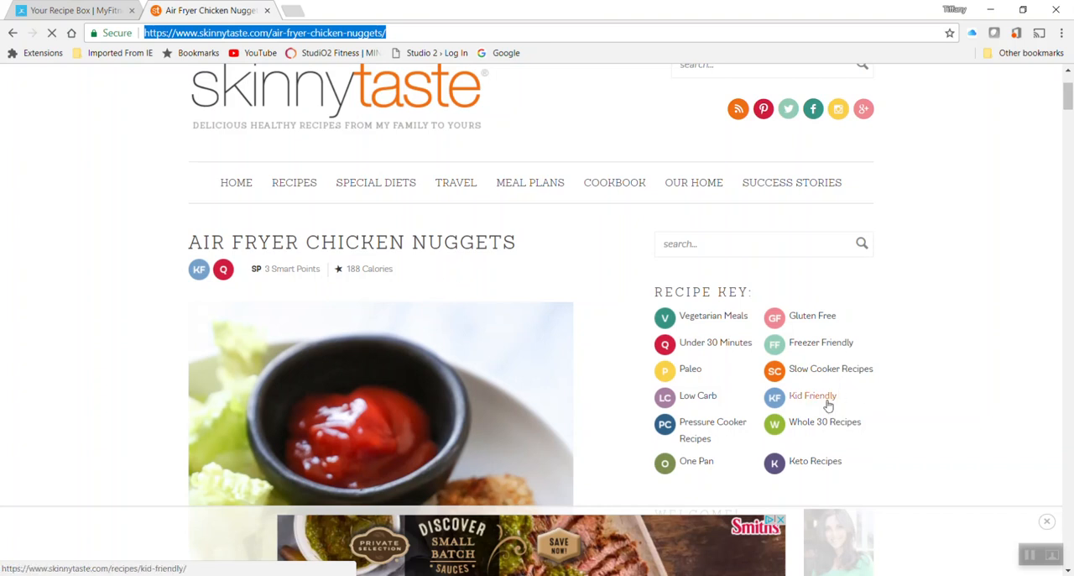
{"action": "left_click", "coordinate": [812, 396]}
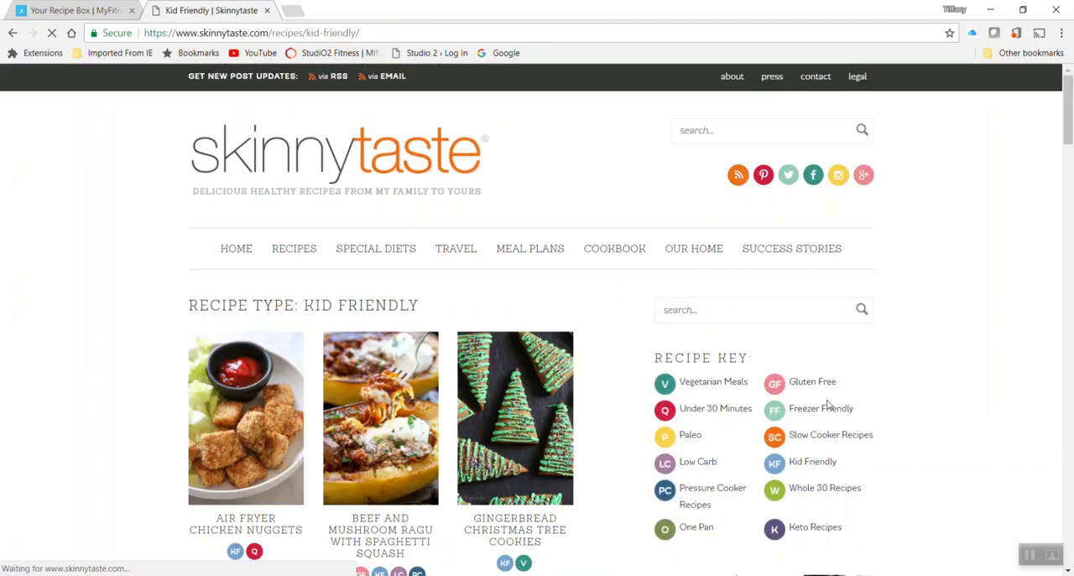
{"action": "scroll", "scroll_direction": "down", "scroll_amount": 3}
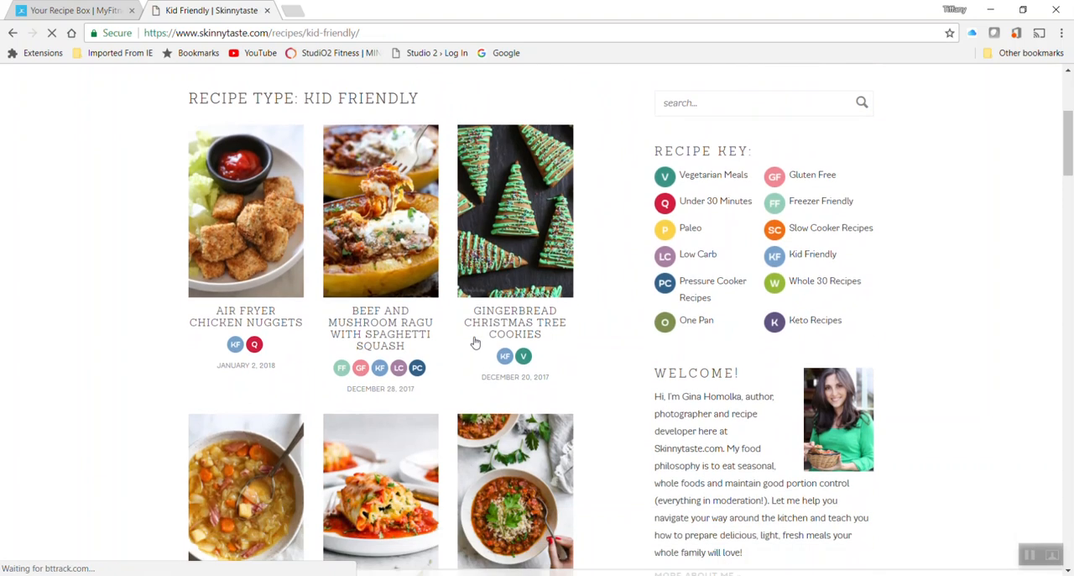
{"action": "scroll", "scroll_direction": "down", "scroll_amount": 3}
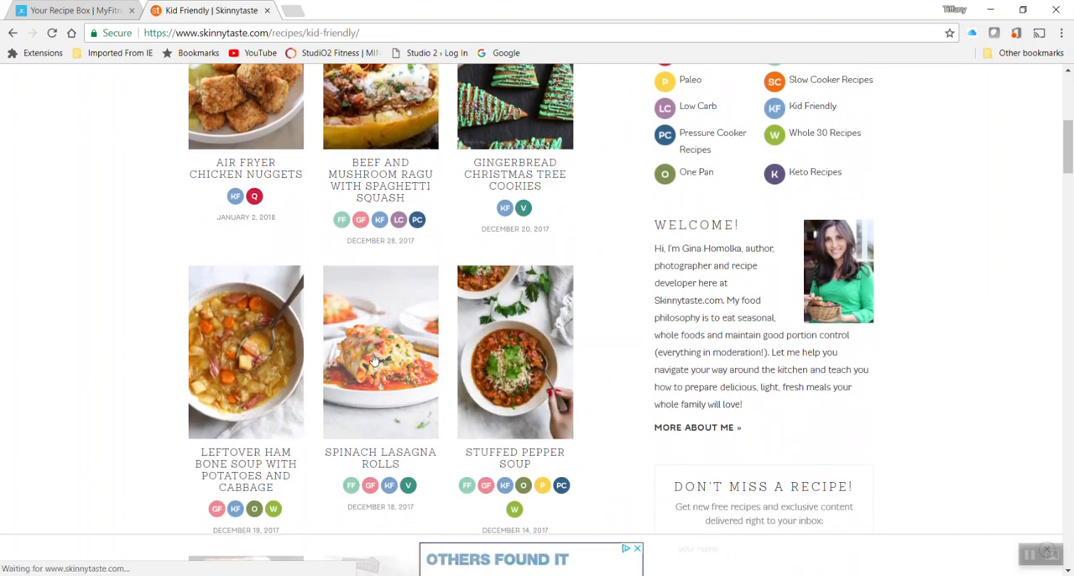
Step: Open the Spinach Lasagna Rolls recipe page and review it down to its ingredients
{"action": "left_click", "coordinate": [379, 352]}
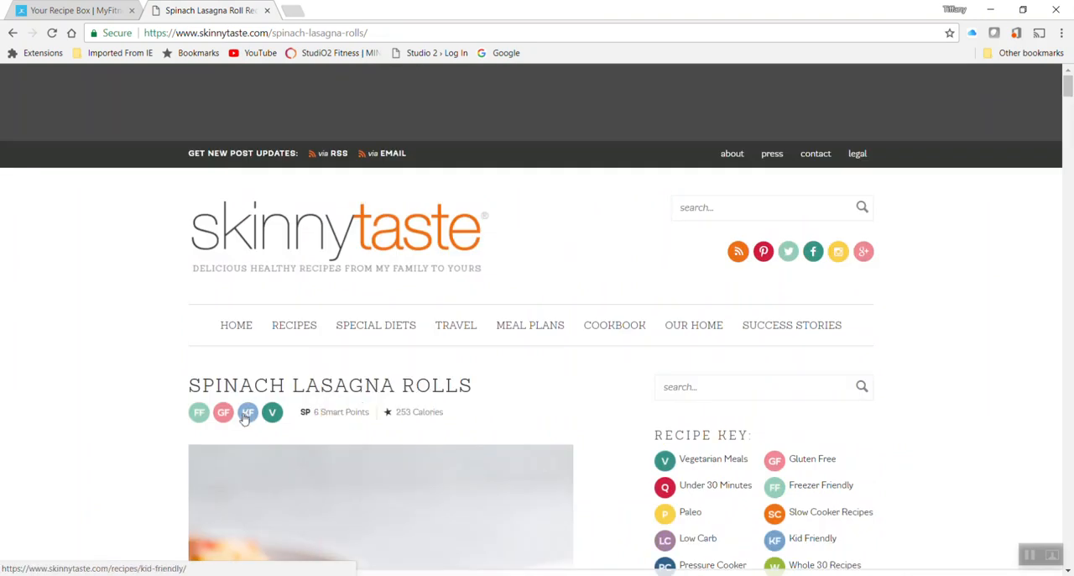
{"action": "scroll", "scroll_direction": "down", "scroll_amount": 3}
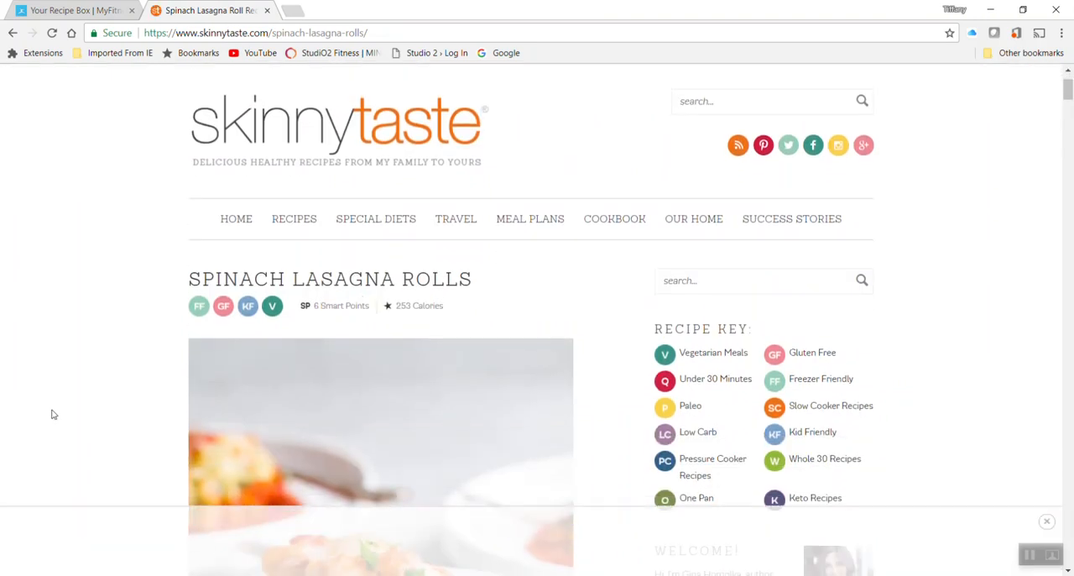
{"action": "scroll", "scroll_direction": "down", "scroll_amount": 3}
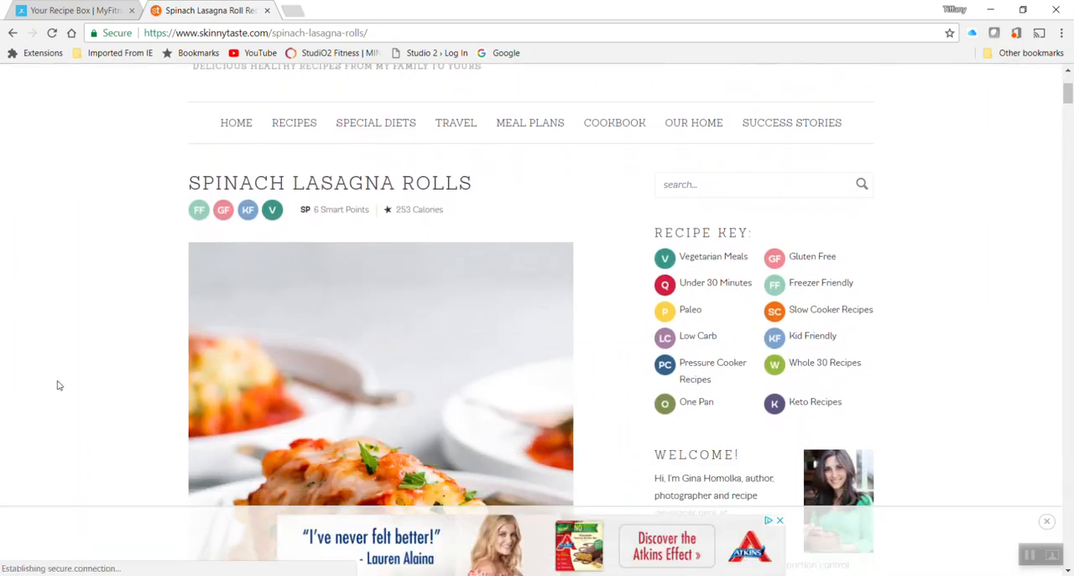
{"action": "scroll", "scroll_direction": "down", "scroll_amount": 3}
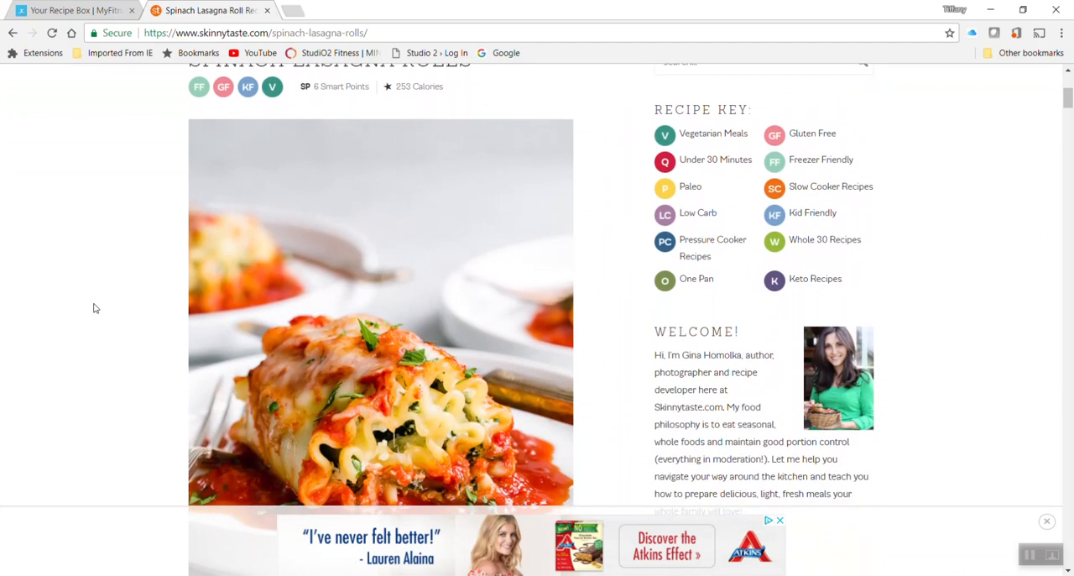
{"action": "scroll", "scroll_direction": "down", "scroll_amount": 3}
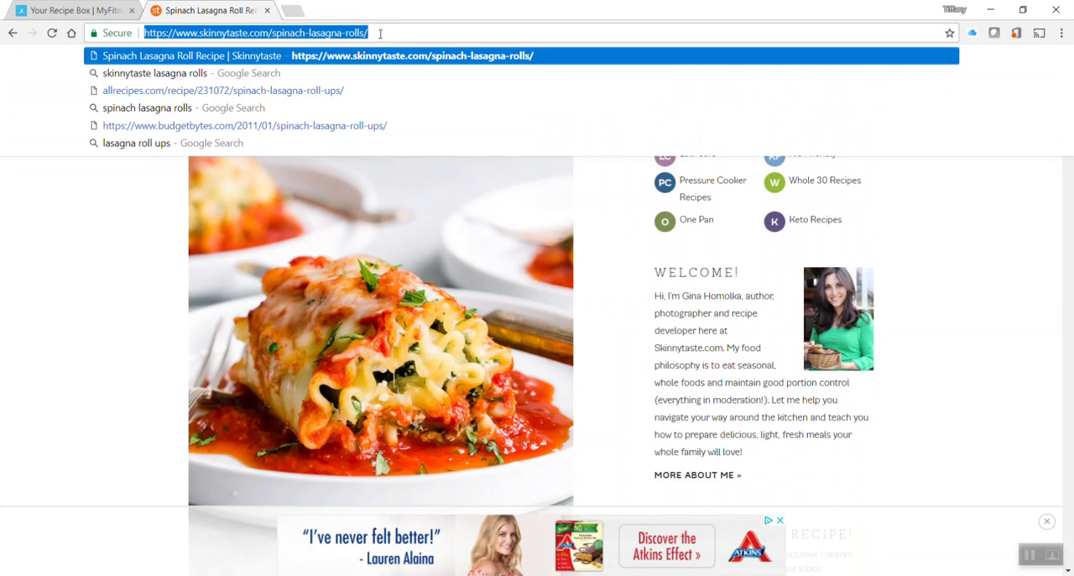
{"action": "mouse_move", "coordinate": [54, 10]}
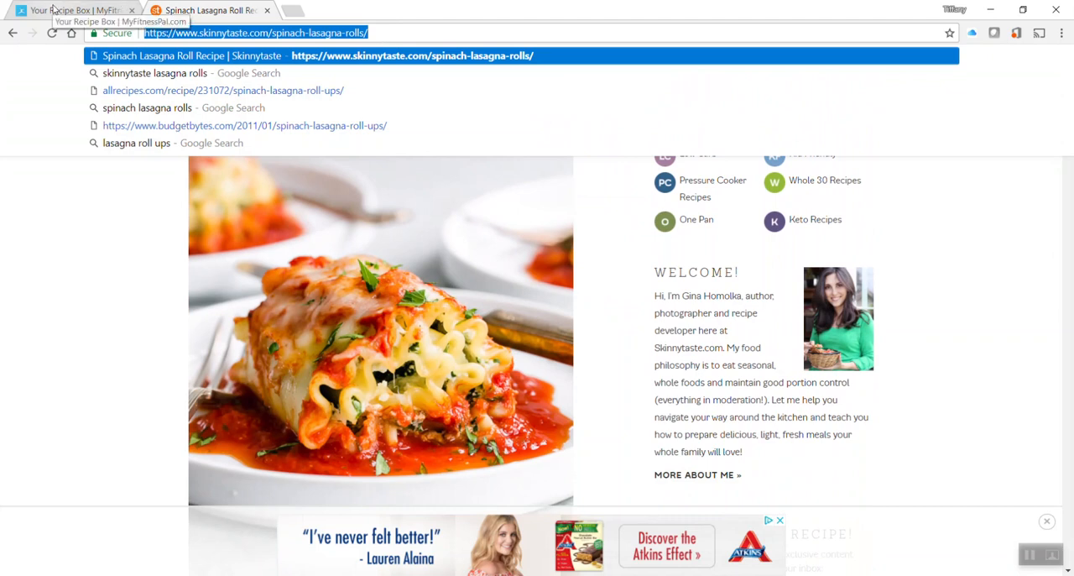
{"action": "left_click", "coordinate": [70, 10]}
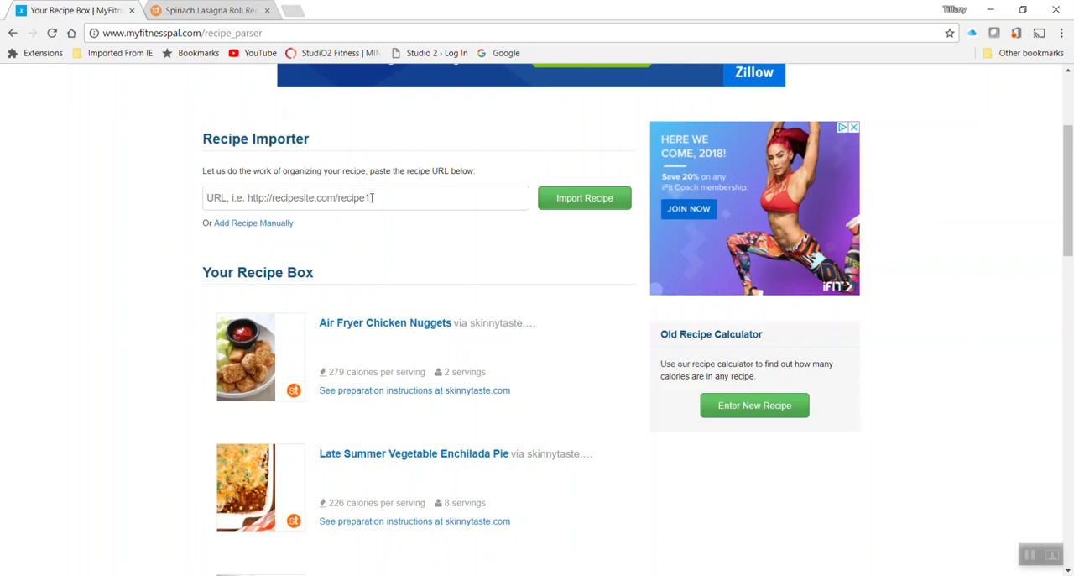
{"action": "type", "text": "https://www.skinnytaste.com/spinach-lasagna-rolls/"}
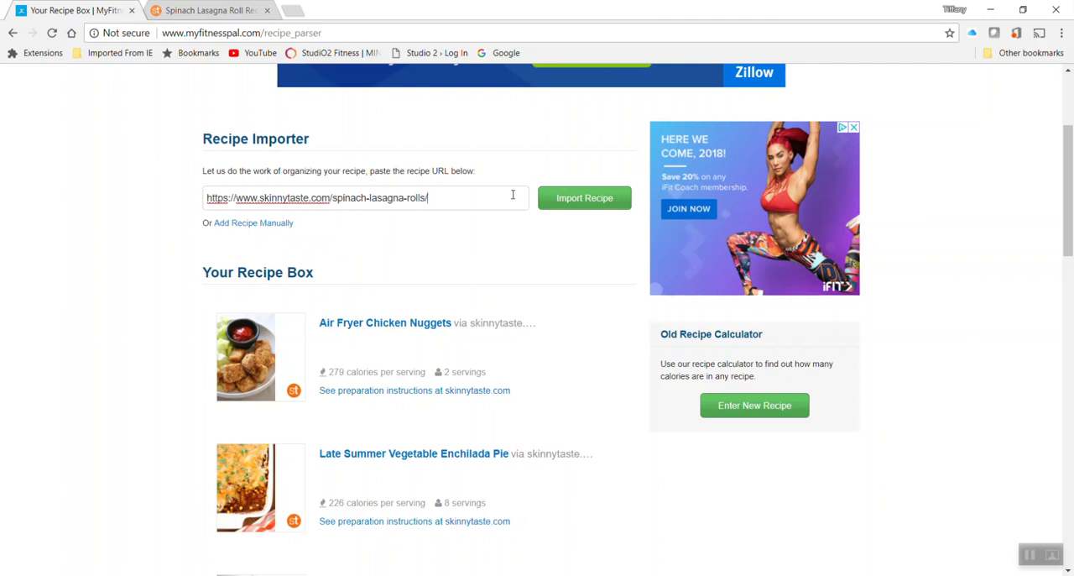
{"action": "left_click", "coordinate": [585, 198]}
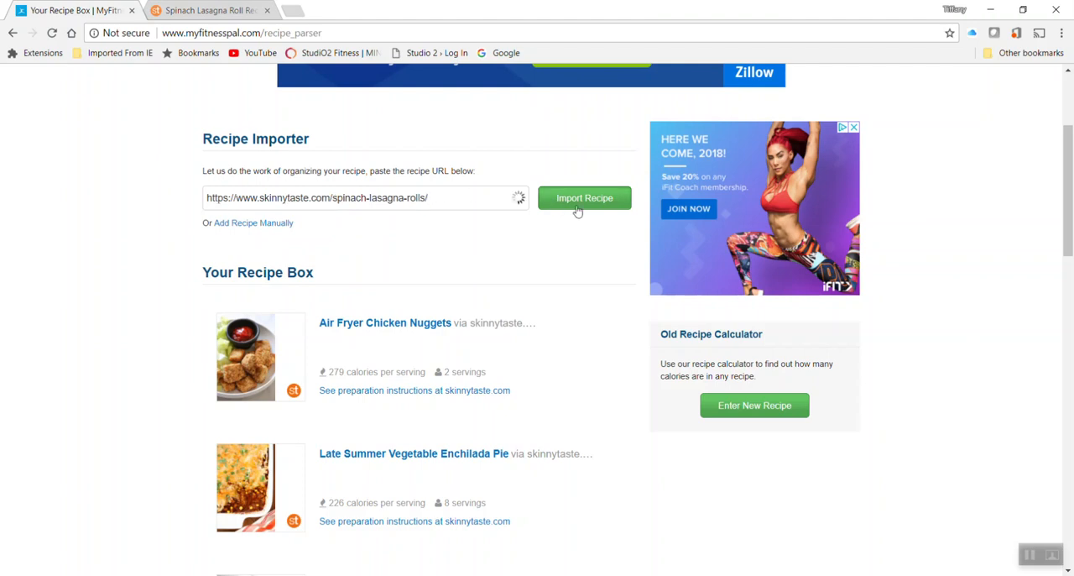
{"action": "left_click", "coordinate": [584, 198]}
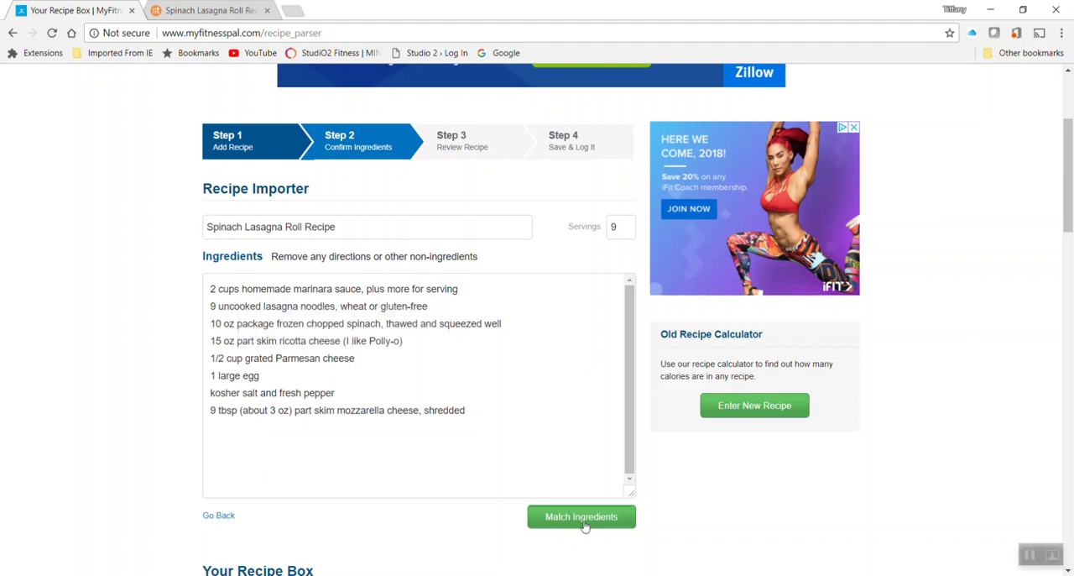
{"action": "mouse_move", "coordinate": [567, 527]}
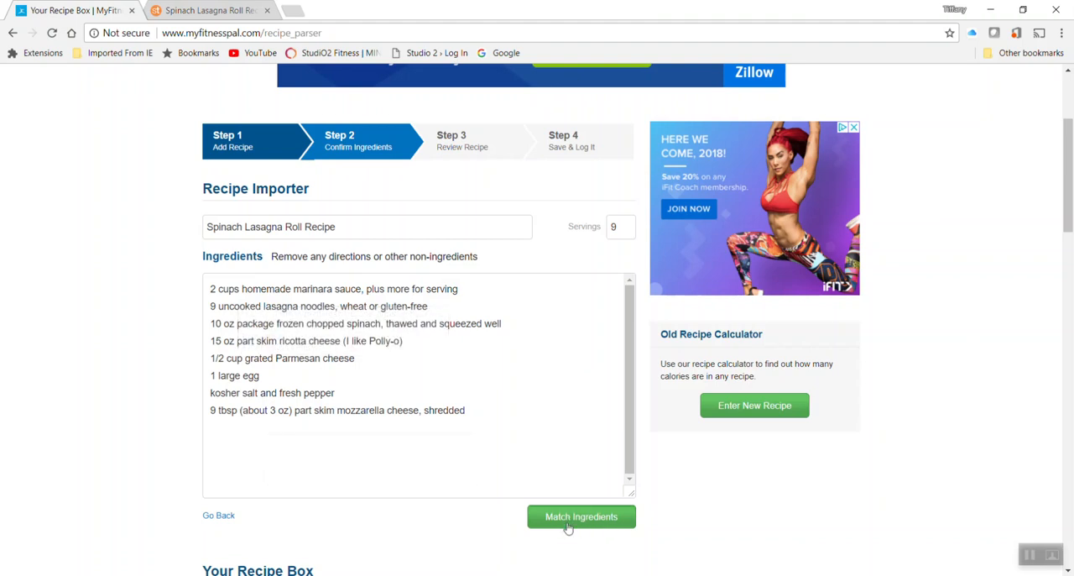
Step: Run Match Ingredients and locate the unmatched uncooked lasagna noodles entry
{"action": "left_click", "coordinate": [581, 517]}
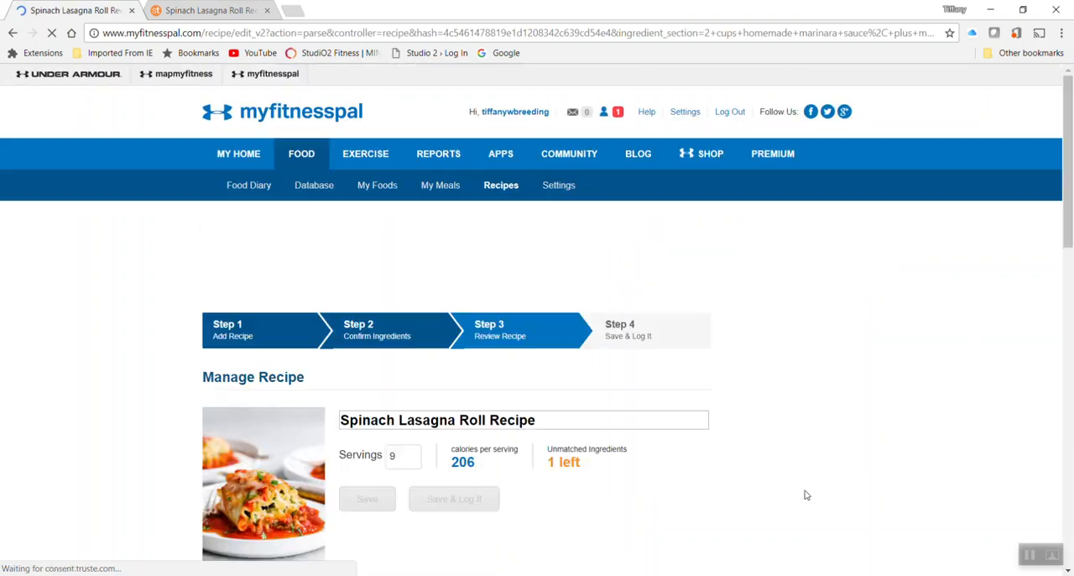
{"action": "scroll", "scroll_direction": "down", "scroll_amount": 3}
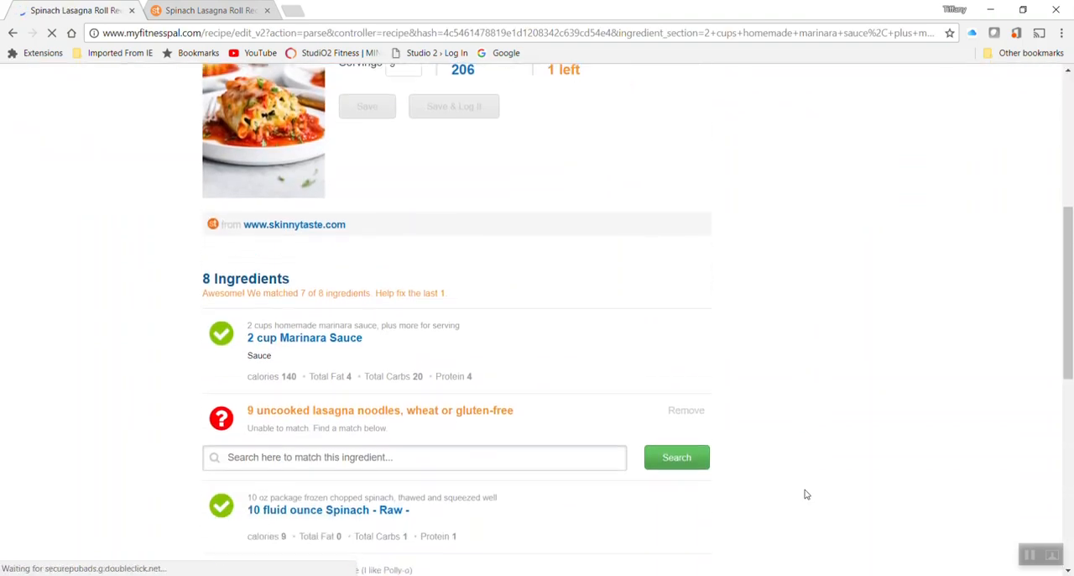
{"action": "scroll", "scroll_direction": "down", "scroll_amount": 3}
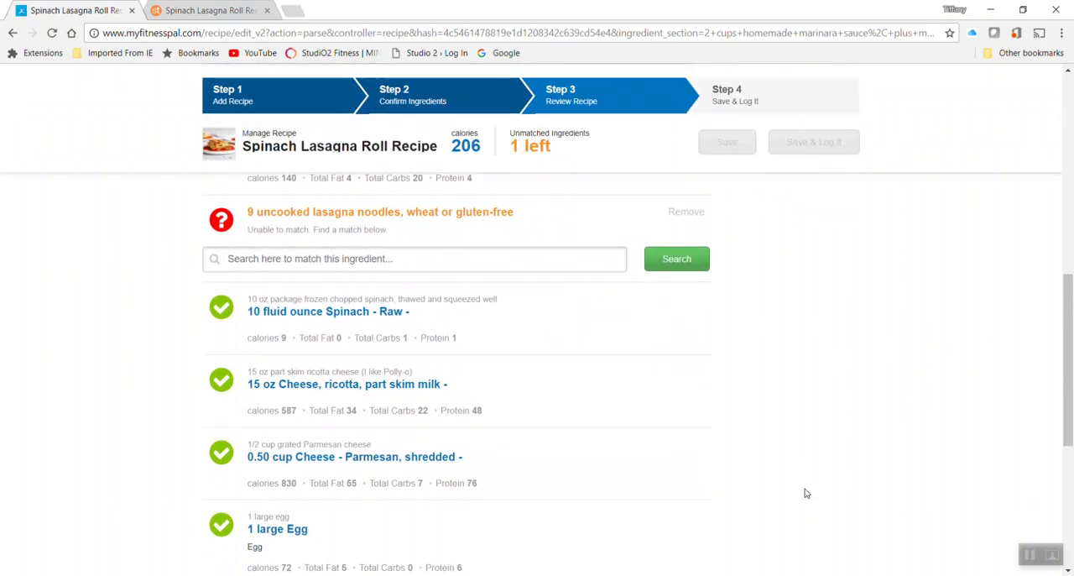
{"action": "mouse_move", "coordinate": [257, 249]}
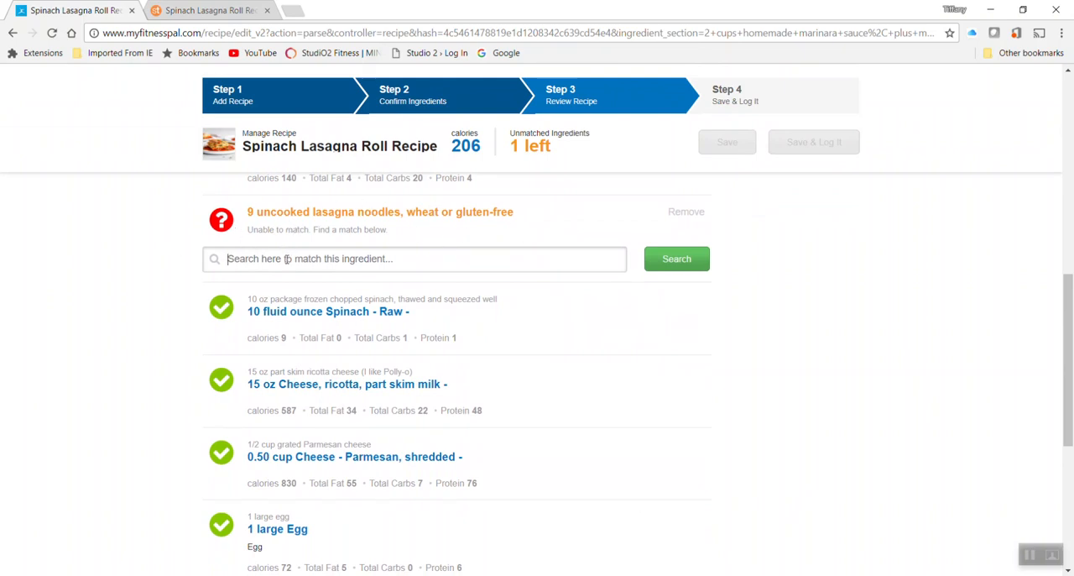
Step: Search 'Wheat lasagna noodles' and pick Kroger Whole Wheat Lasagna Noodles with a serving size
{"action": "type", "text": "Wheat lasagna noodles"}
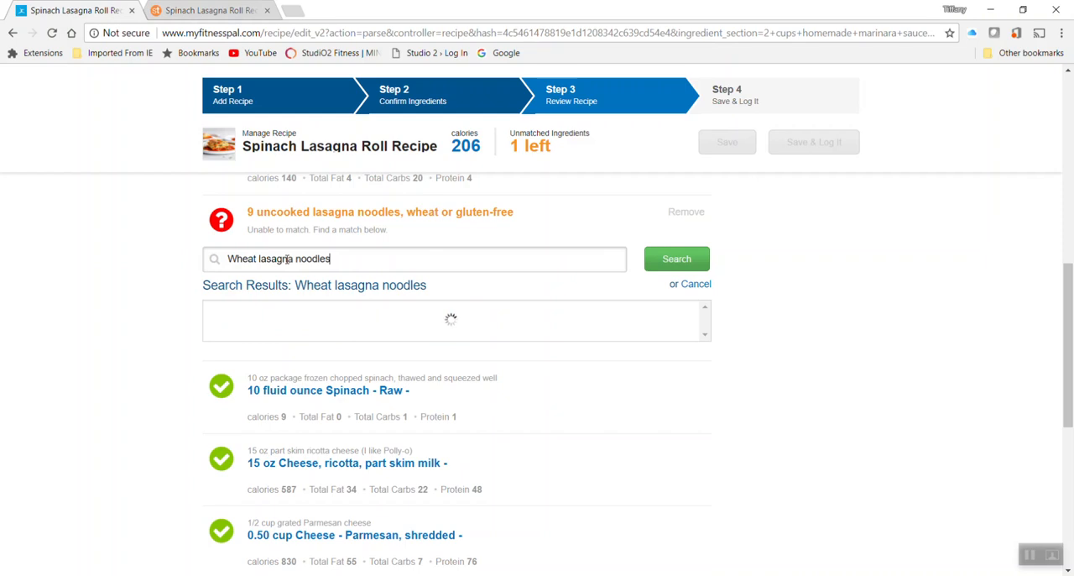
{"action": "left_click", "coordinate": [676, 259]}
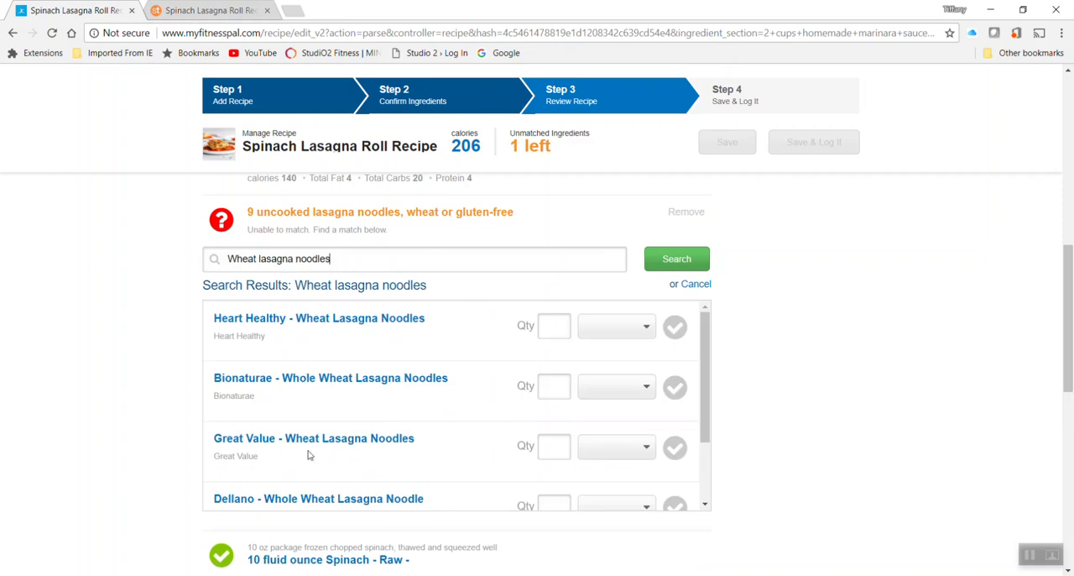
{"action": "scroll", "scroll_direction": "down", "scroll_amount": 3}
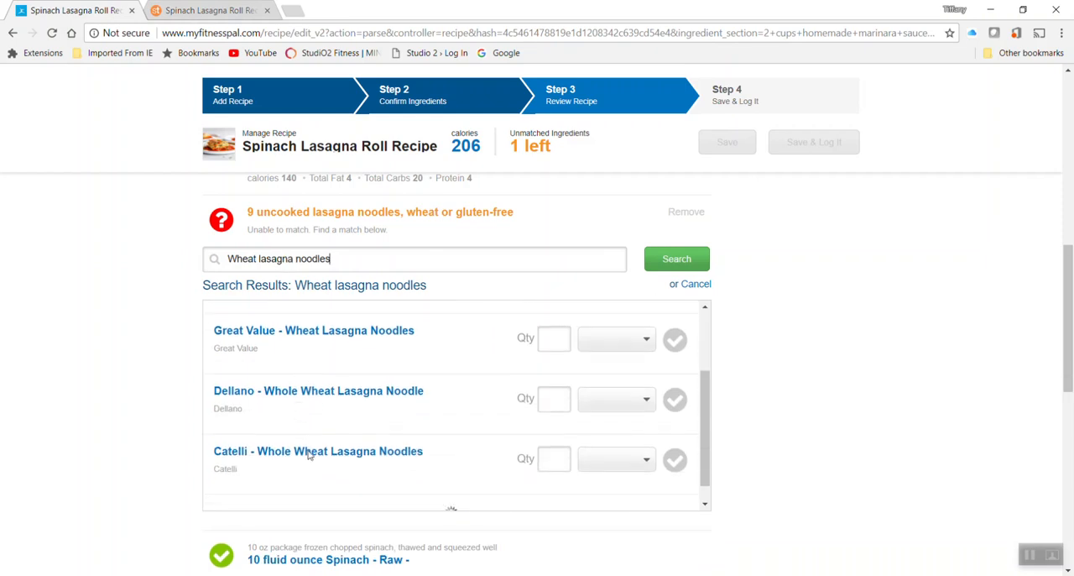
{"action": "scroll", "scroll_direction": "down", "scroll_amount": 3}
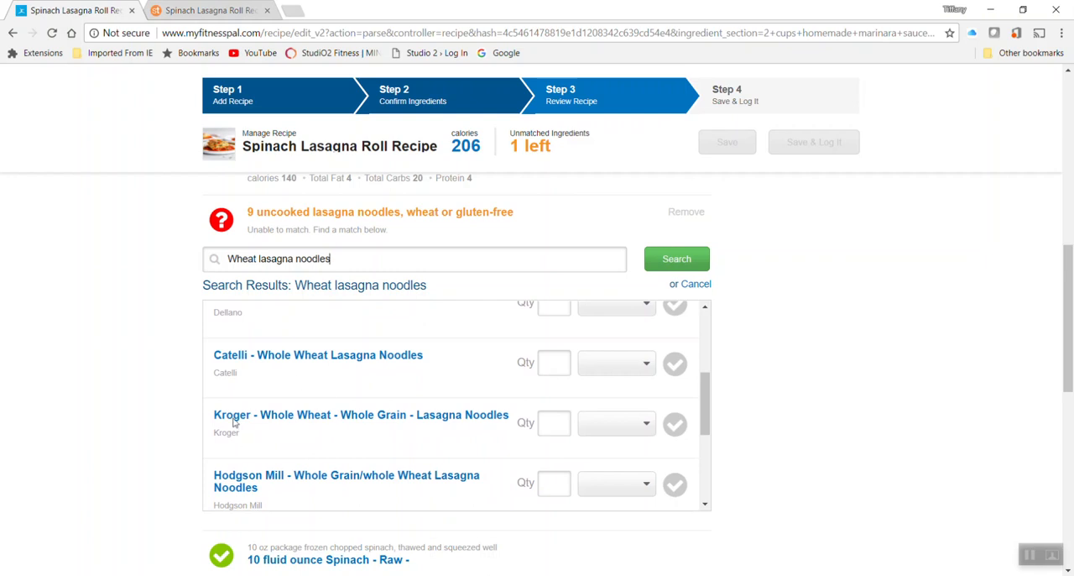
{"action": "mouse_move", "coordinate": [423, 427]}
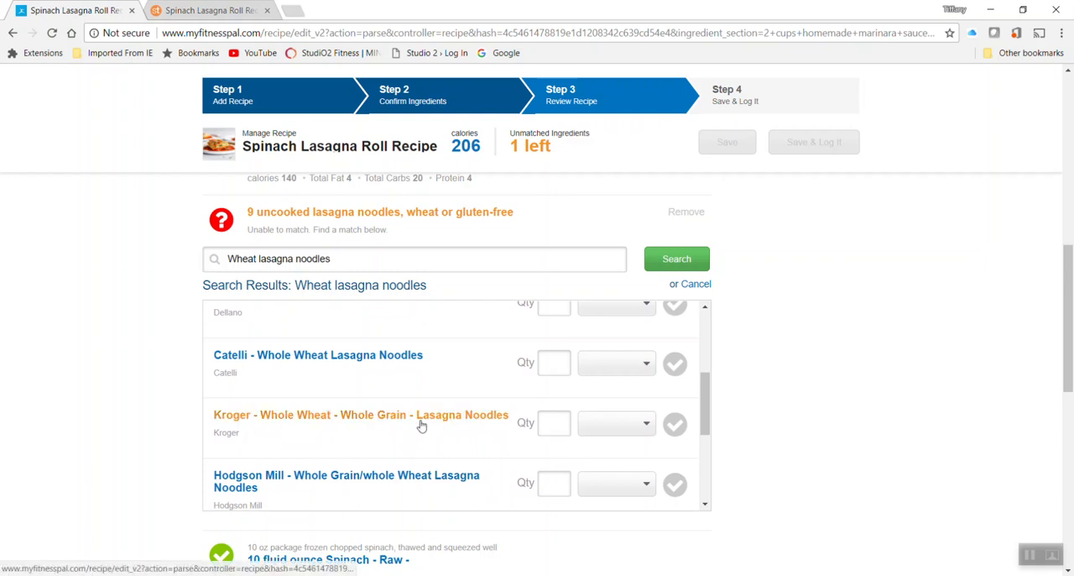
{"action": "left_click", "coordinate": [616, 423]}
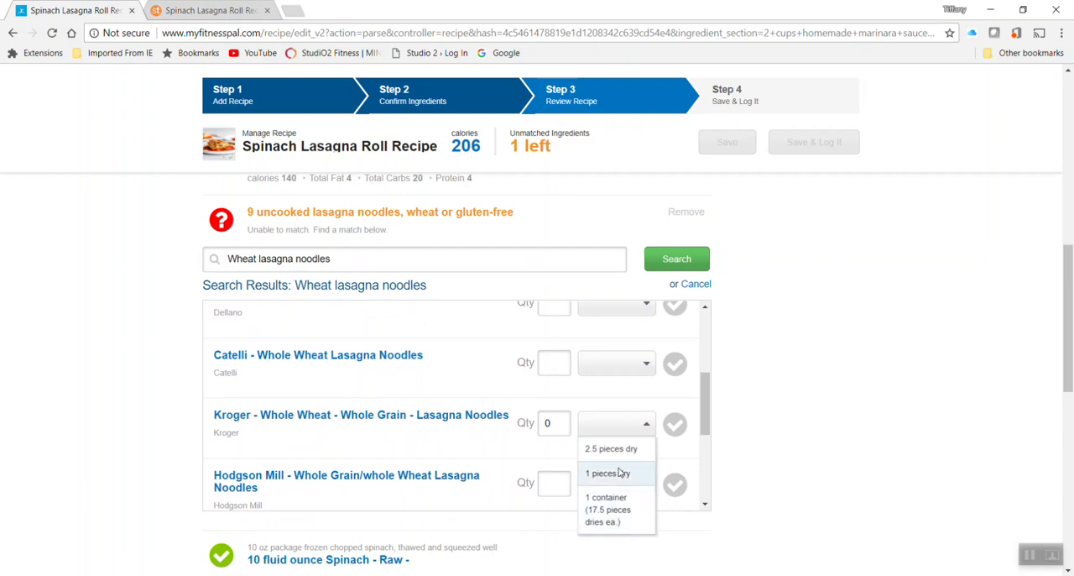
{"action": "left_click", "coordinate": [611, 446]}
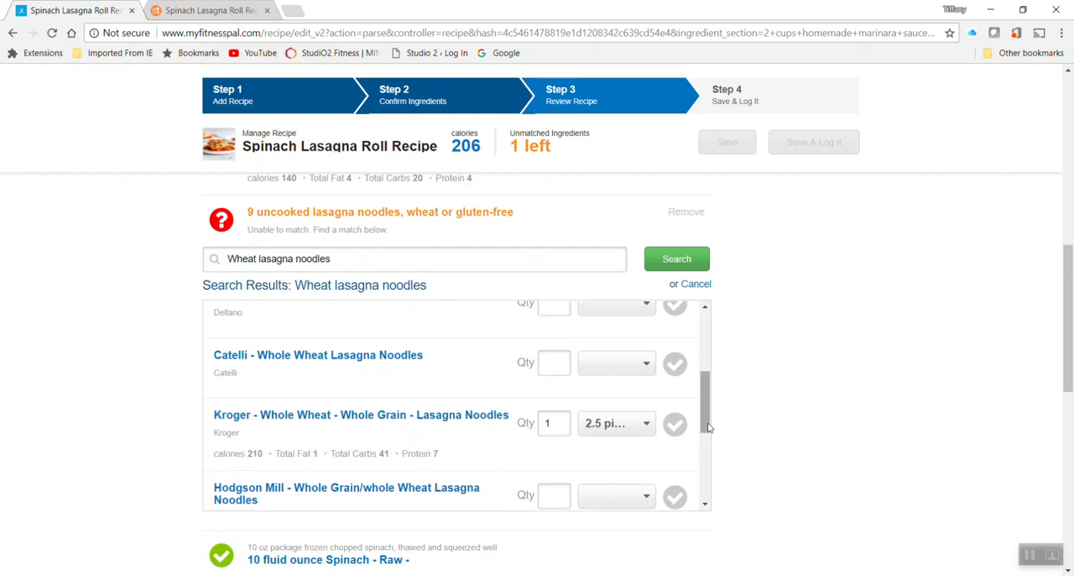
{"action": "left_click", "coordinate": [675, 423]}
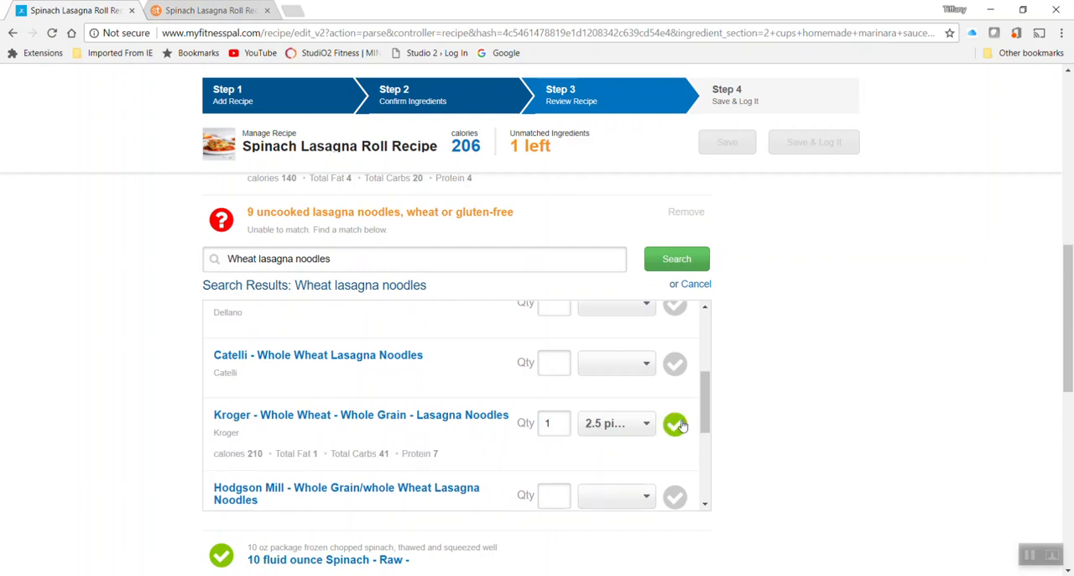
{"action": "left_click", "coordinate": [674, 423]}
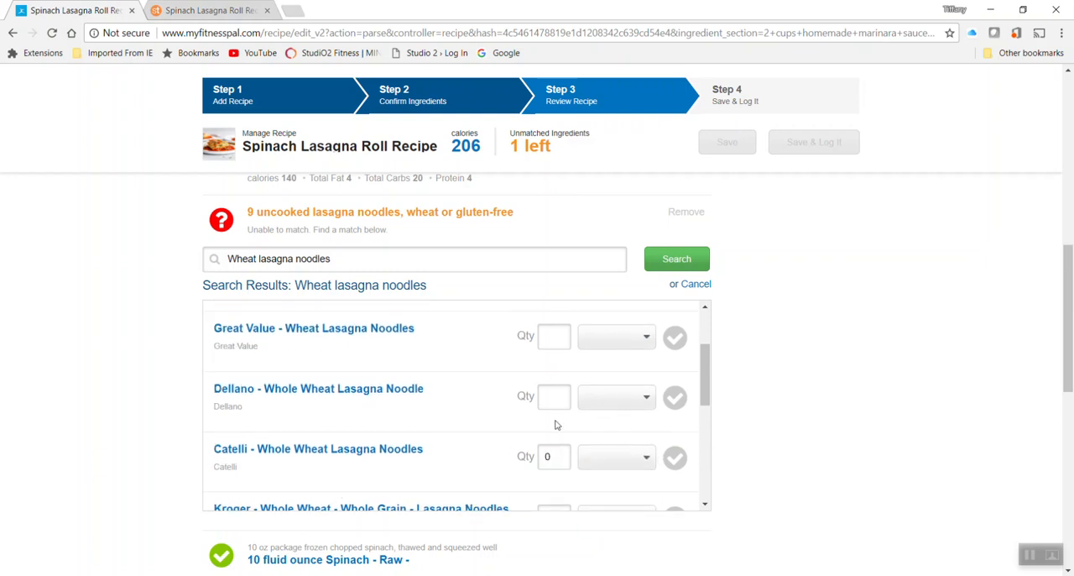
Step: Set the Kroger noodles to 9 pieces dry and confirm the match
{"action": "scroll", "scroll_direction": "down", "scroll_amount": 3}
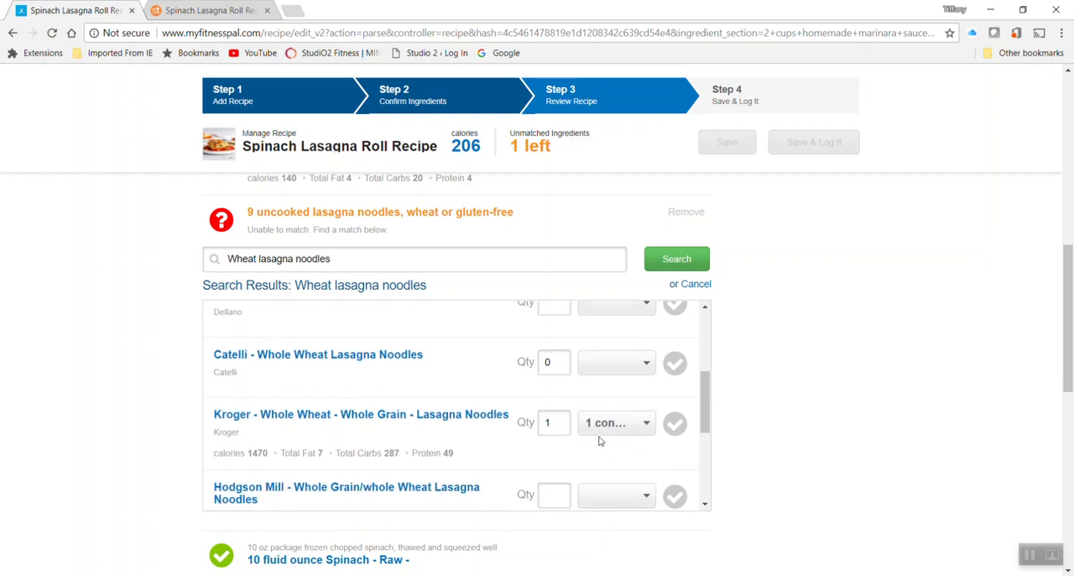
{"action": "left_click", "coordinate": [614, 423]}
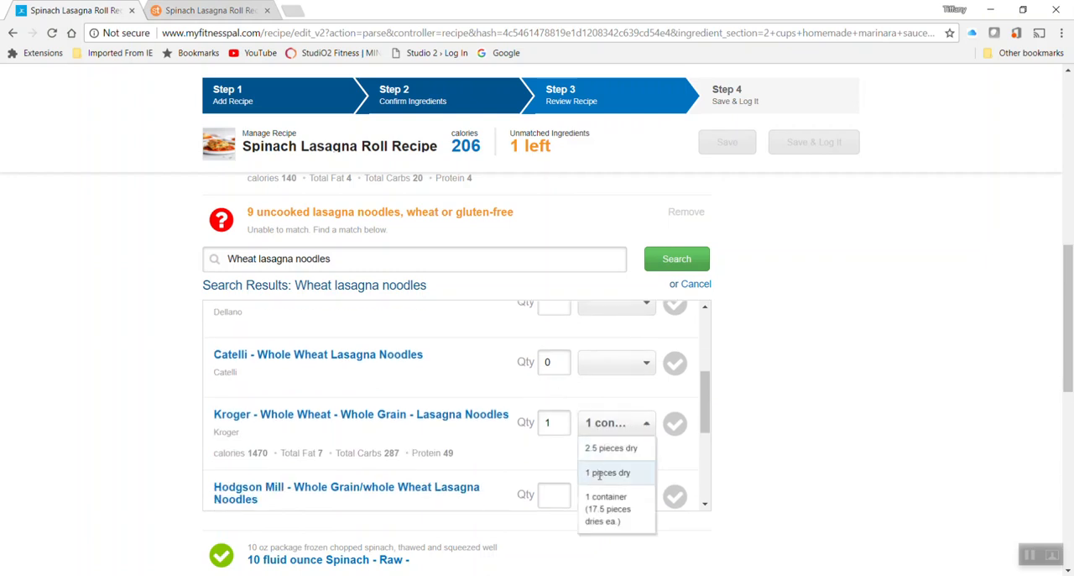
{"action": "left_click", "coordinate": [606, 473]}
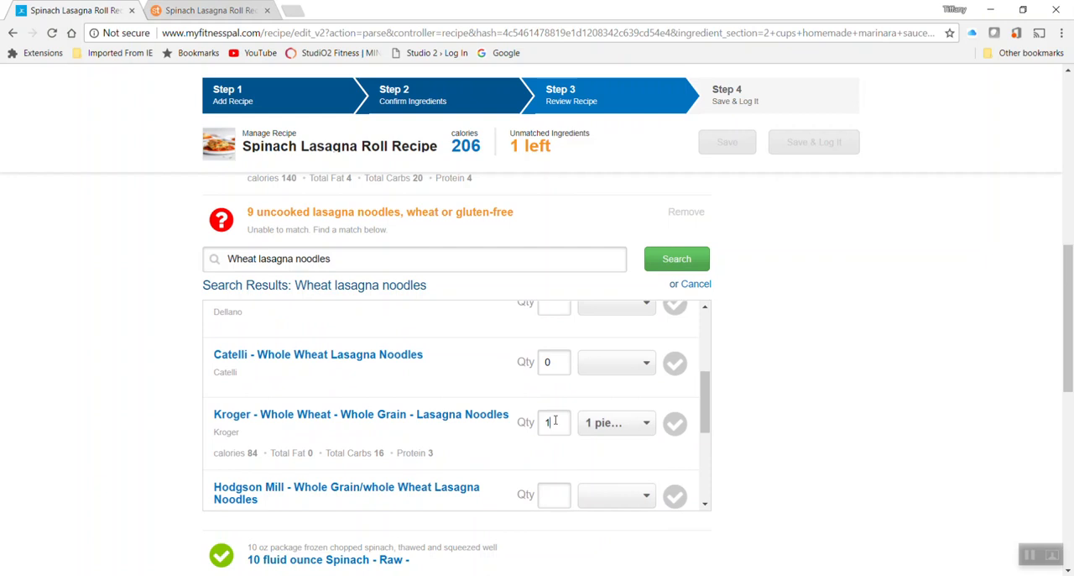
{"action": "type", "text": "9"}
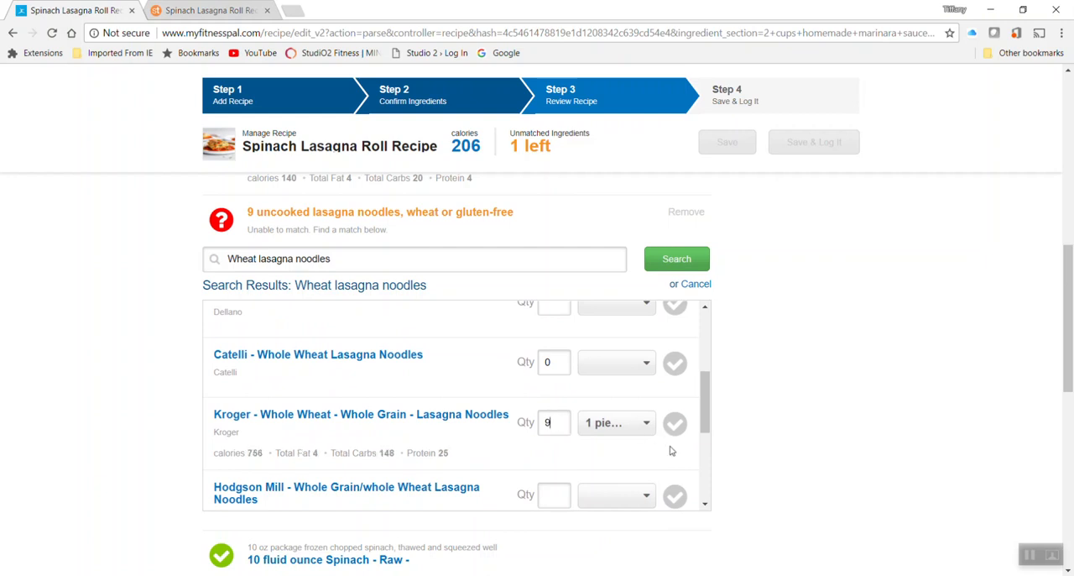
{"action": "left_click", "coordinate": [674, 423]}
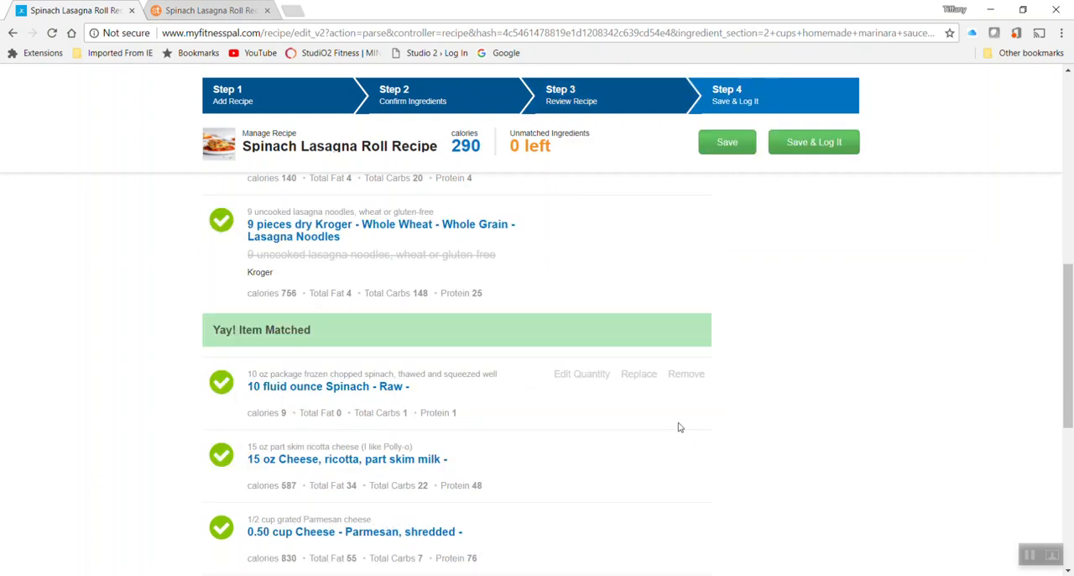
{"action": "scroll", "scroll_direction": "down", "scroll_amount": 3}
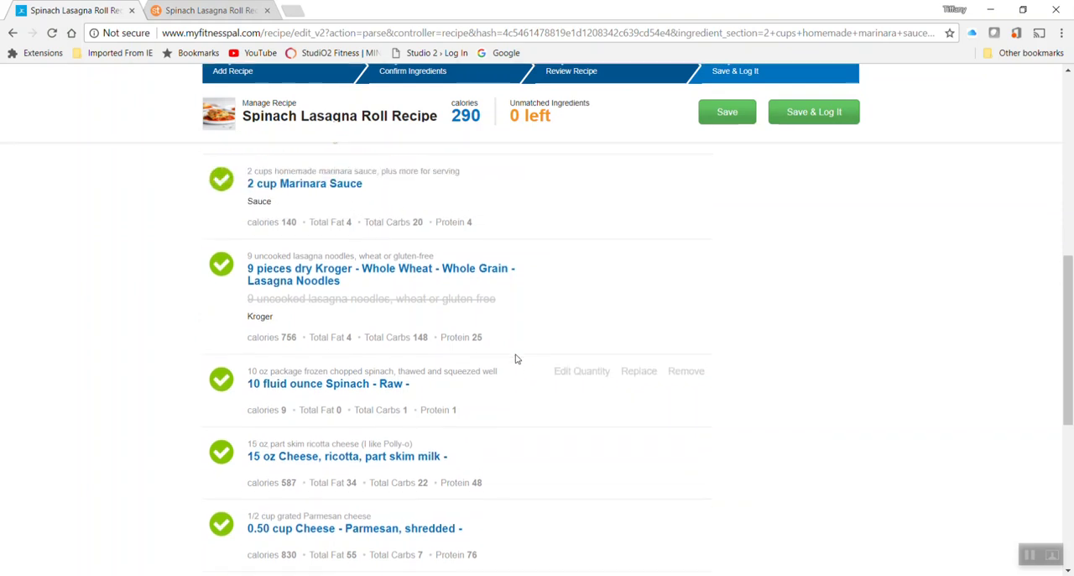
{"action": "scroll", "scroll_direction": "down", "scroll_amount": 3}
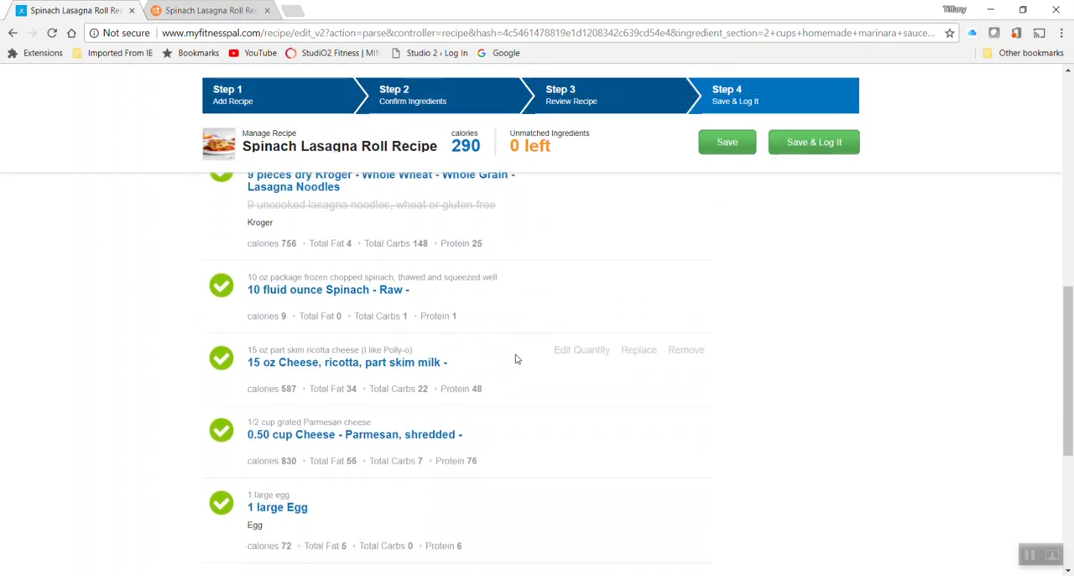
{"action": "scroll", "scroll_direction": "down", "scroll_amount": 3}
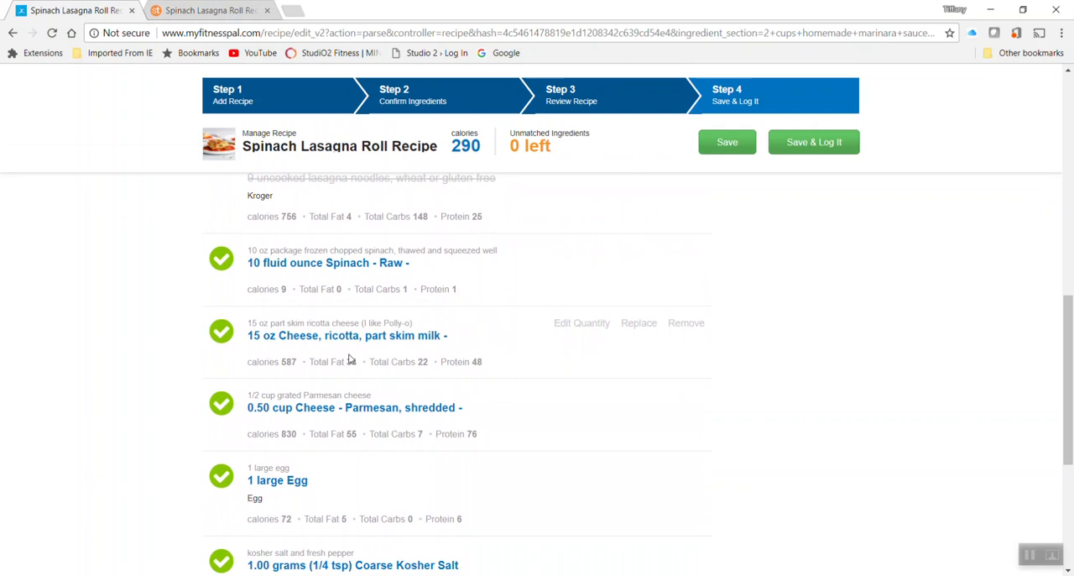
{"action": "mouse_move", "coordinate": [417, 361]}
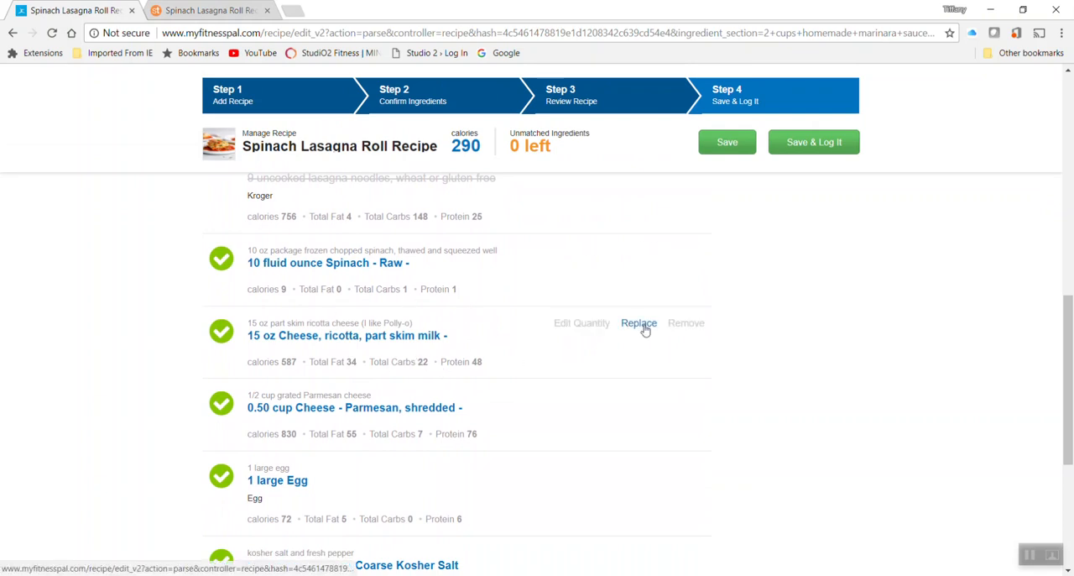
Step: Search 'Fat Free Cottage Cheese' and match the ricotta to Kroger Cottage Cheese - Fat Free
{"action": "left_click", "coordinate": [638, 322]}
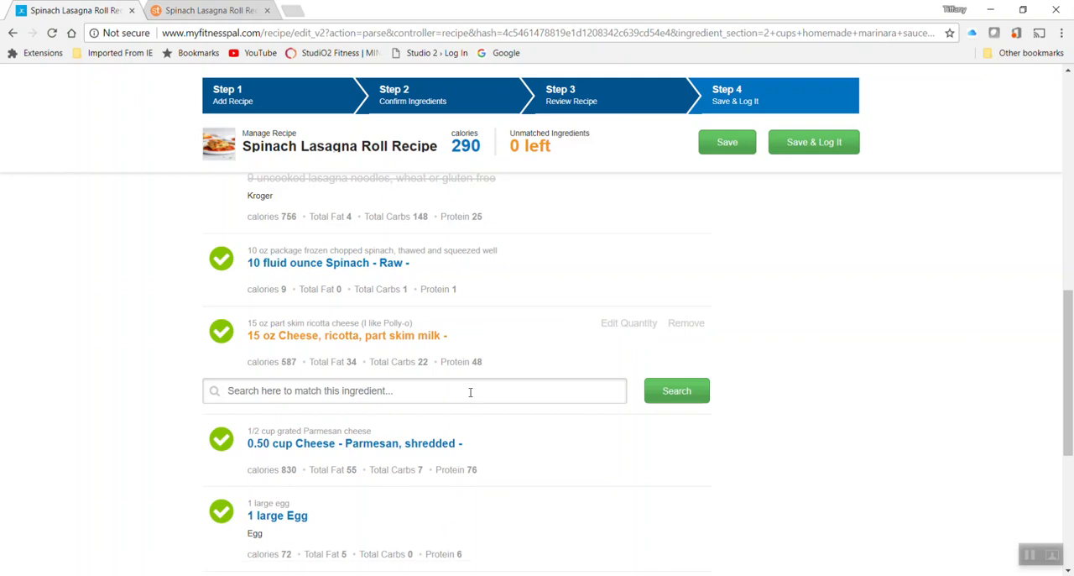
{"action": "type", "text": "Fi"}
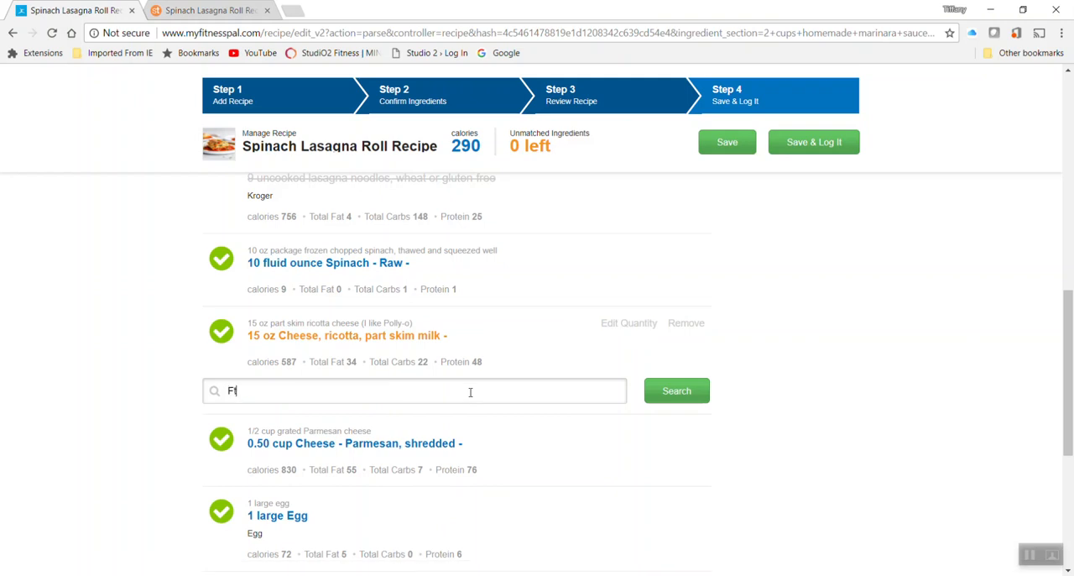
{"action": "type", "text": "at Free Cottage"}
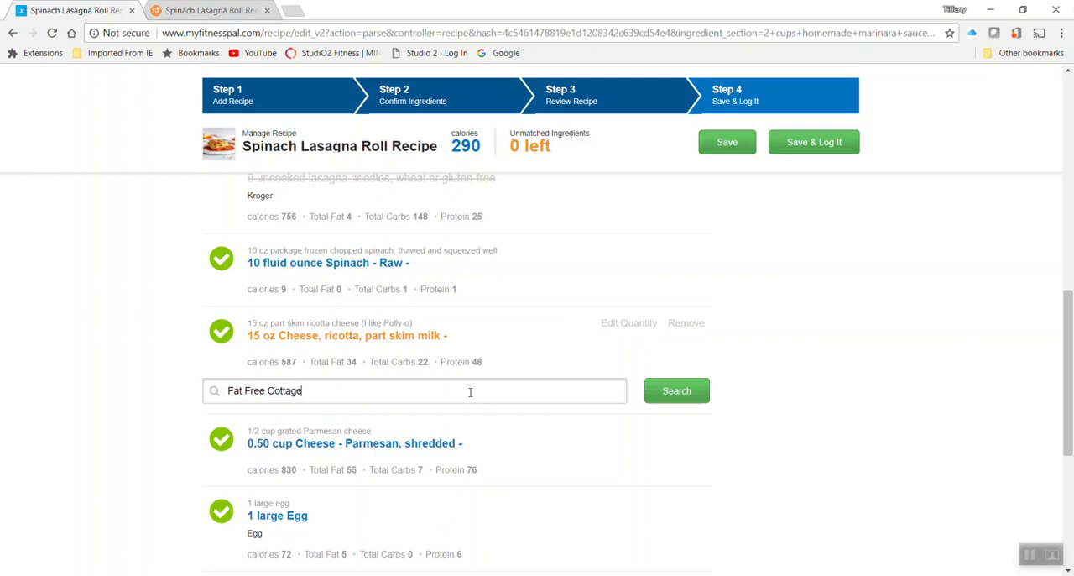
{"action": "left_click", "coordinate": [676, 389]}
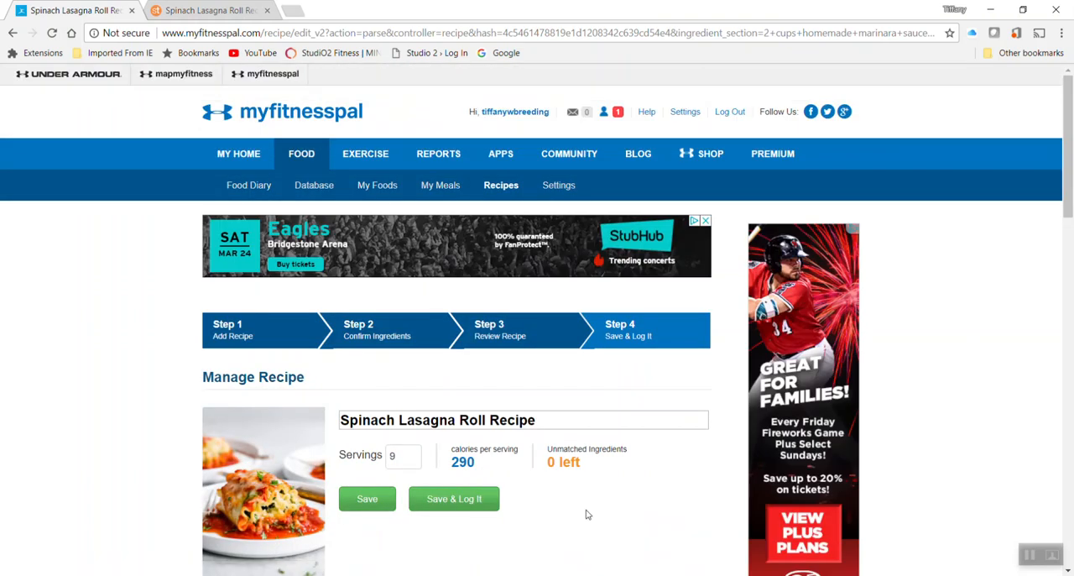
{"action": "scroll", "scroll_direction": "down", "scroll_amount": 3}
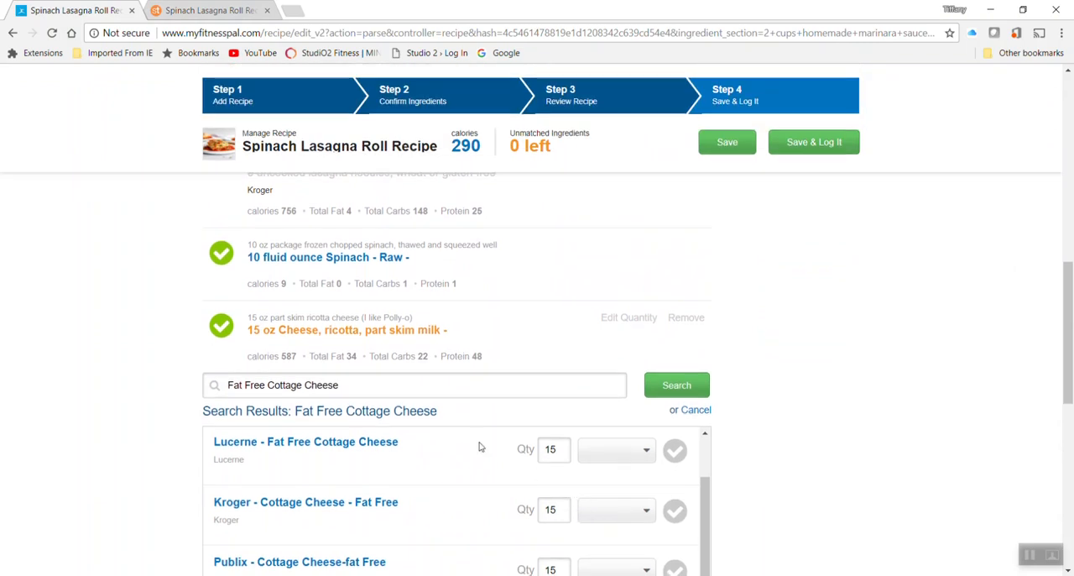
{"action": "scroll", "scroll_direction": "down", "scroll_amount": 3}
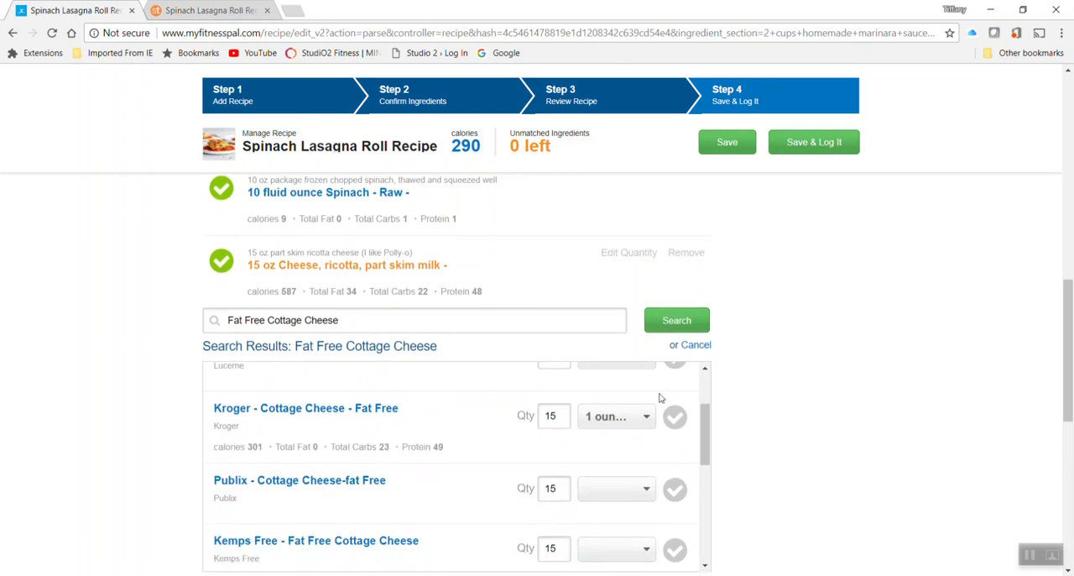
{"action": "left_click", "coordinate": [675, 417]}
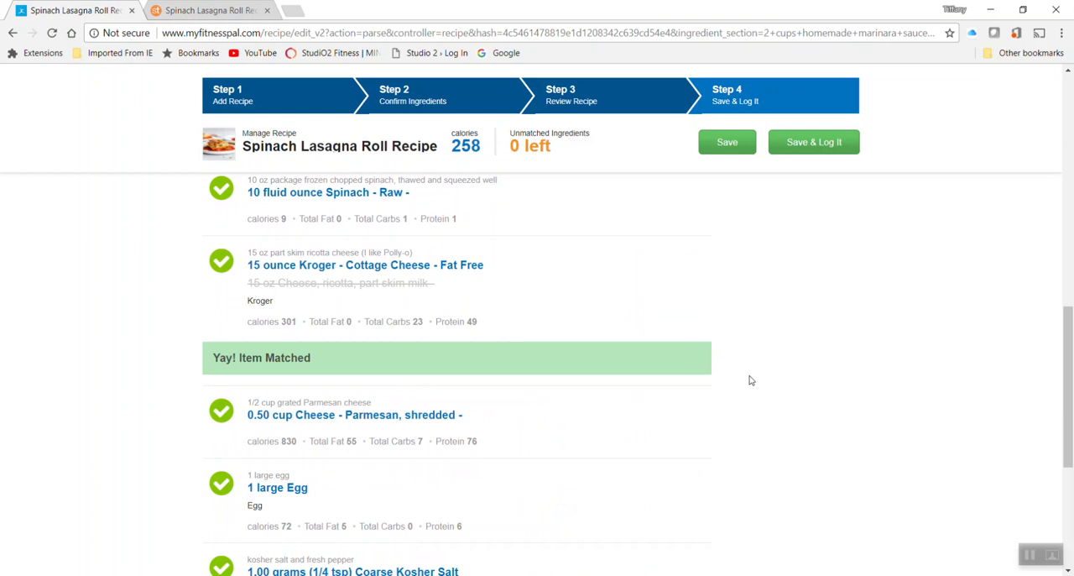
{"action": "scroll", "scroll_direction": "down", "scroll_amount": 3}
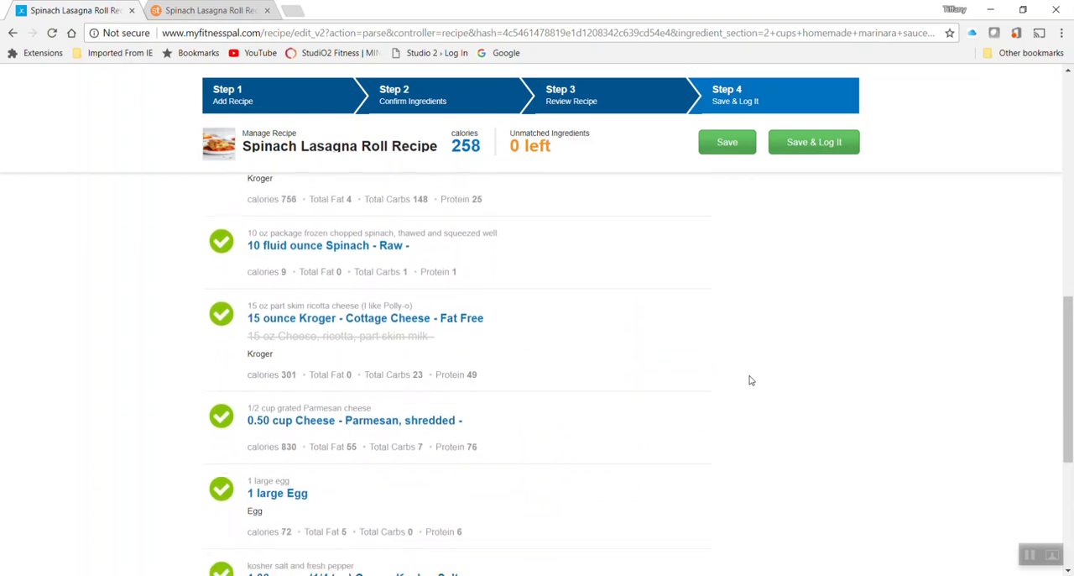
{"action": "scroll", "scroll_direction": "down", "scroll_amount": 3}
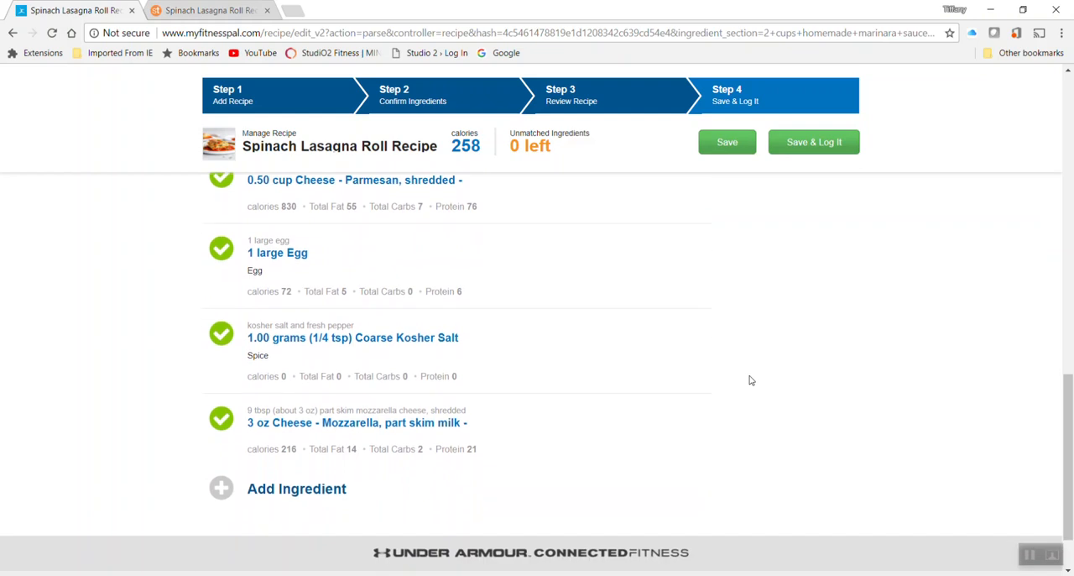
{"action": "scroll", "scroll_direction": "down", "scroll_amount": 3}
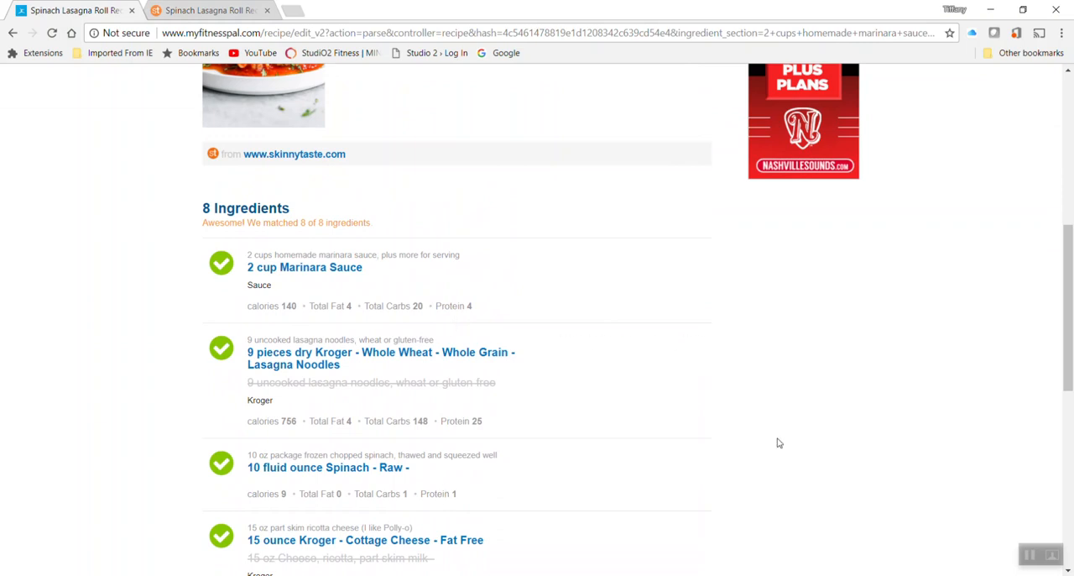
{"action": "scroll", "scroll_direction": "down", "scroll_amount": 3}
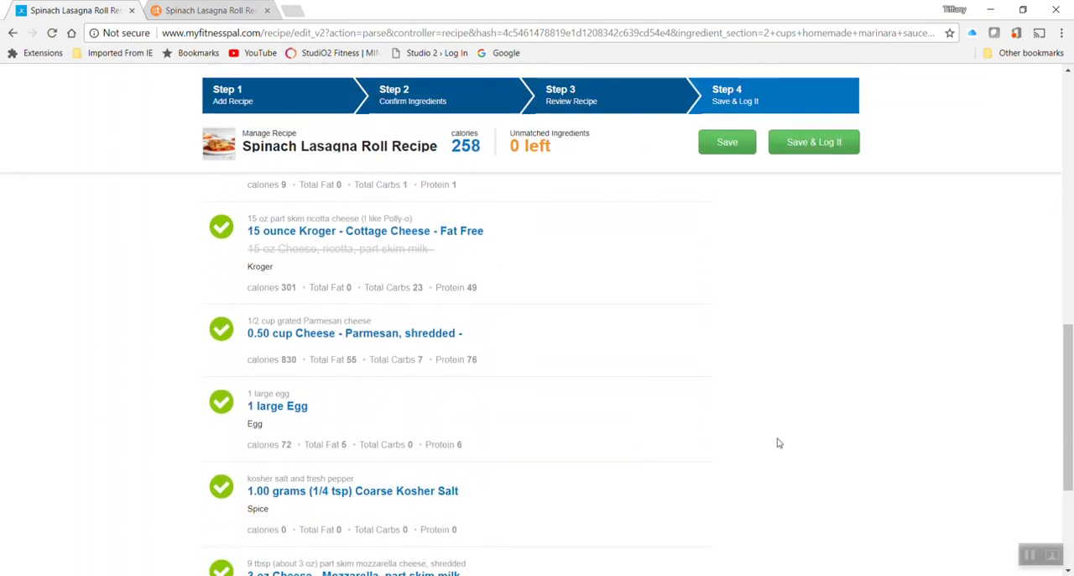
{"action": "scroll", "scroll_direction": "down", "scroll_amount": 3}
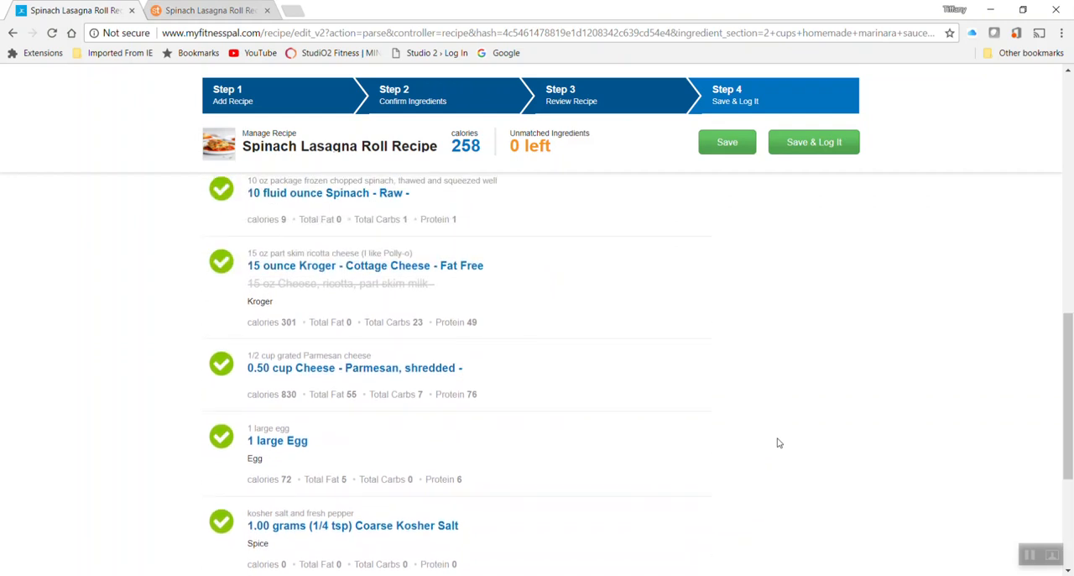
{"action": "scroll", "scroll_direction": "up", "scroll_amount": 3}
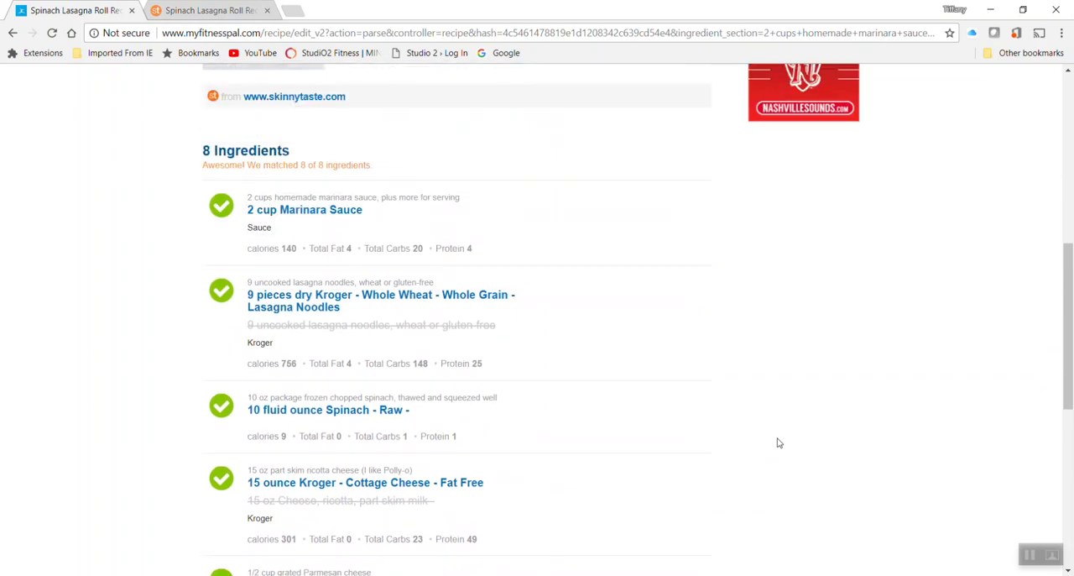
{"action": "mouse_move", "coordinate": [776, 410]}
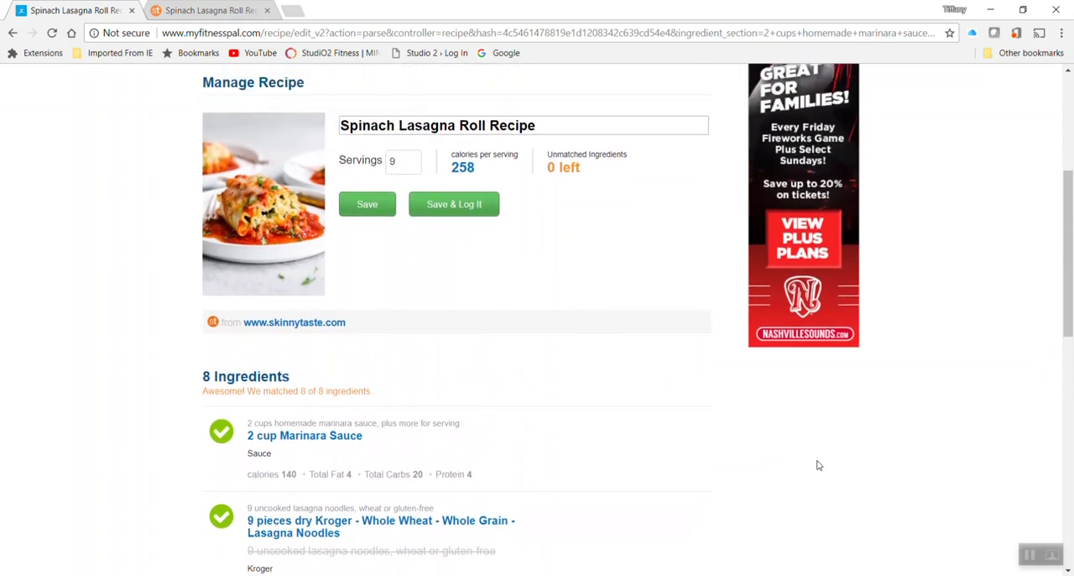
{"action": "mouse_move", "coordinate": [396, 363]}
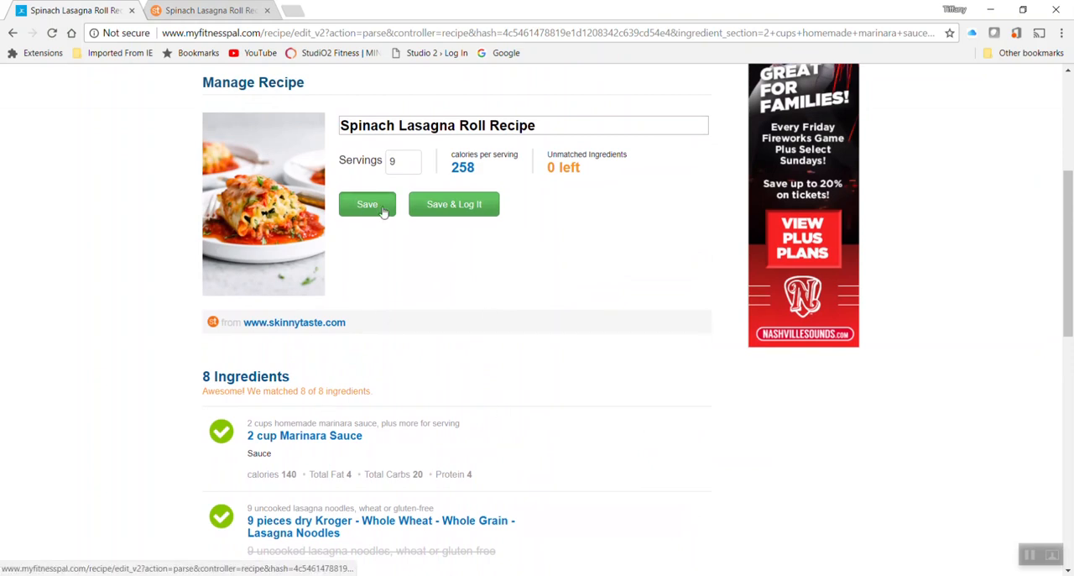
Step: Save the Spinach Lasagna Roll Recipe and review it in the Recipe Box list
{"action": "left_click", "coordinate": [366, 205]}
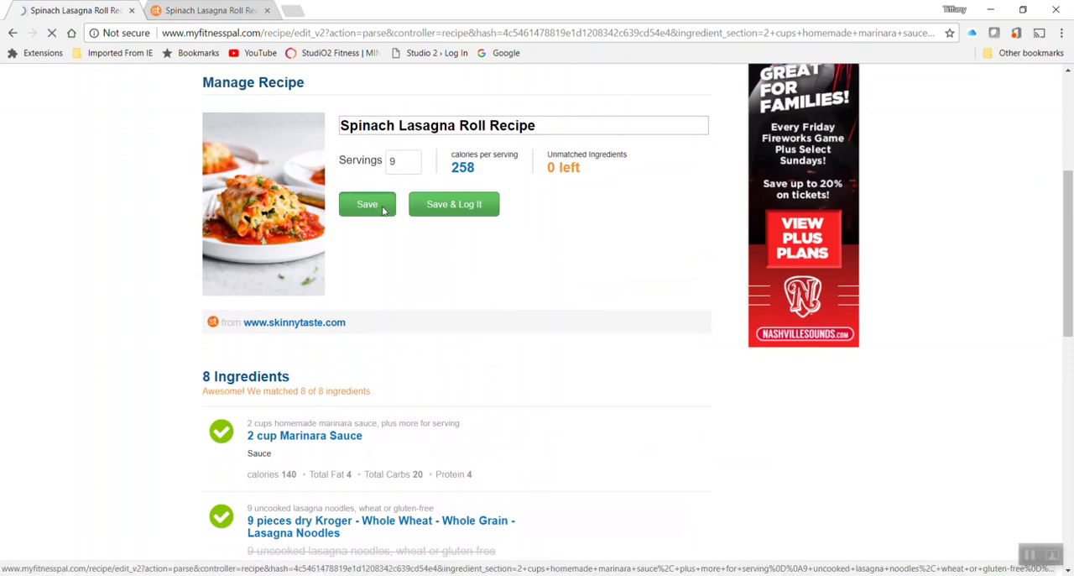
{"action": "left_click", "coordinate": [366, 205]}
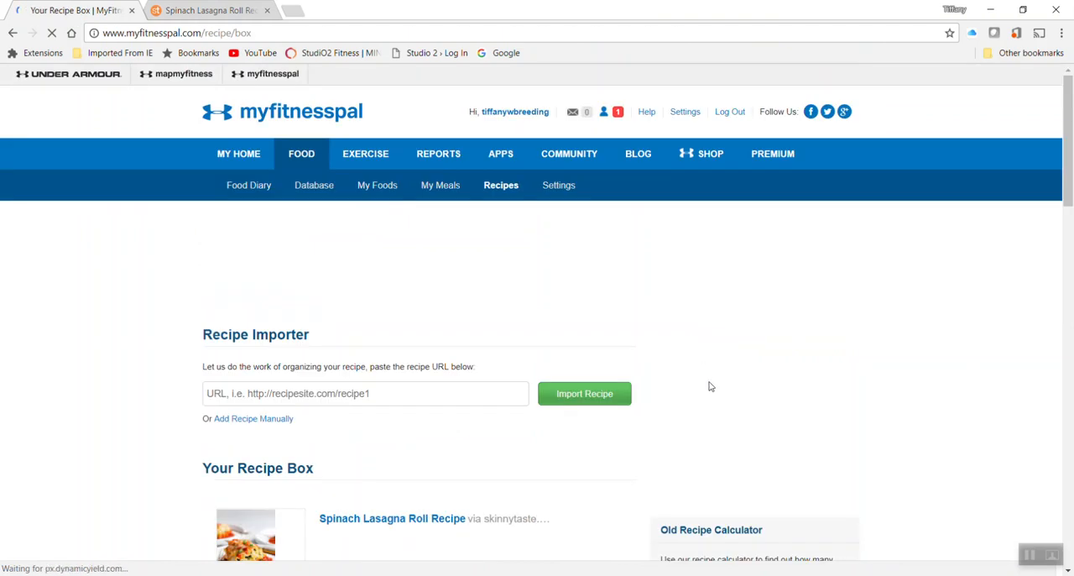
{"action": "scroll", "scroll_direction": "down", "scroll_amount": 3}
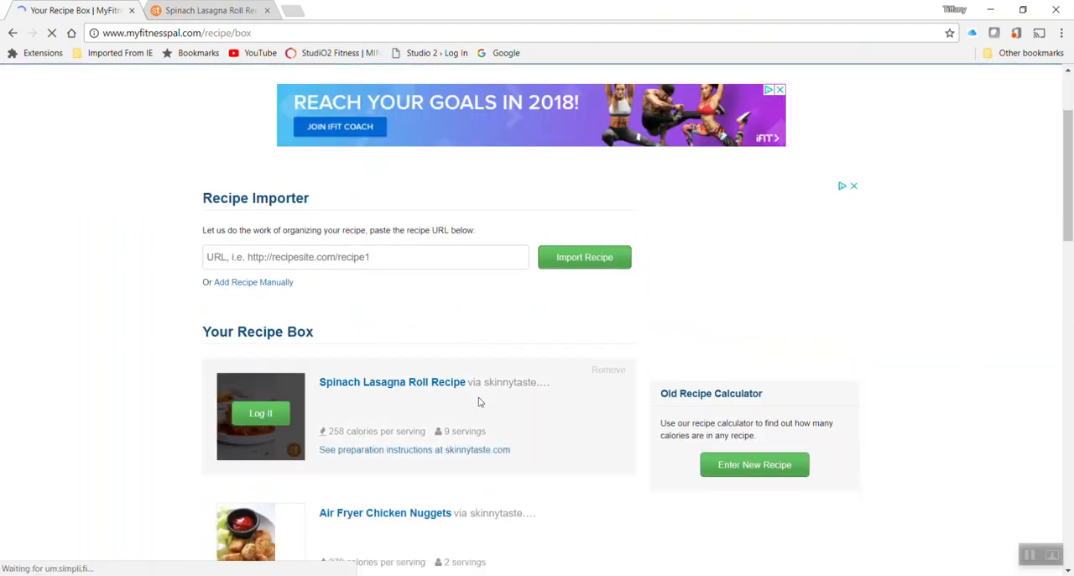
{"action": "scroll", "scroll_direction": "down", "scroll_amount": 3}
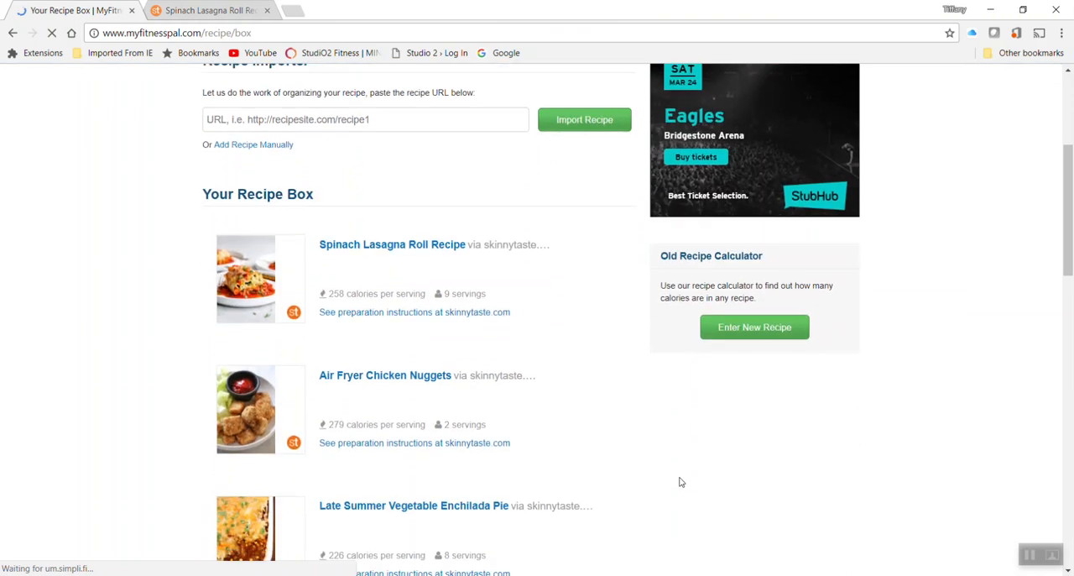
{"action": "mouse_move", "coordinate": [261, 277]}
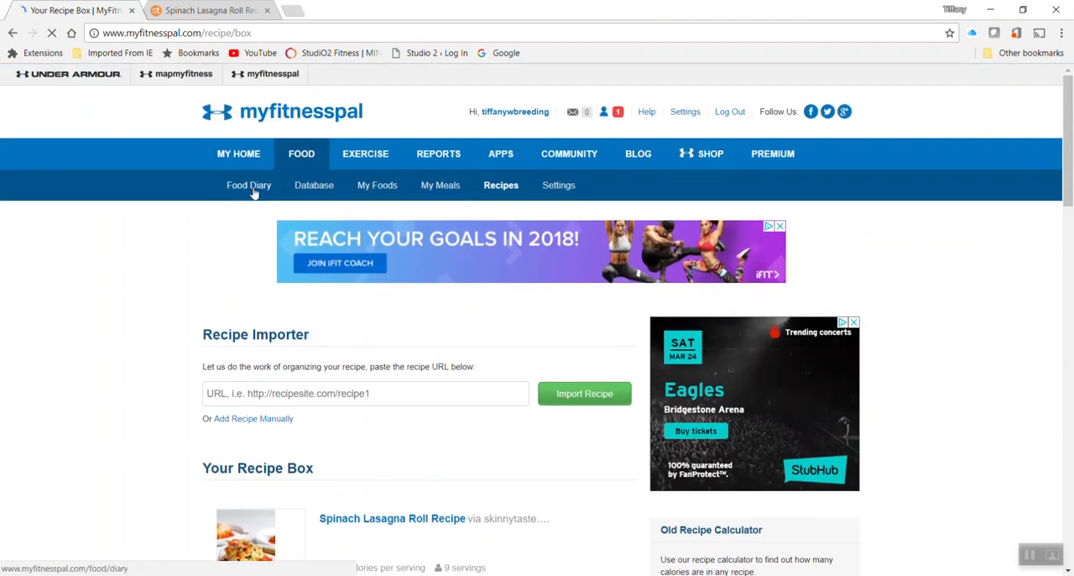
Step: In the Food Diary, move to Thursday, January 4 and start Add Food under Dinner
{"action": "left_click", "coordinate": [249, 184]}
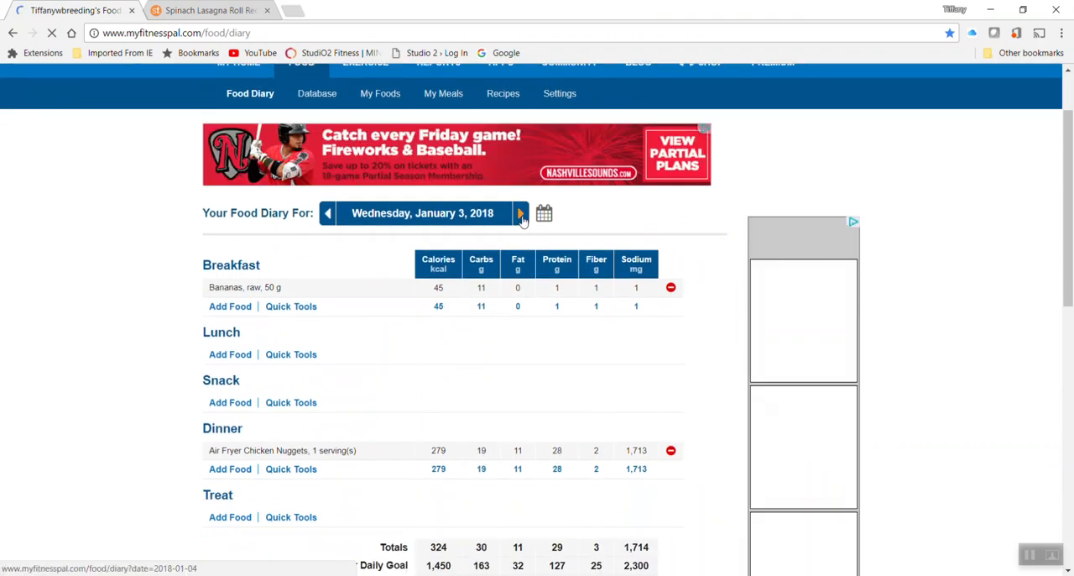
{"action": "left_click", "coordinate": [520, 212]}
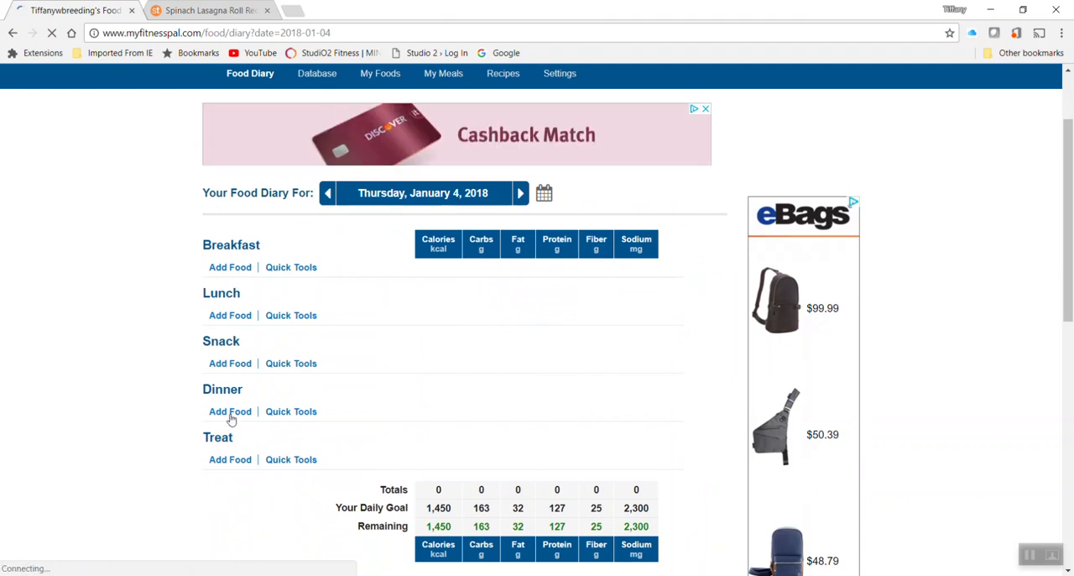
{"action": "left_click", "coordinate": [230, 412]}
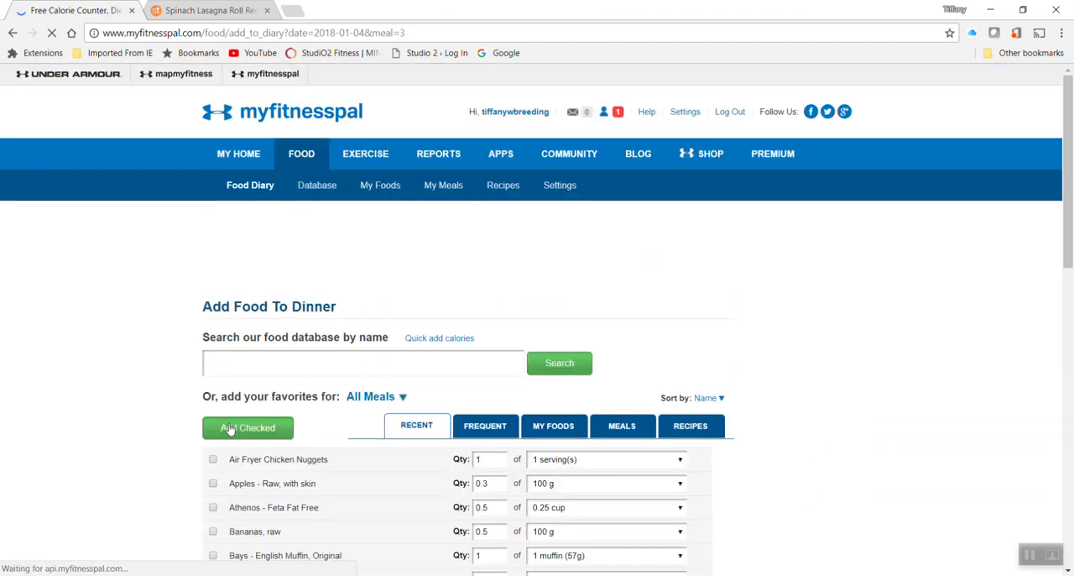
{"action": "scroll", "scroll_direction": "down", "scroll_amount": 3}
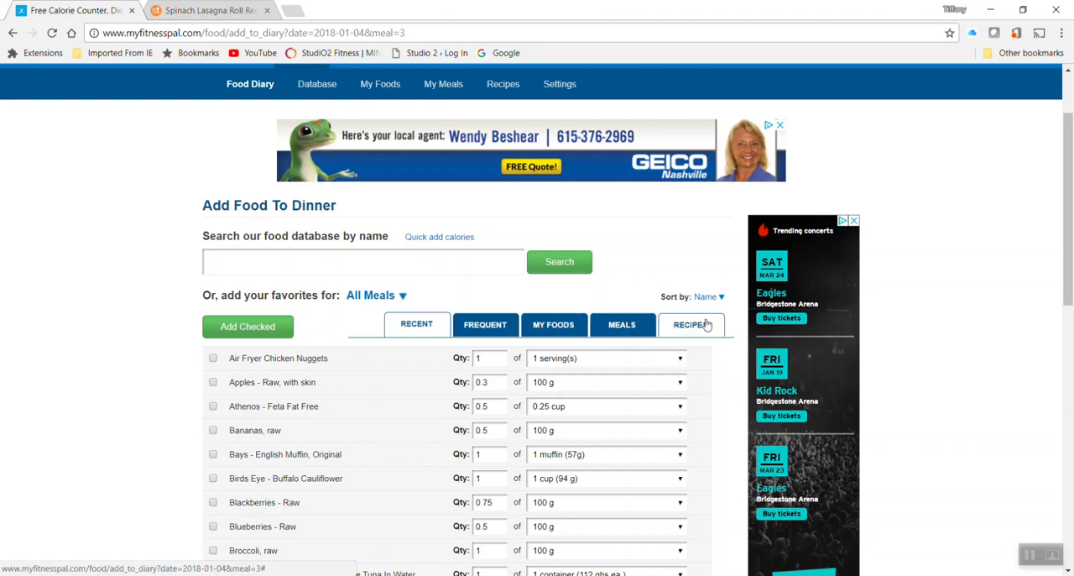
Step: From the Recipes list, add Spinach Lasagna Roll Recipe at quantity 1.5 to dinner
{"action": "left_click", "coordinate": [690, 326]}
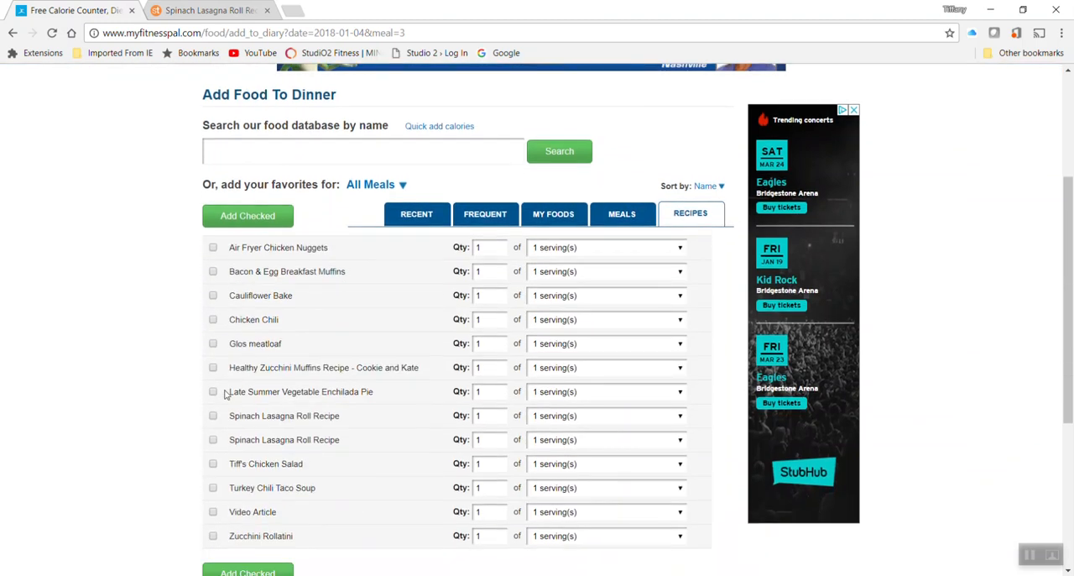
{"action": "scroll", "scroll_direction": "down", "scroll_amount": 3}
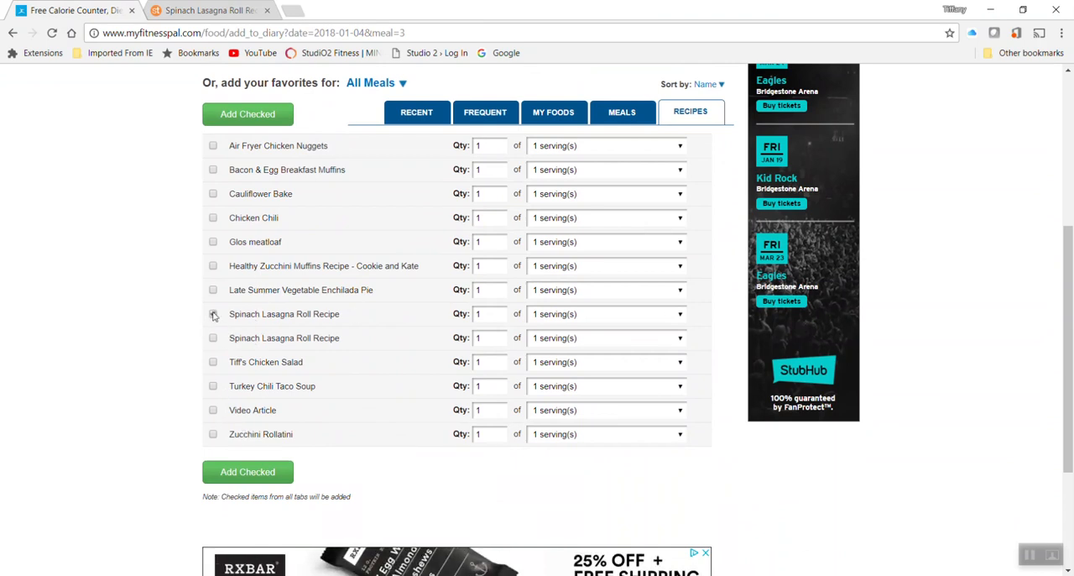
{"action": "left_click", "coordinate": [213, 313]}
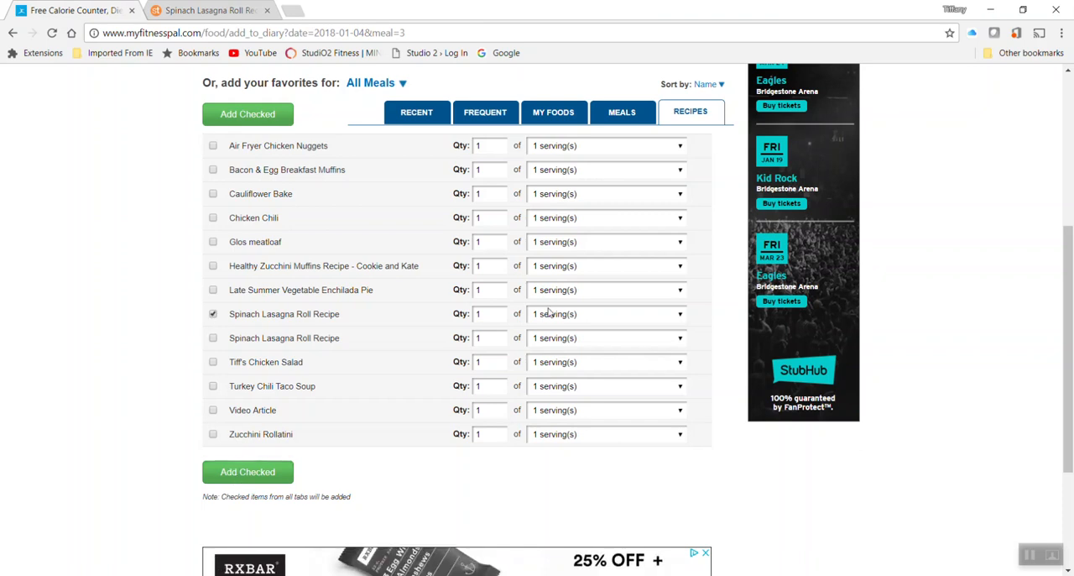
{"action": "mouse_move", "coordinate": [545, 312]}
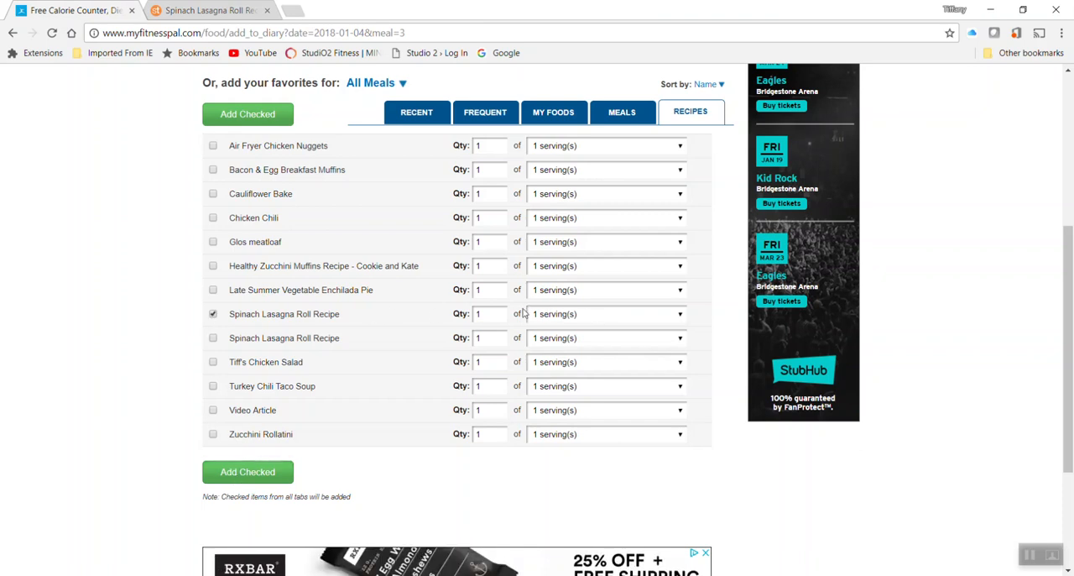
{"action": "left_click", "coordinate": [491, 313]}
{"action": "type", "text": ".5"}
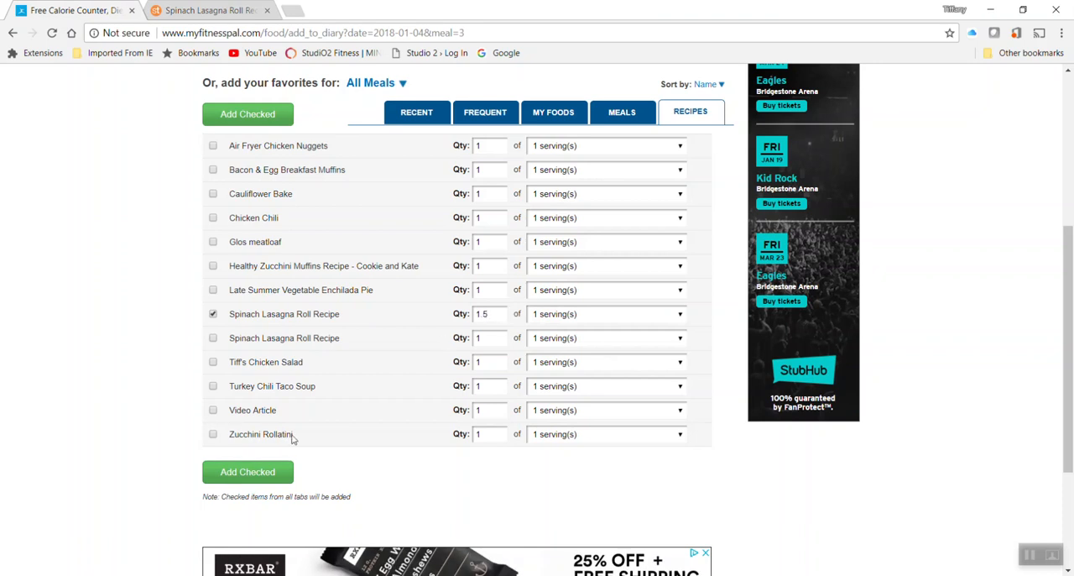
{"action": "left_click", "coordinate": [248, 470]}
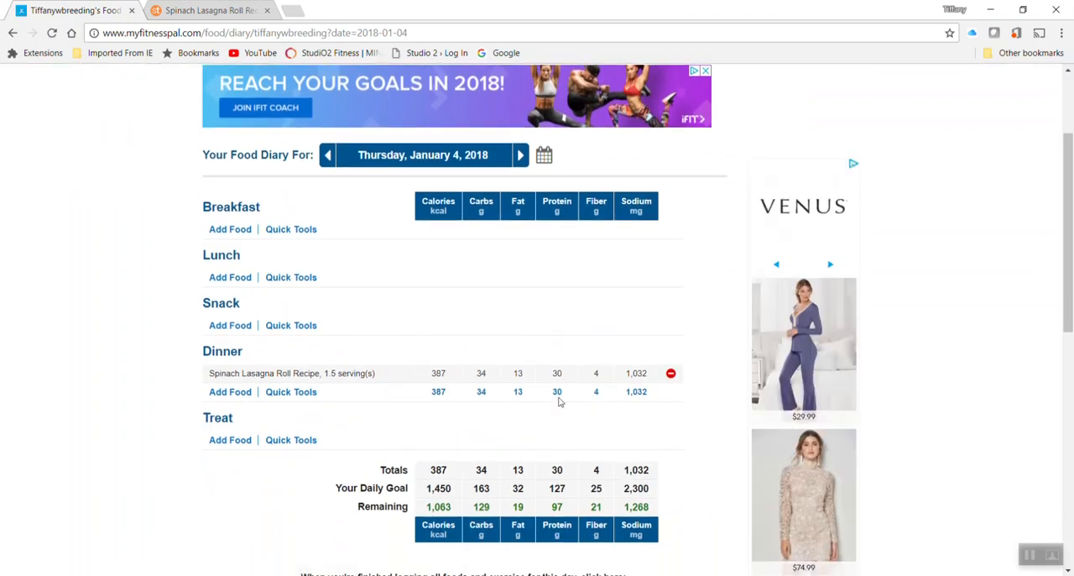
{"action": "mouse_move", "coordinate": [536, 427]}
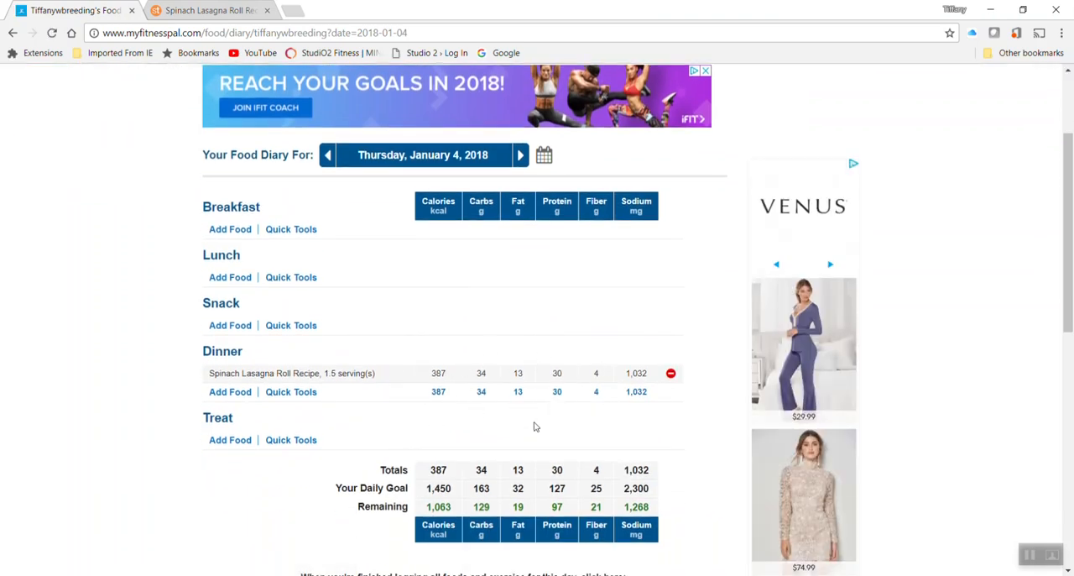
{"action": "scroll", "scroll_direction": "down", "scroll_amount": 3}
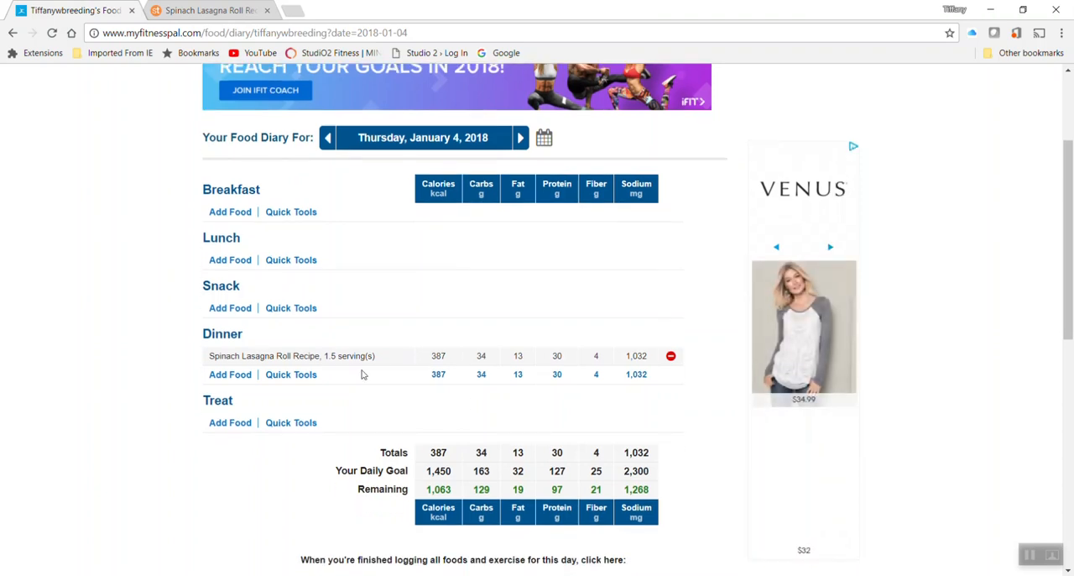
{"action": "mouse_move", "coordinate": [399, 418]}
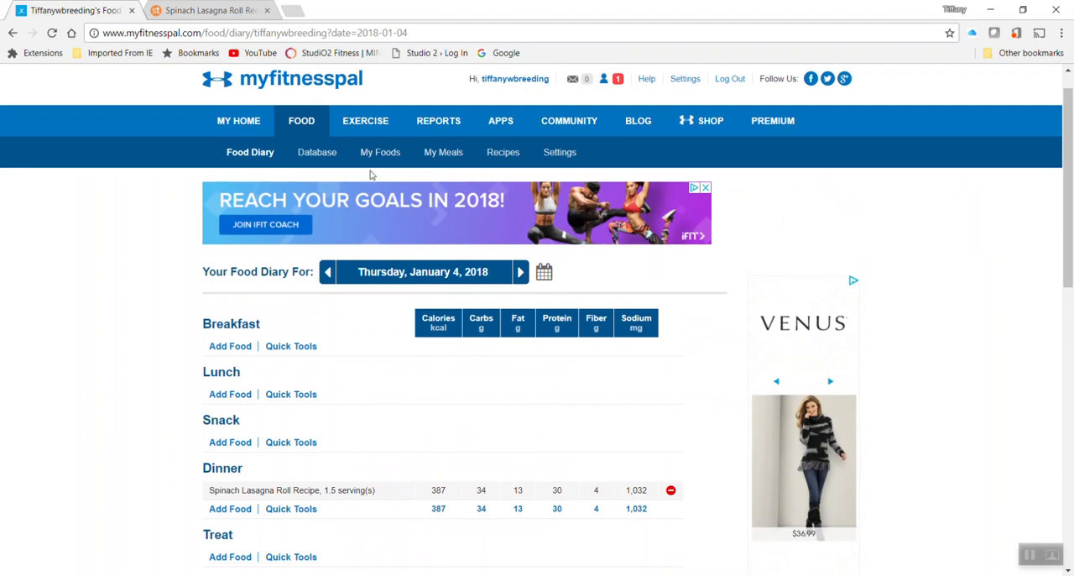
{"action": "mouse_move", "coordinate": [504, 152]}
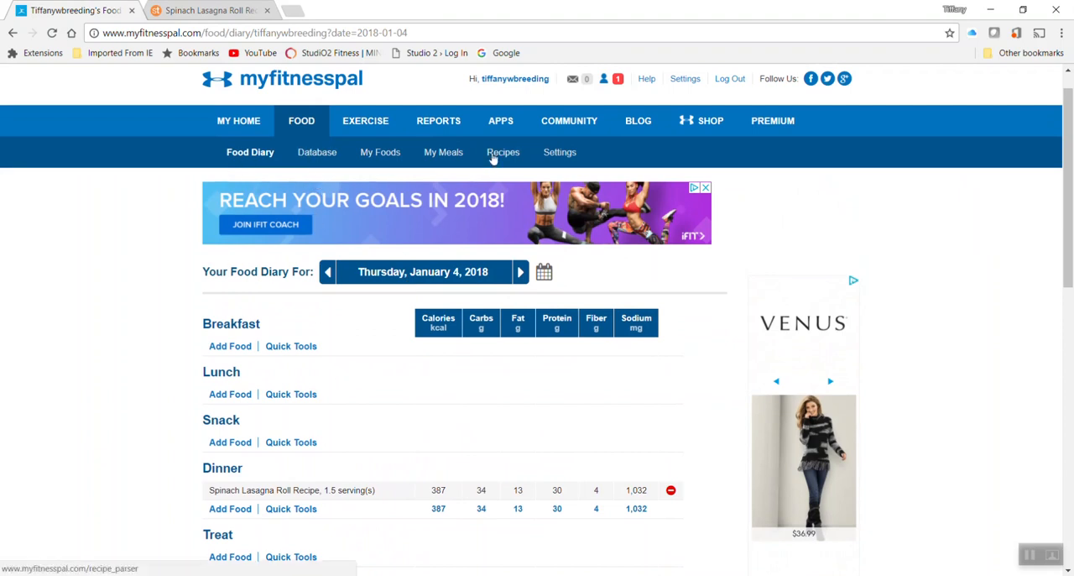
Step: Start a manual recipe in the Recipe Box named 'Tiffs Chili'
{"action": "left_click", "coordinate": [504, 153]}
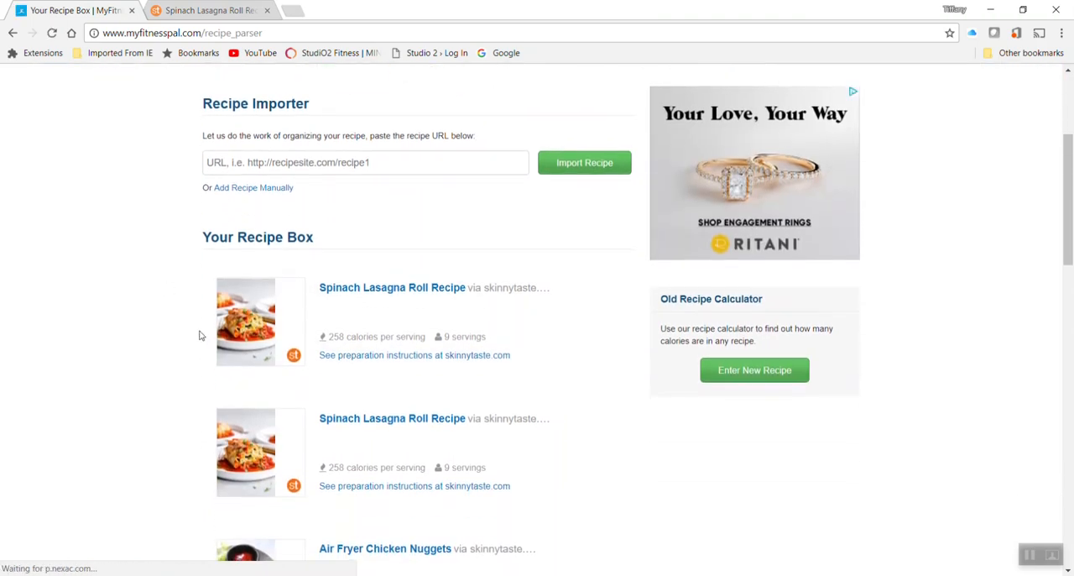
{"action": "left_click", "coordinate": [251, 188]}
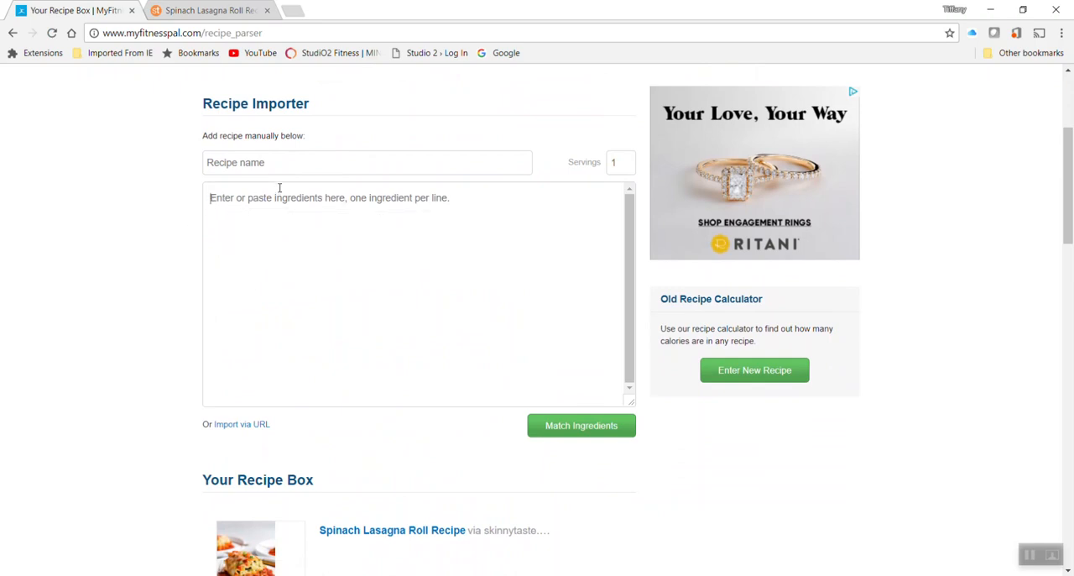
{"action": "left_click", "coordinate": [366, 161]}
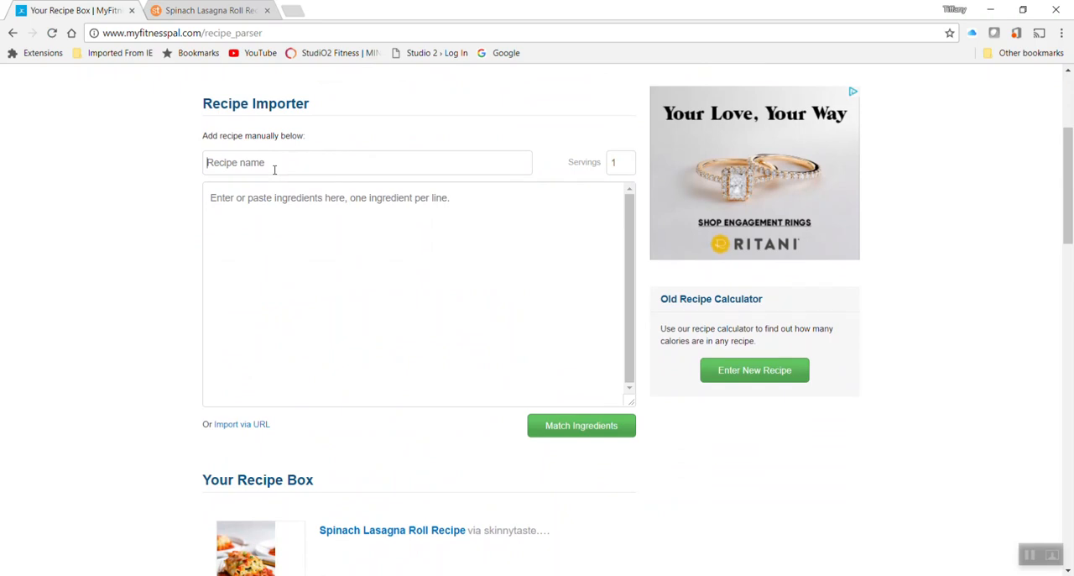
{"action": "type", "text": "Tiffs"}
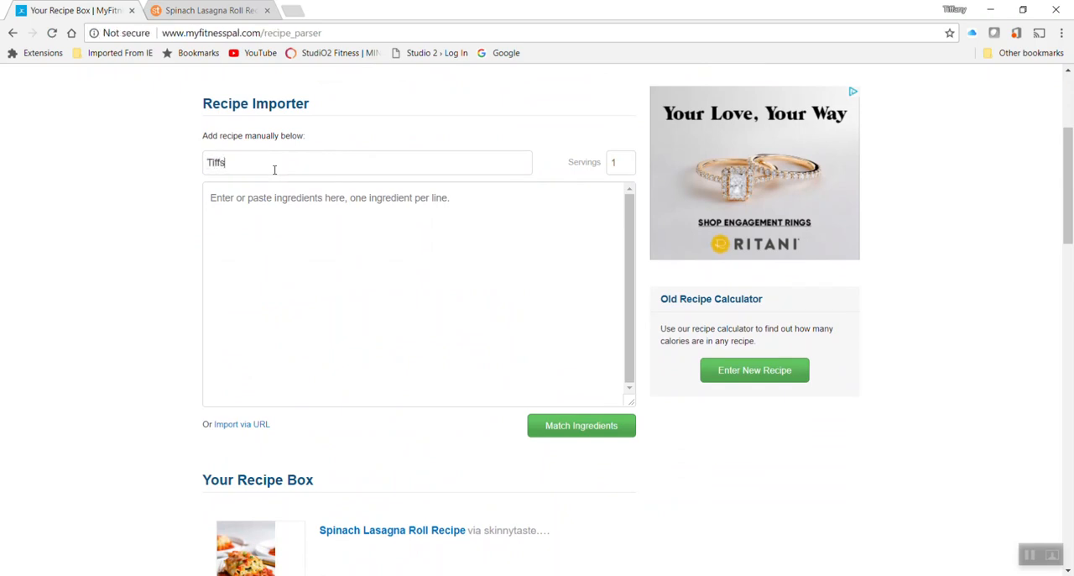
{"action": "type", "text": "Chili"}
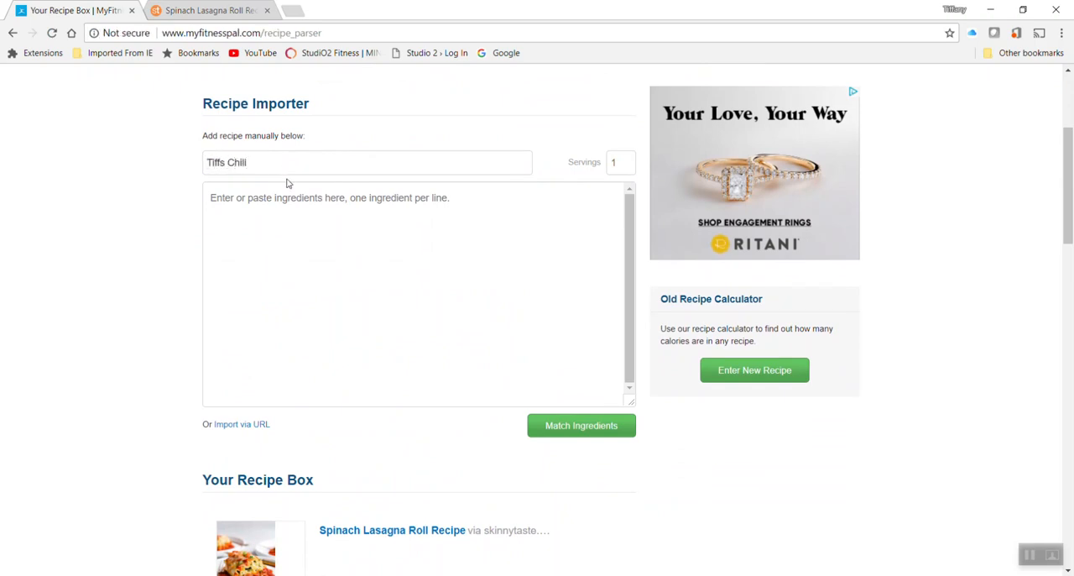
Step: Enter the ingredients: 93% lean ground beef, kidney beans and Rotel tomatoes
{"action": "left_click", "coordinate": [336, 198]}
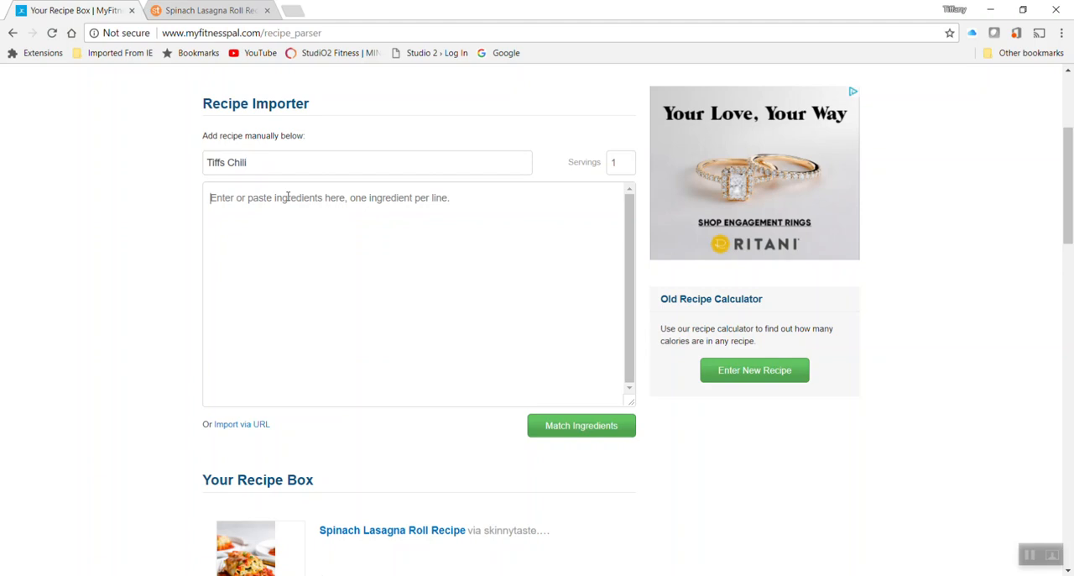
{"action": "type", "text": "93%"}
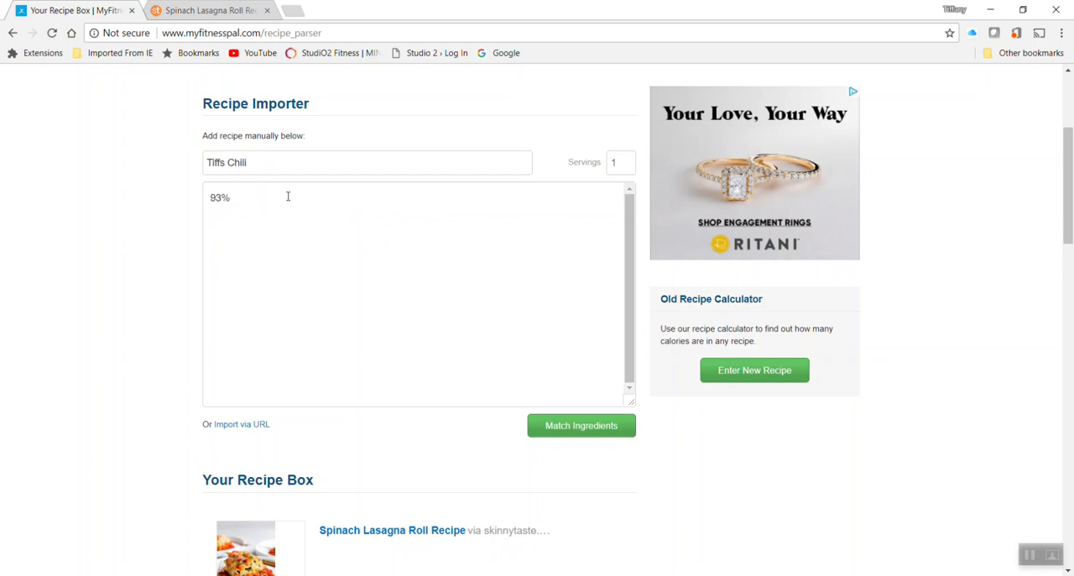
{"action": "type", "text": "Le"}
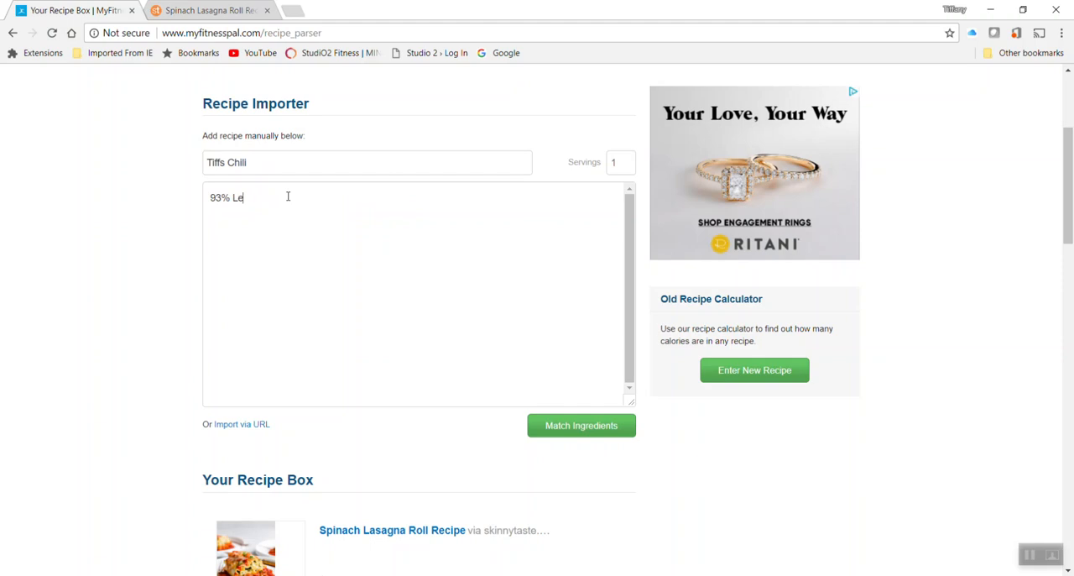
{"action": "type", "text": "an"}
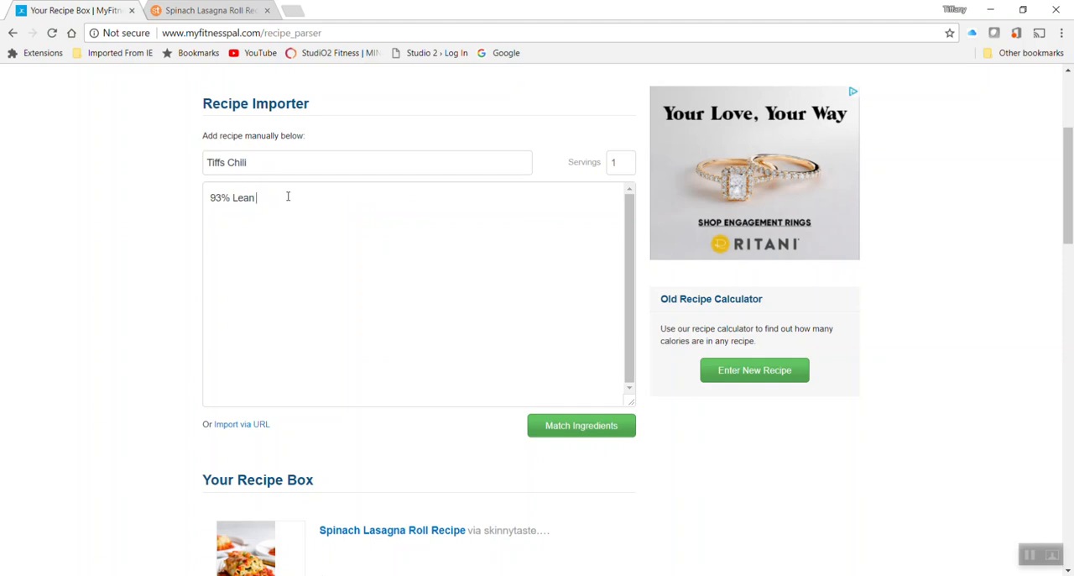
{"action": "type", "text": "Groubd"}
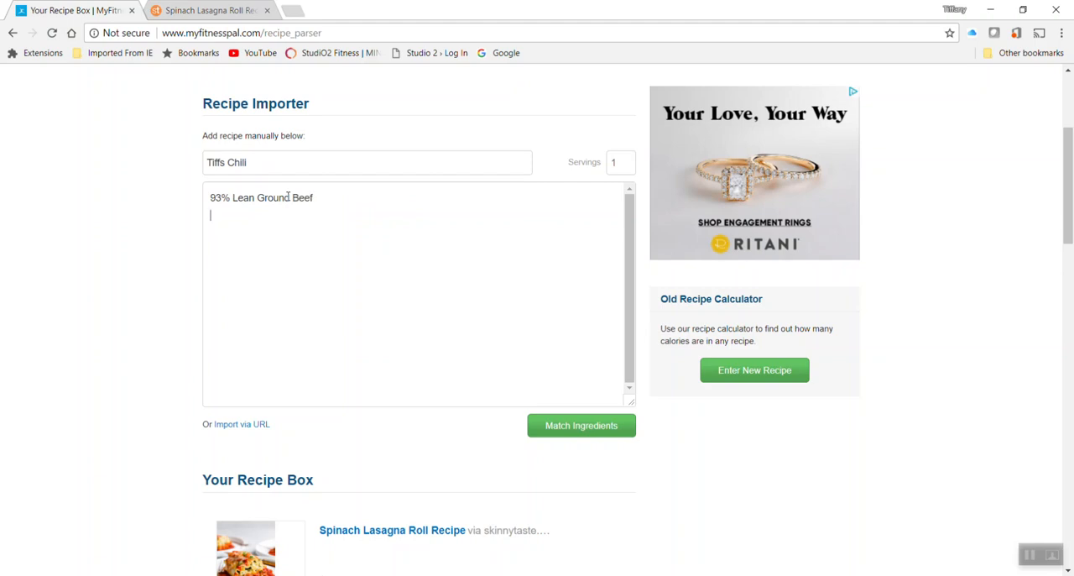
{"action": "type", "text": "Kidney Beans"}
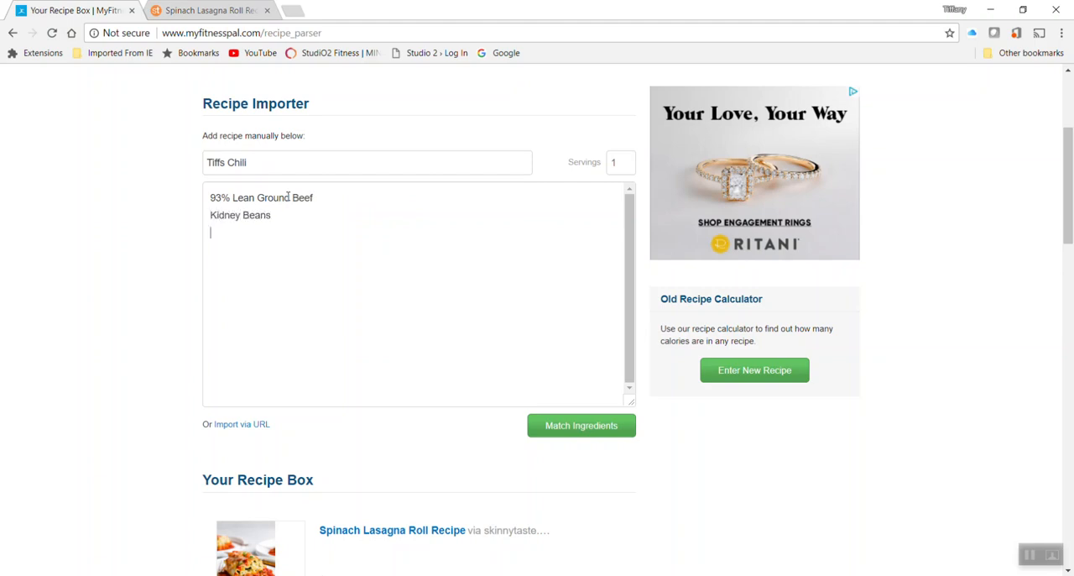
{"action": "type", "text": "Rotel"}
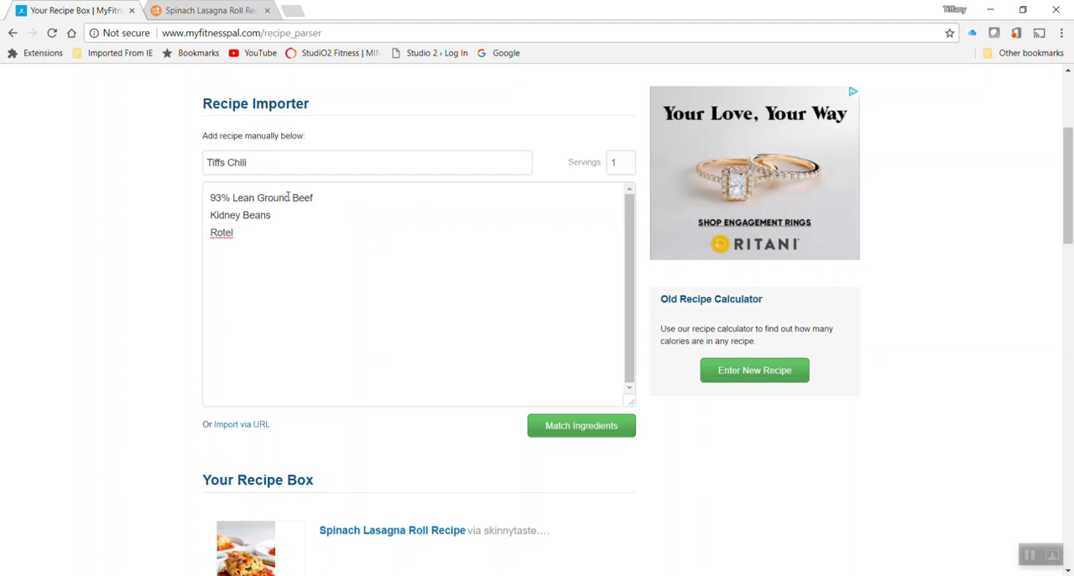
{"action": "type", "text": "Tomatoes"}
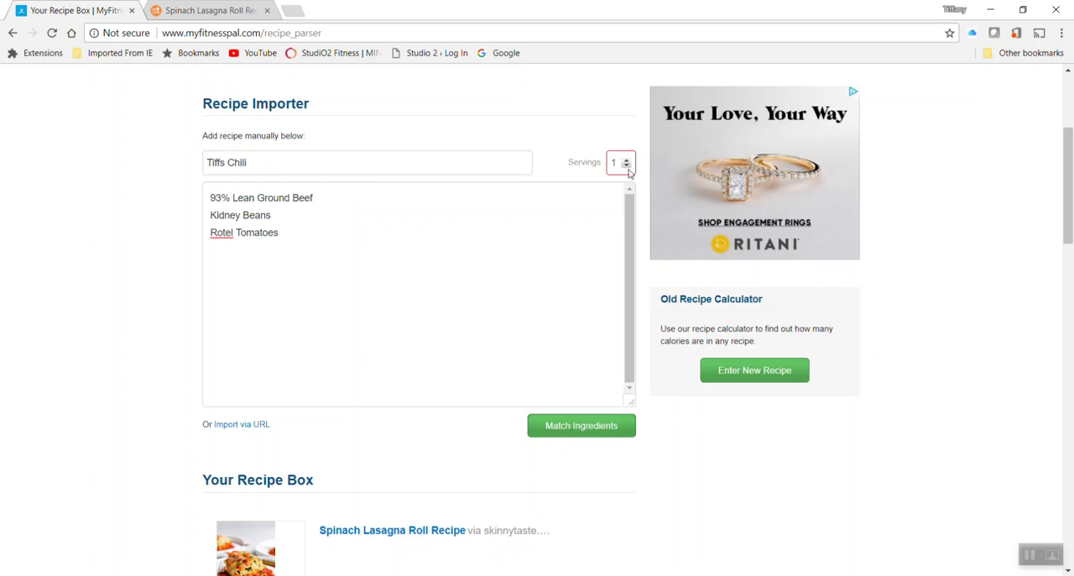
Step: Set the recipe to 4 servings and run Match Ingredients
{"action": "left_click", "coordinate": [626, 158]}
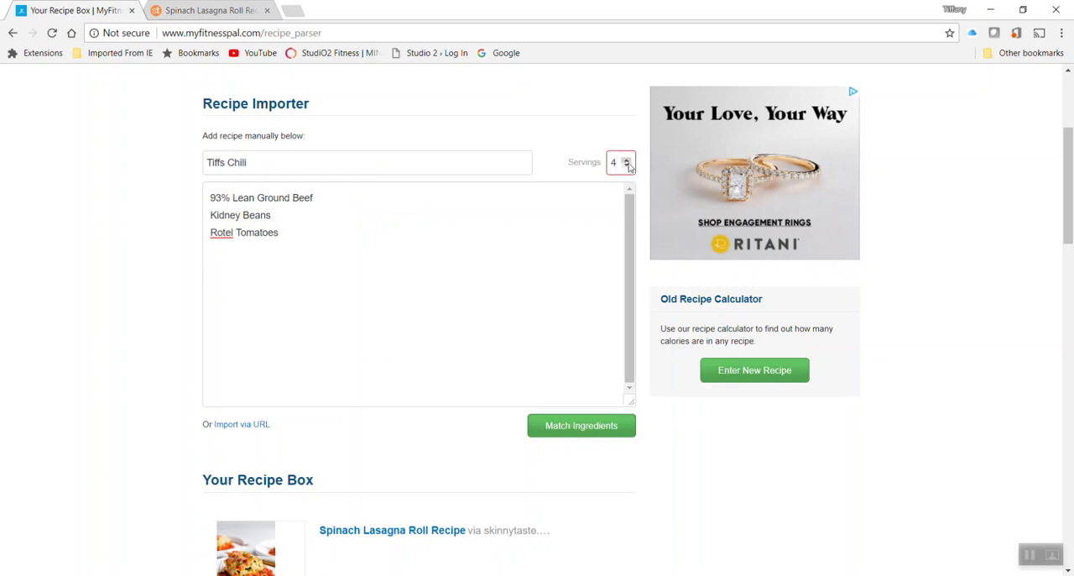
{"action": "left_click", "coordinate": [581, 427]}
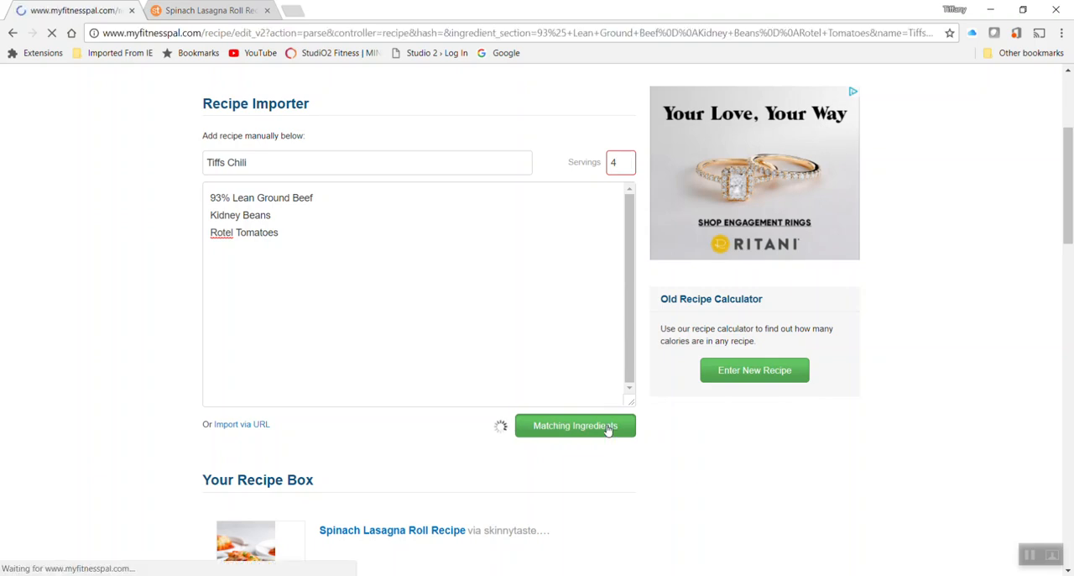
Step: Search foods for 'Ground Be' to find Kroger Ground Beef 93%
{"action": "left_click", "coordinate": [574, 426]}
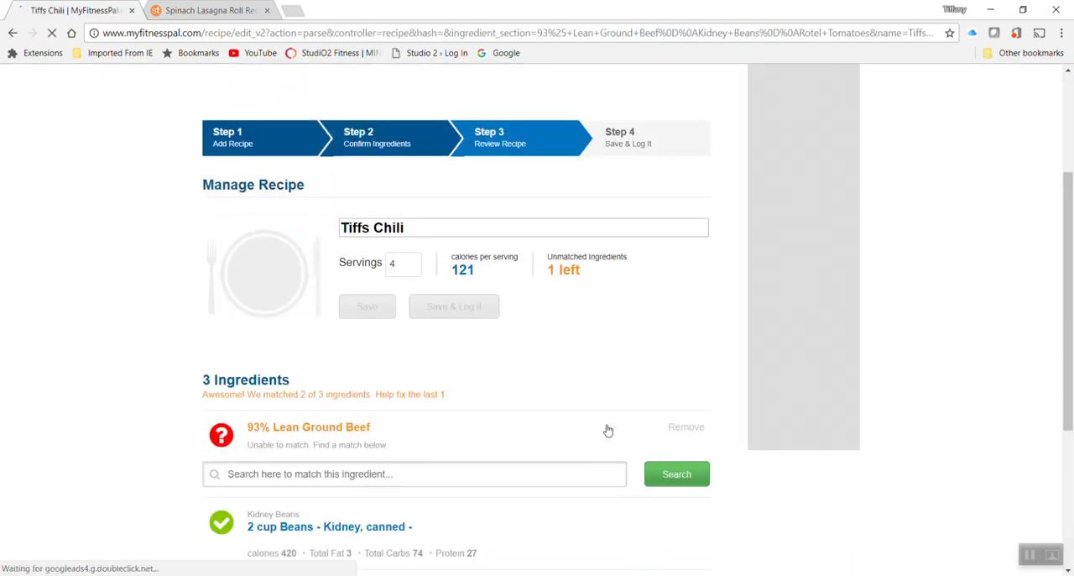
{"action": "scroll", "scroll_direction": "down", "scroll_amount": 3}
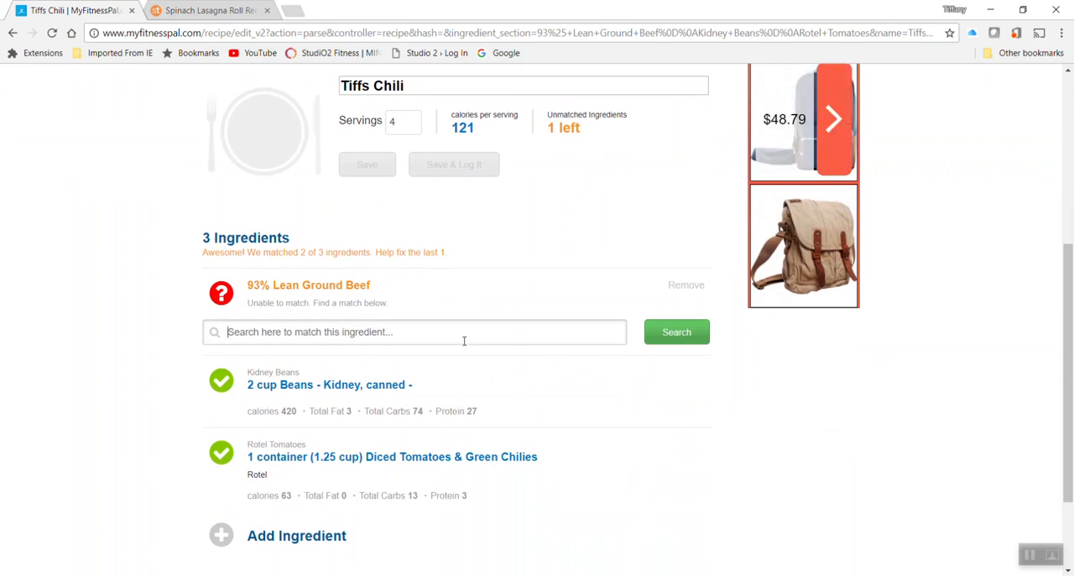
{"action": "type", "text": "Ground Beef, 93"}
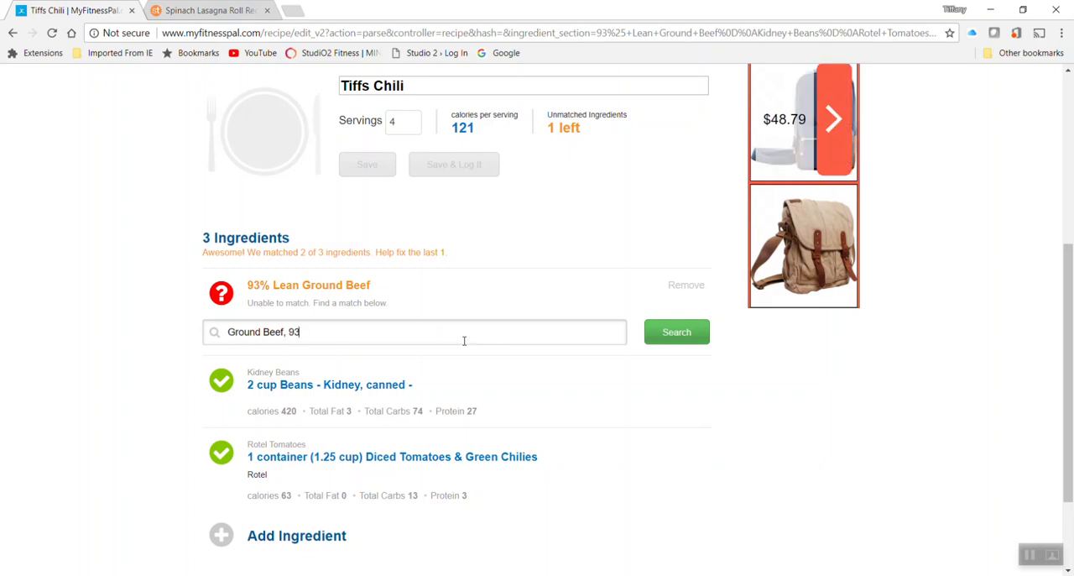
{"action": "left_click", "coordinate": [676, 332]}
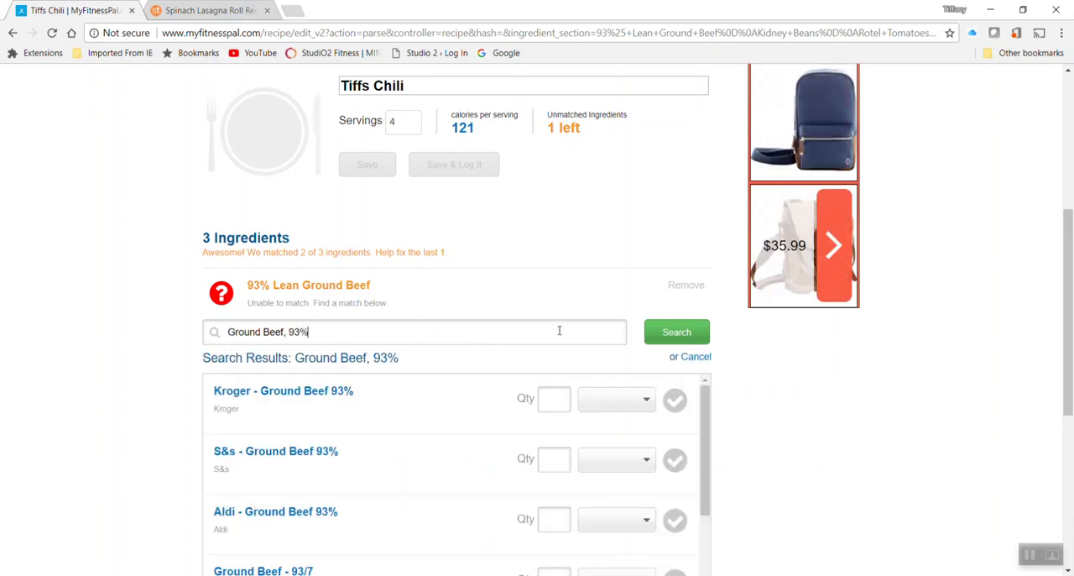
{"action": "scroll", "scroll_direction": "down", "scroll_amount": 3}
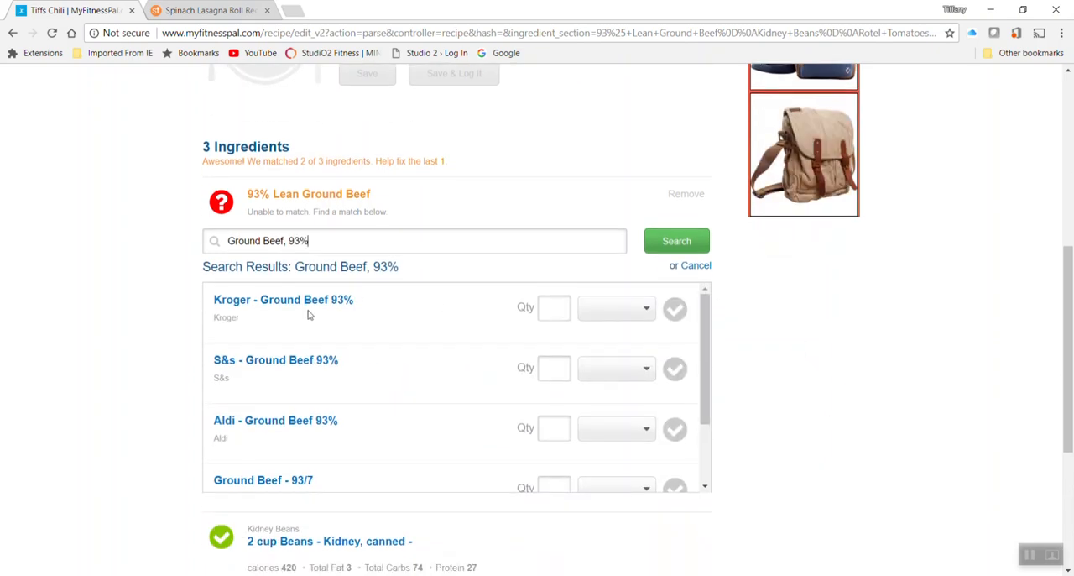
Step: Match the lean ground beef to 1 lb of Kroger Ground Beef 93%
{"action": "left_click", "coordinate": [614, 309]}
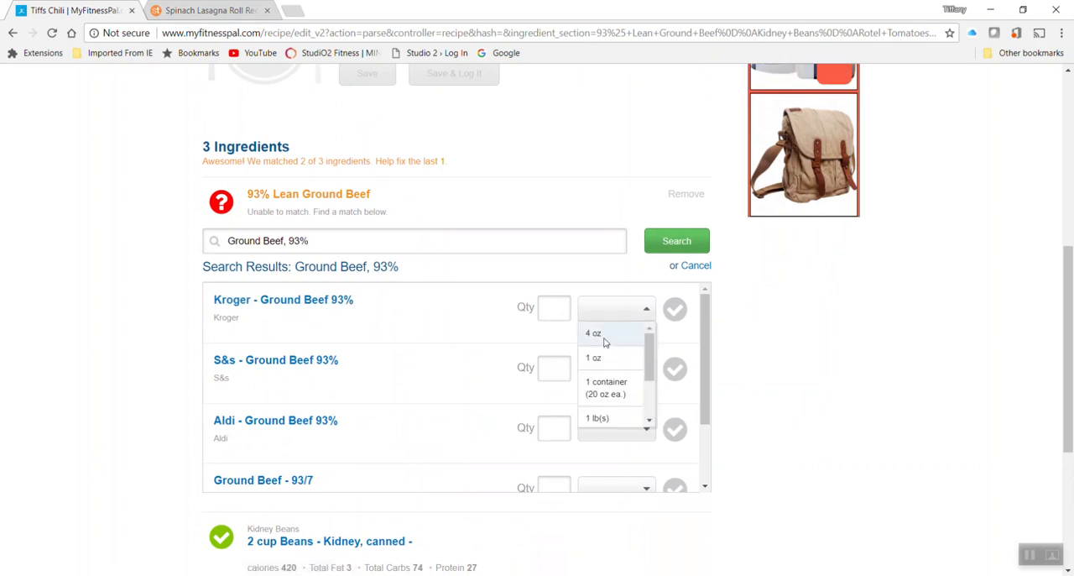
{"action": "left_click", "coordinate": [596, 416]}
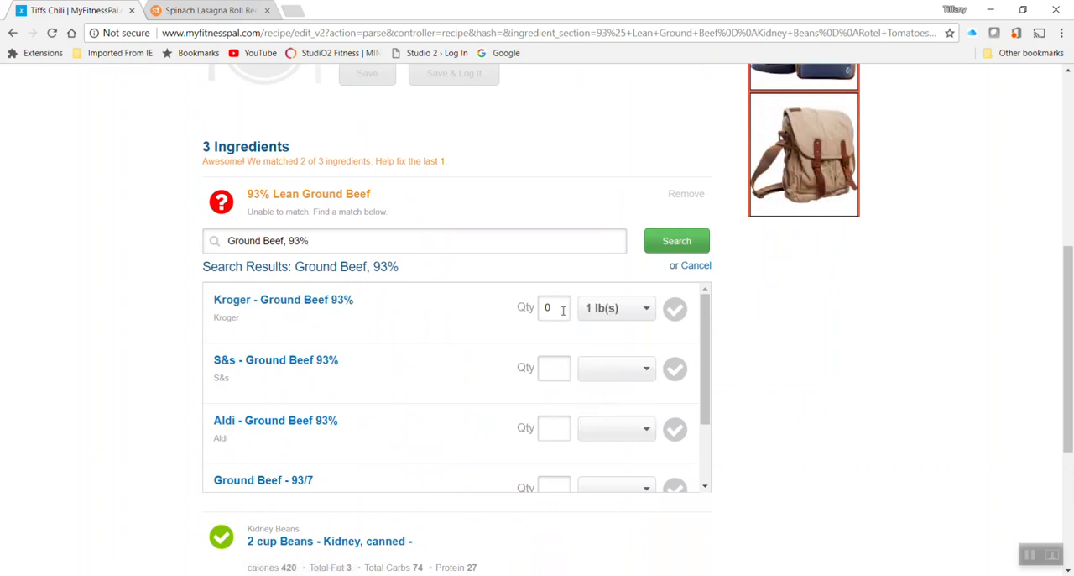
{"action": "type", "text": "1"}
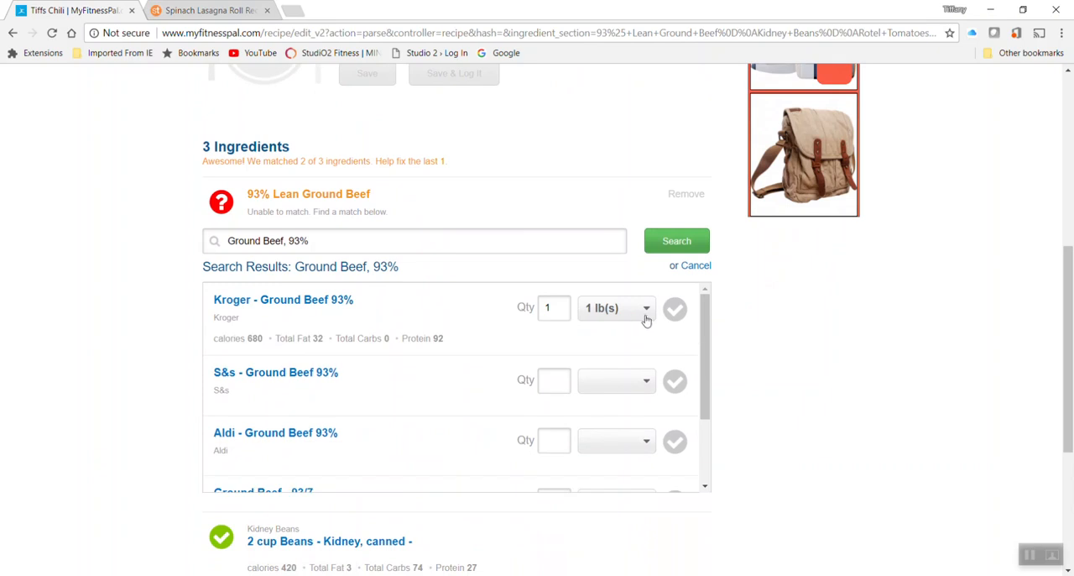
{"action": "left_click", "coordinate": [675, 309]}
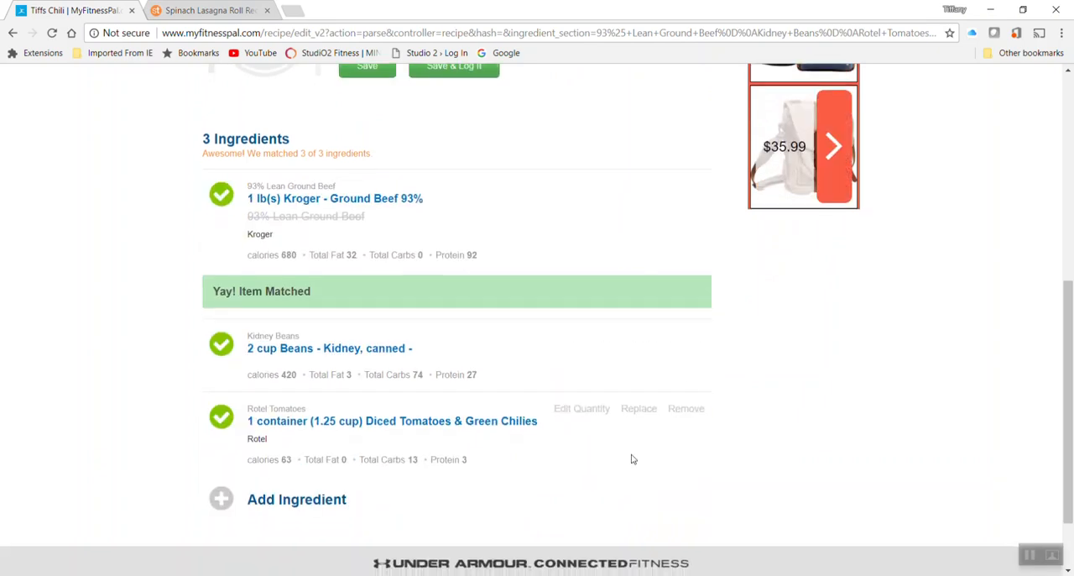
{"action": "scroll", "scroll_direction": "down", "scroll_amount": 3}
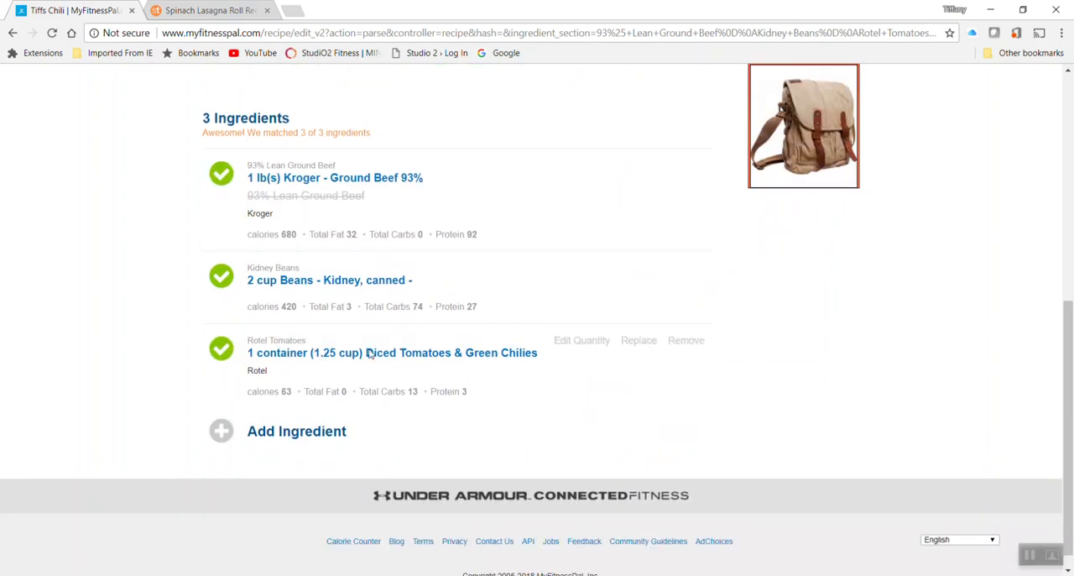
{"action": "mouse_move", "coordinate": [332, 291]}
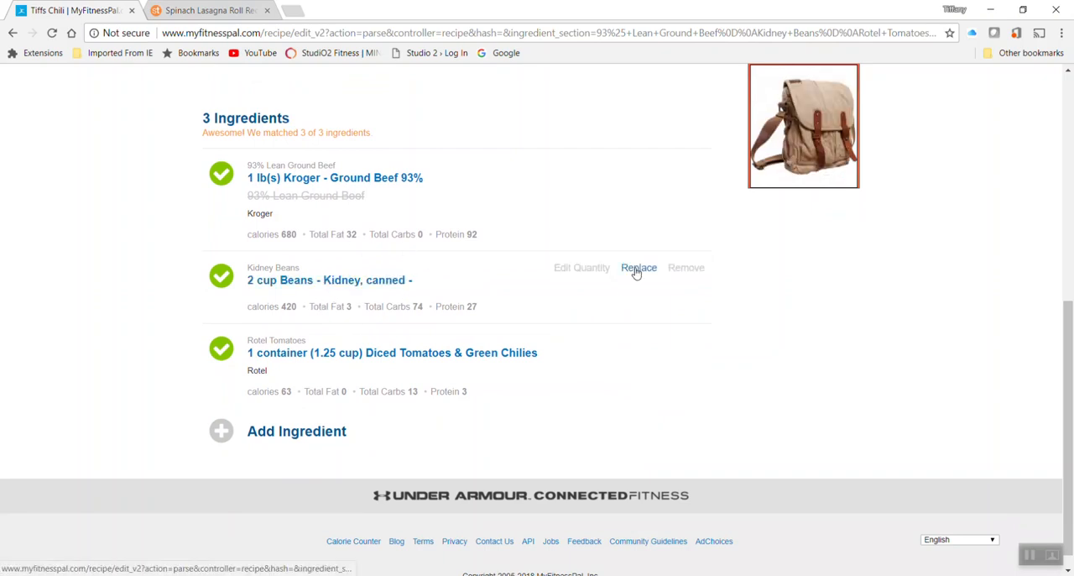
Step: Replace the kidney beans by searching 'low sodium k' for Bush's Low Sodium Dark Red
{"action": "left_click", "coordinate": [638, 267]}
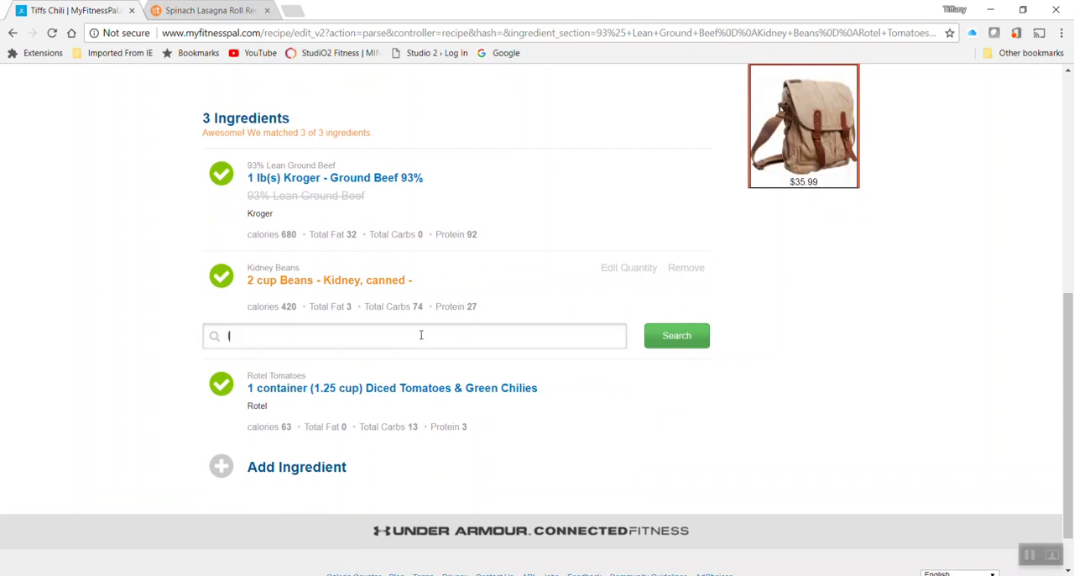
{"action": "type", "text": "low sodium kidney beans"}
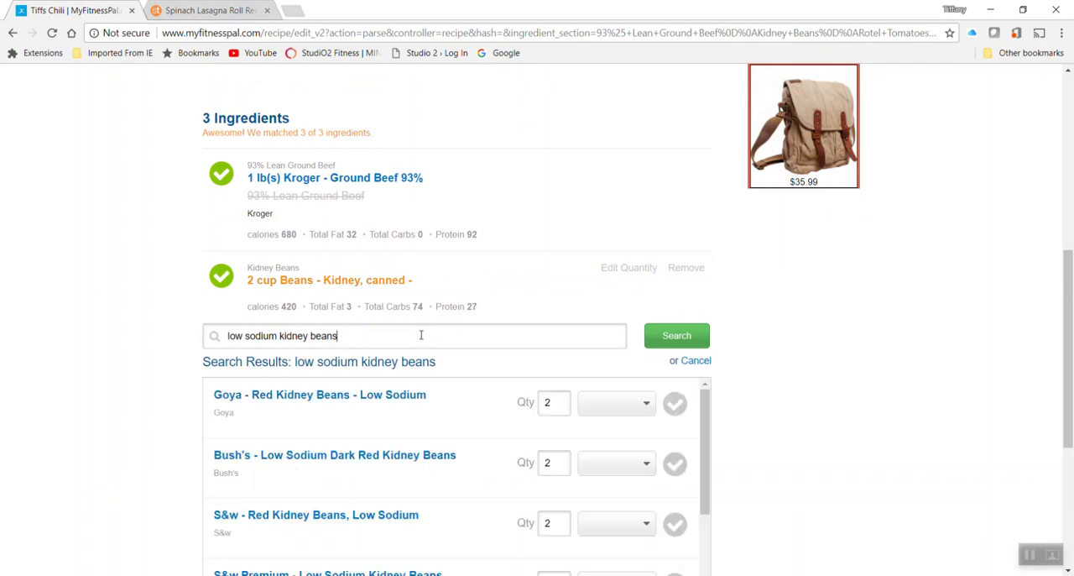
{"action": "scroll", "scroll_direction": "down", "scroll_amount": 3}
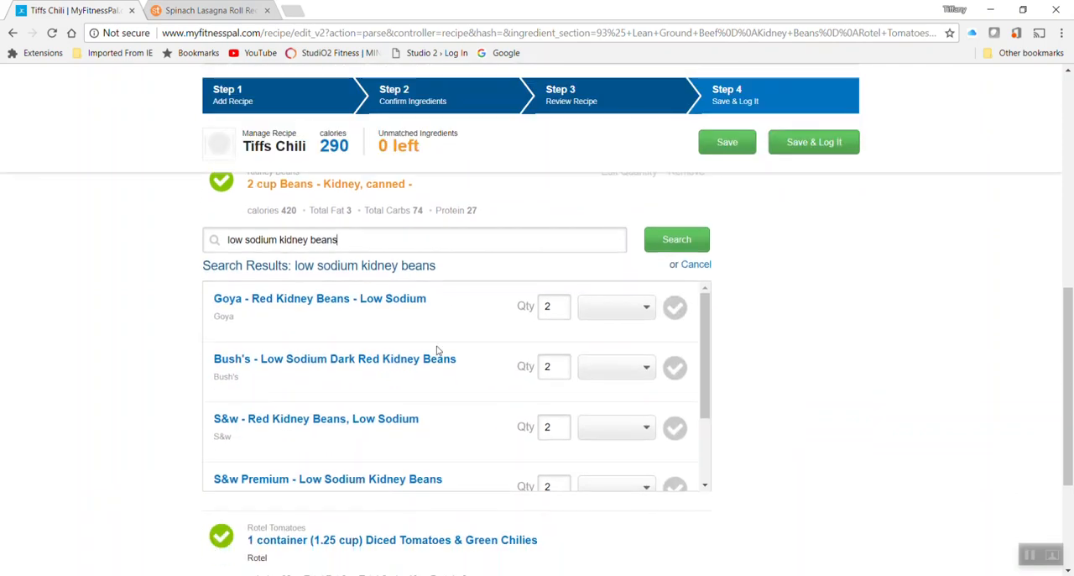
{"action": "left_click", "coordinate": [616, 366]}
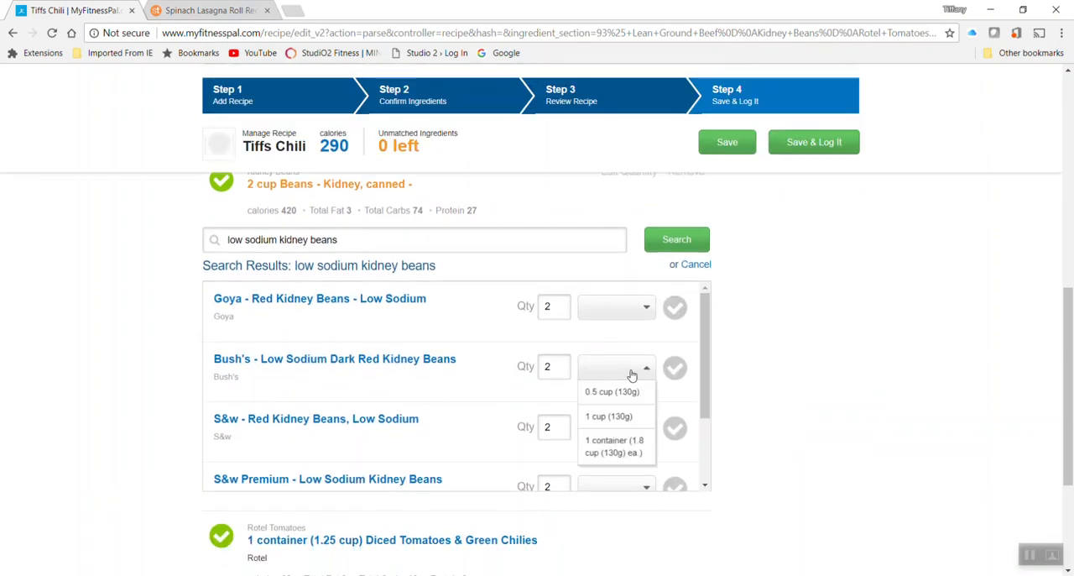
Step: Accept one container of Bush's Low Sodium Dark Red Kidney Beans as the match
{"action": "left_click", "coordinate": [614, 447]}
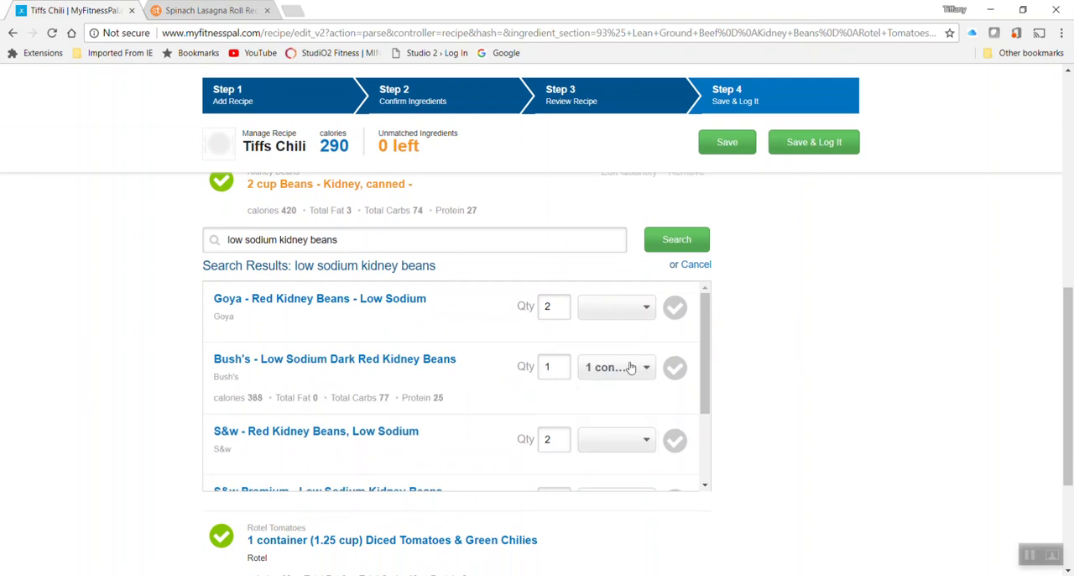
{"action": "left_click", "coordinate": [617, 366]}
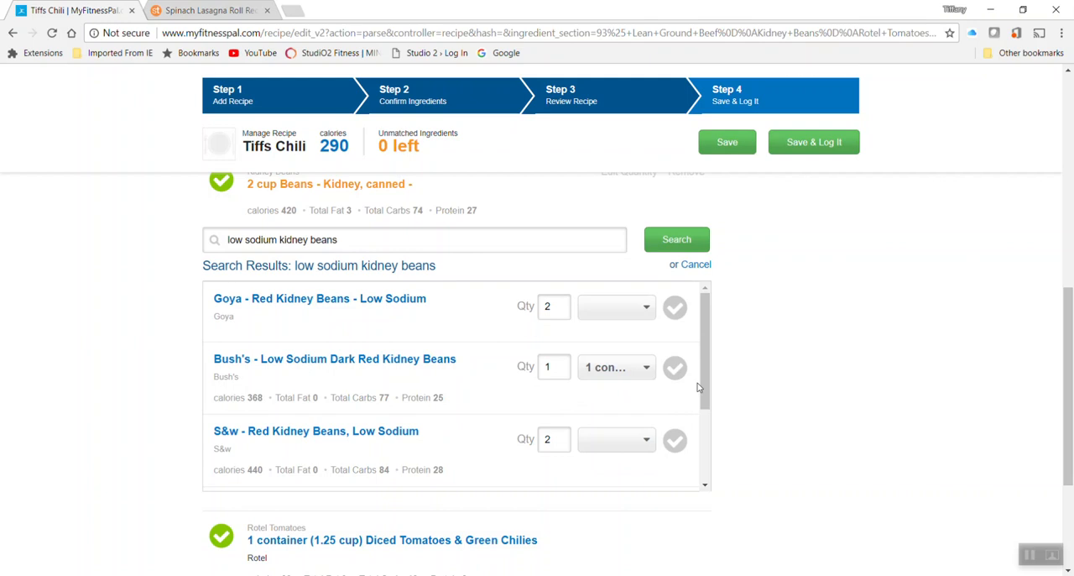
{"action": "left_click", "coordinate": [674, 368]}
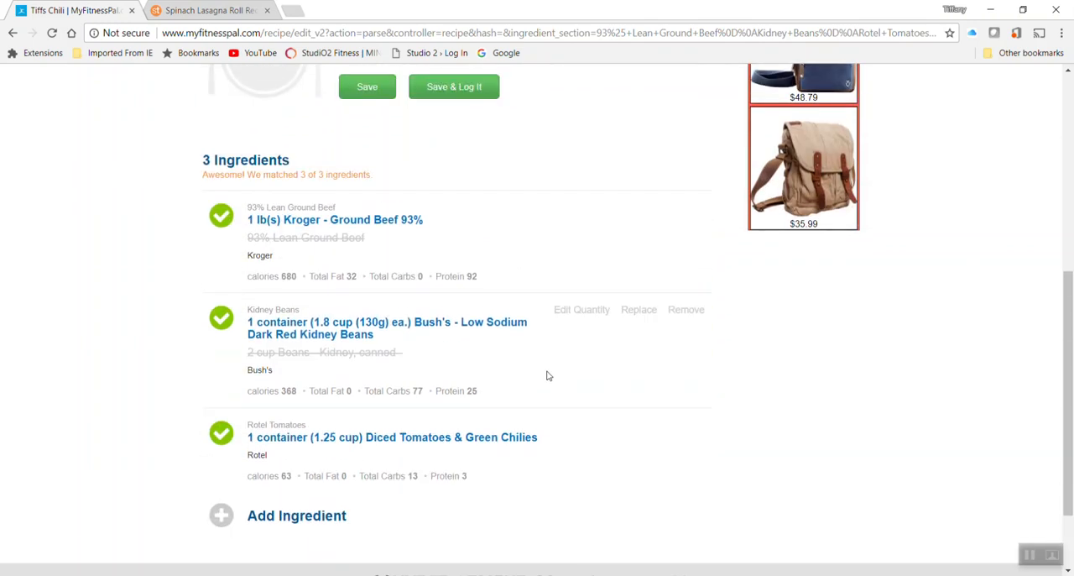
{"action": "scroll", "scroll_direction": "down", "scroll_amount": 3}
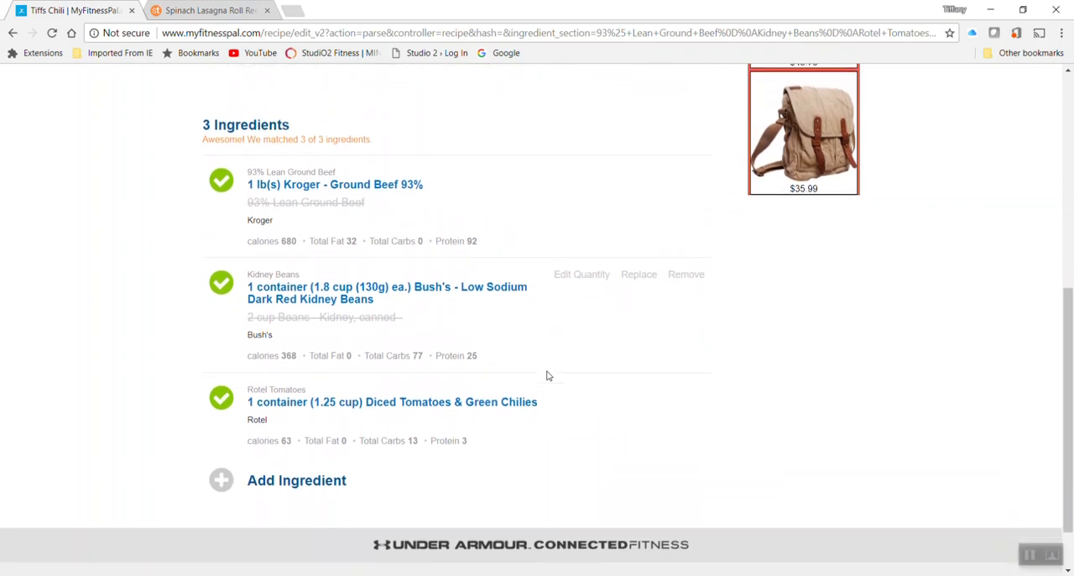
{"action": "scroll", "scroll_direction": "down", "scroll_amount": 3}
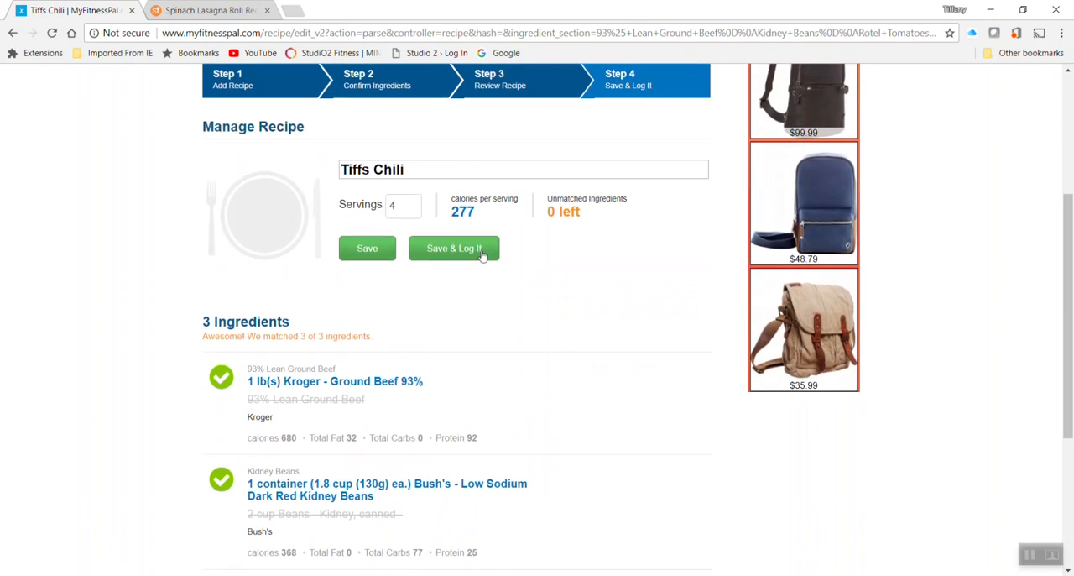
Step: Save Tiffs Chili with 4 servings into the Recipe Box
{"action": "left_click", "coordinate": [366, 248]}
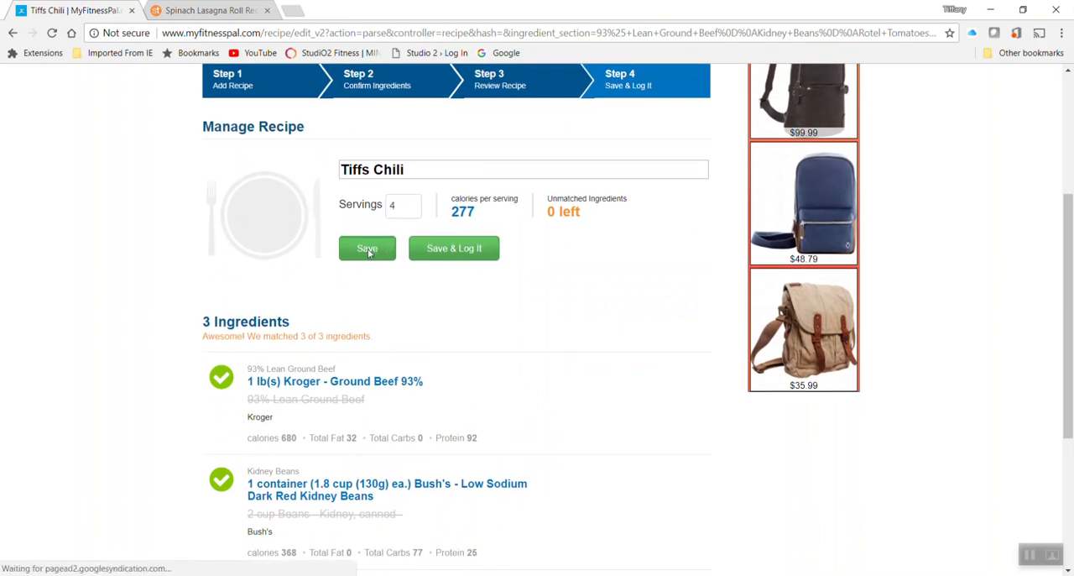
{"action": "left_click", "coordinate": [366, 249]}
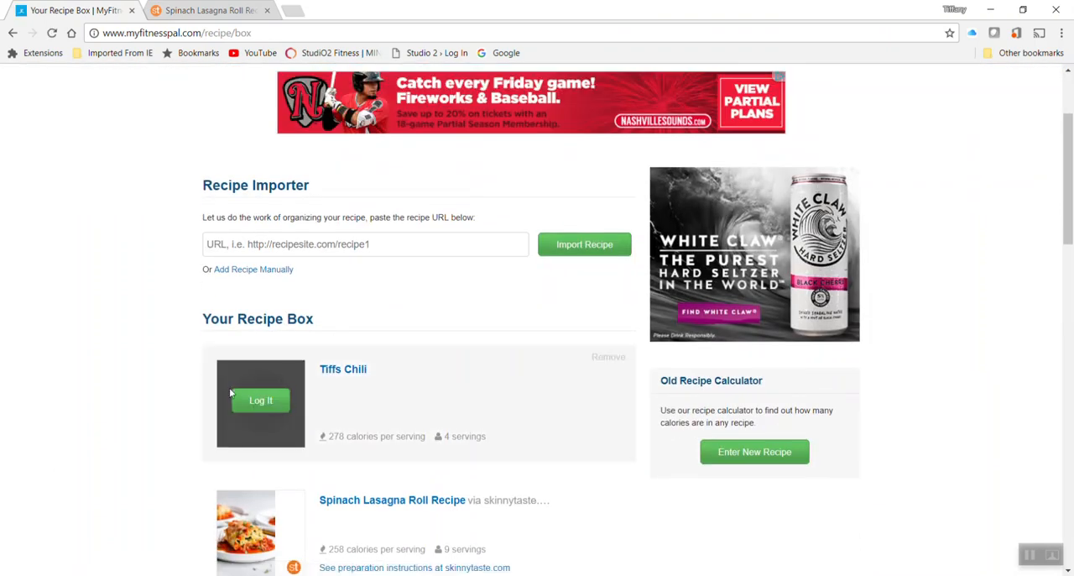
{"action": "mouse_move", "coordinate": [584, 468]}
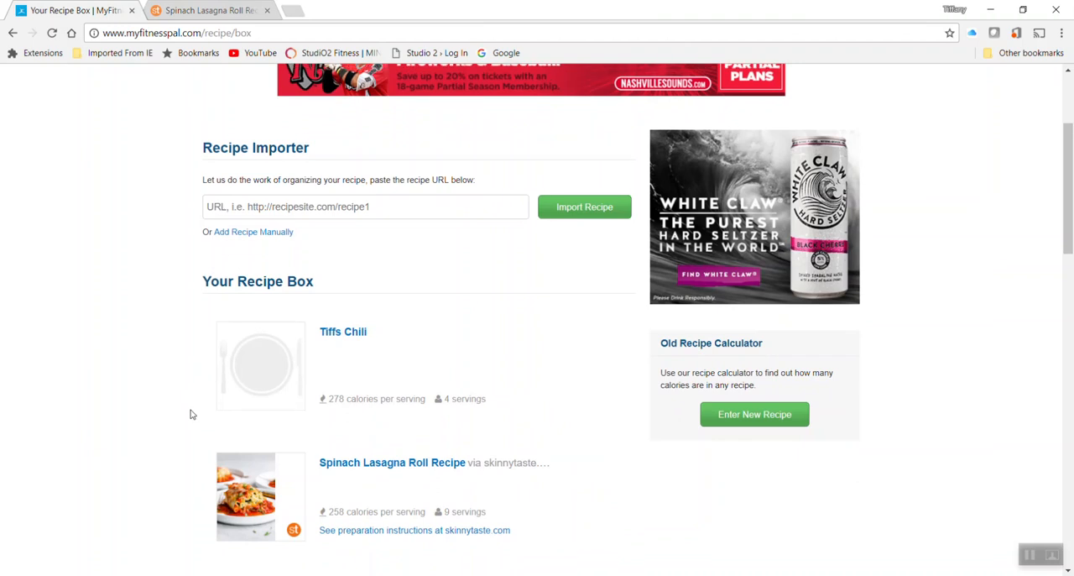
{"action": "scroll", "scroll_direction": "up", "scroll_amount": 3}
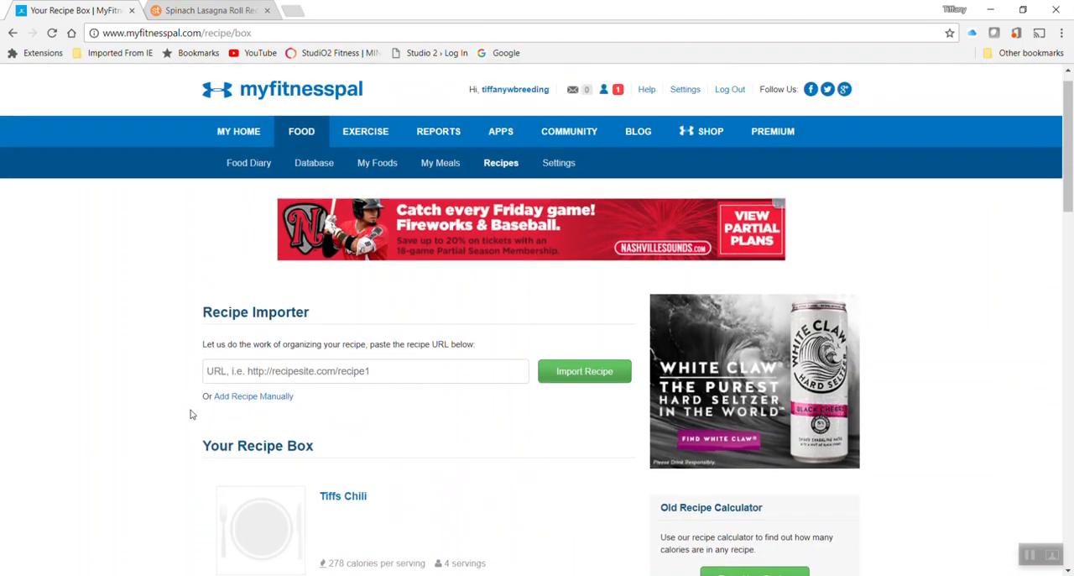
{"action": "mouse_move", "coordinate": [326, 265]}
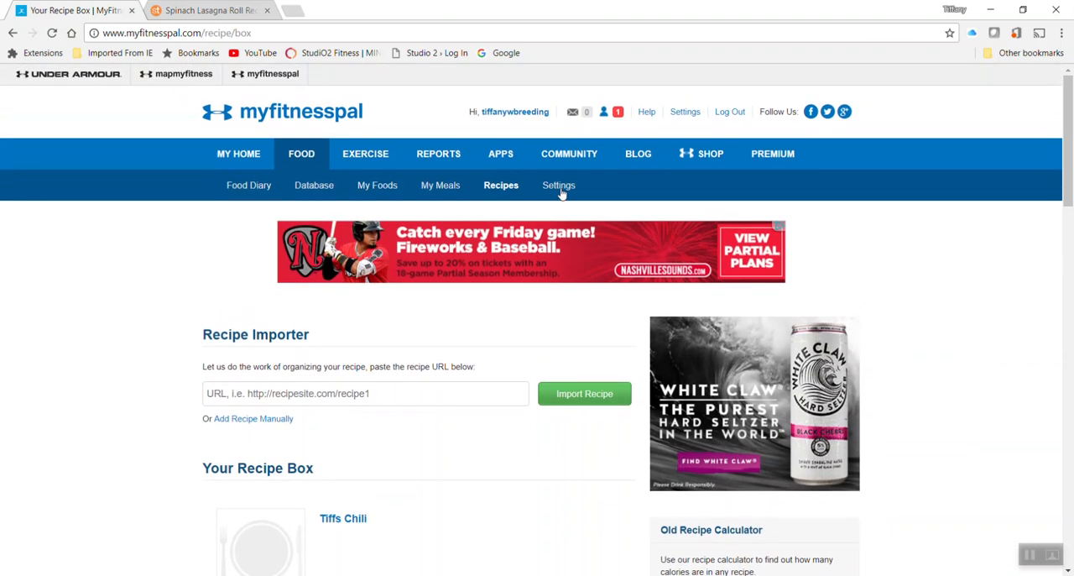
{"action": "mouse_move", "coordinate": [178, 356]}
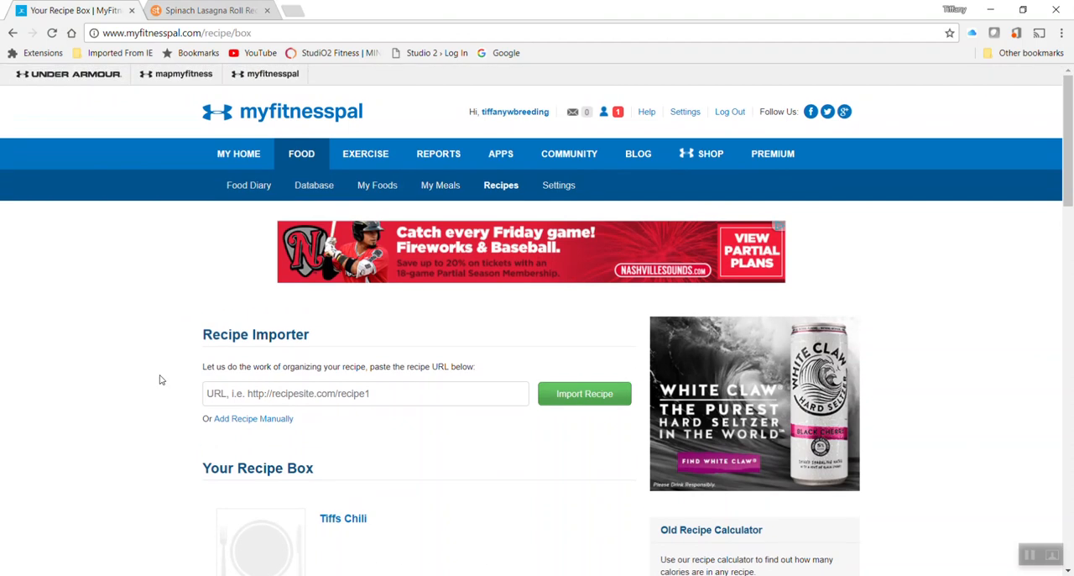
{"action": "mouse_move", "coordinate": [154, 383]}
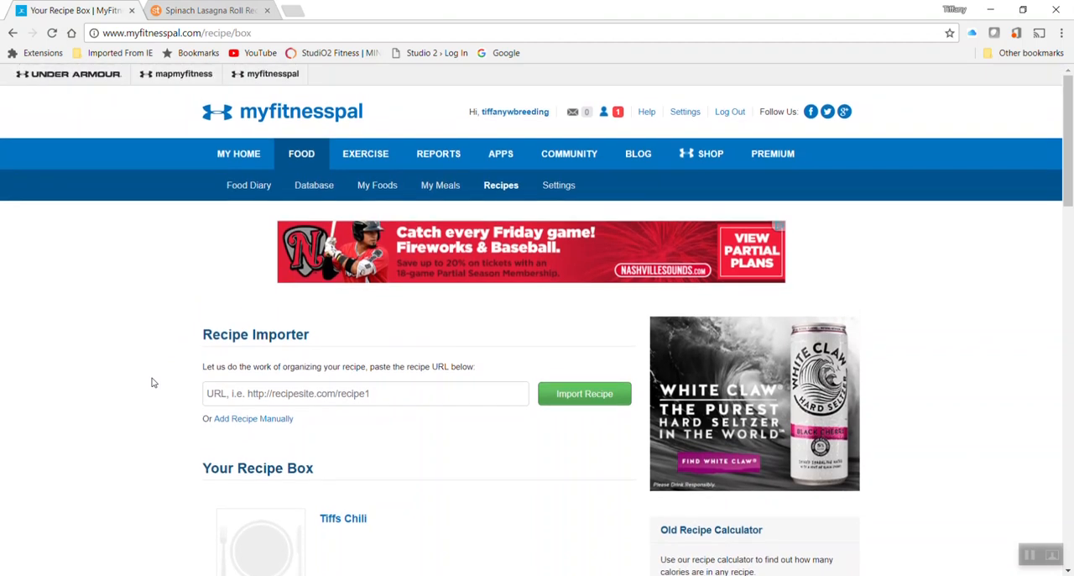
{"action": "mouse_move", "coordinate": [146, 373]}
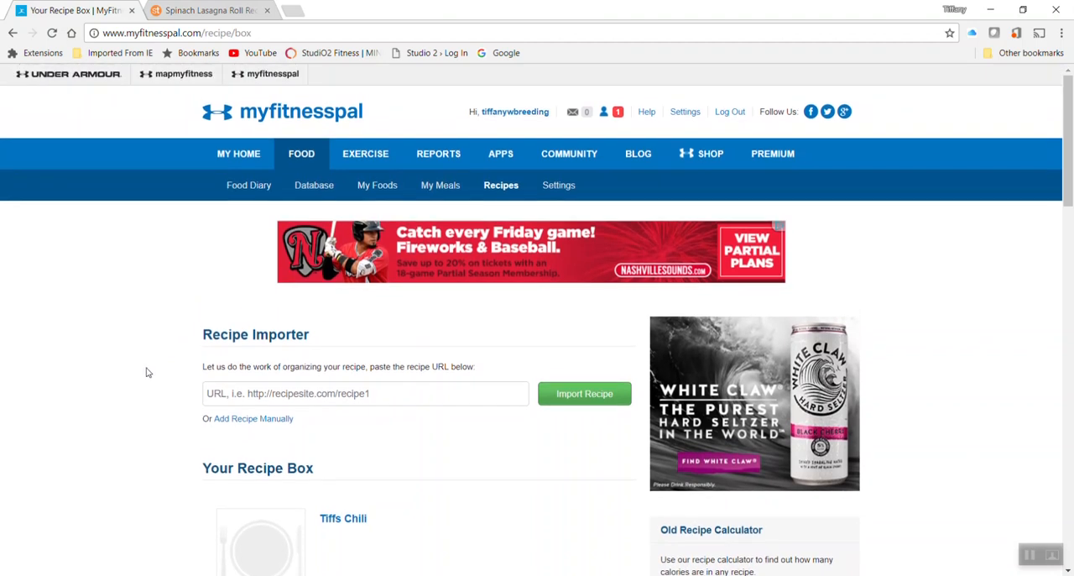
{"action": "mouse_move", "coordinate": [145, 373]}
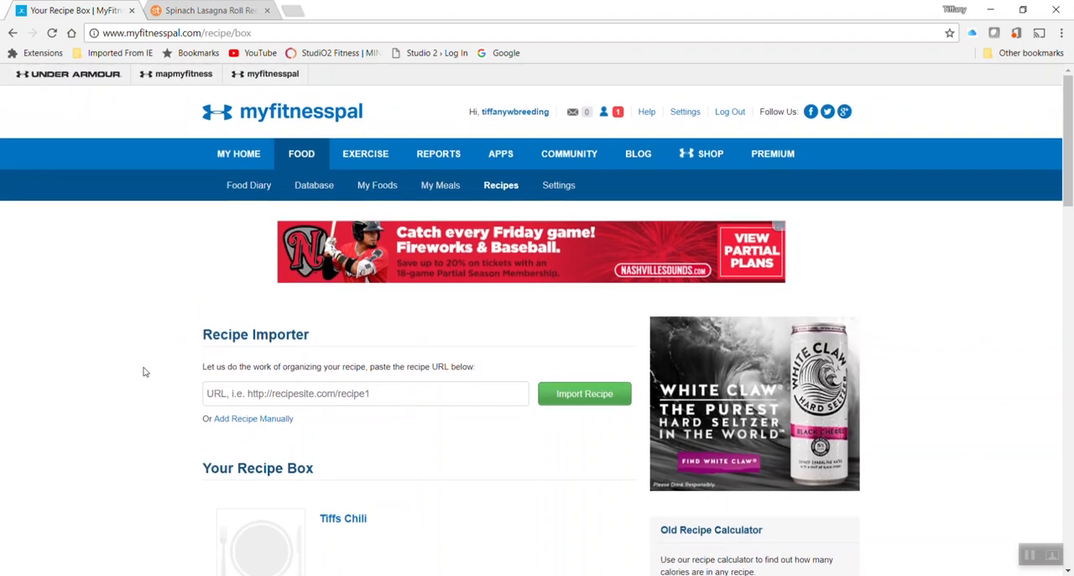
{"action": "mouse_move", "coordinate": [121, 346]}
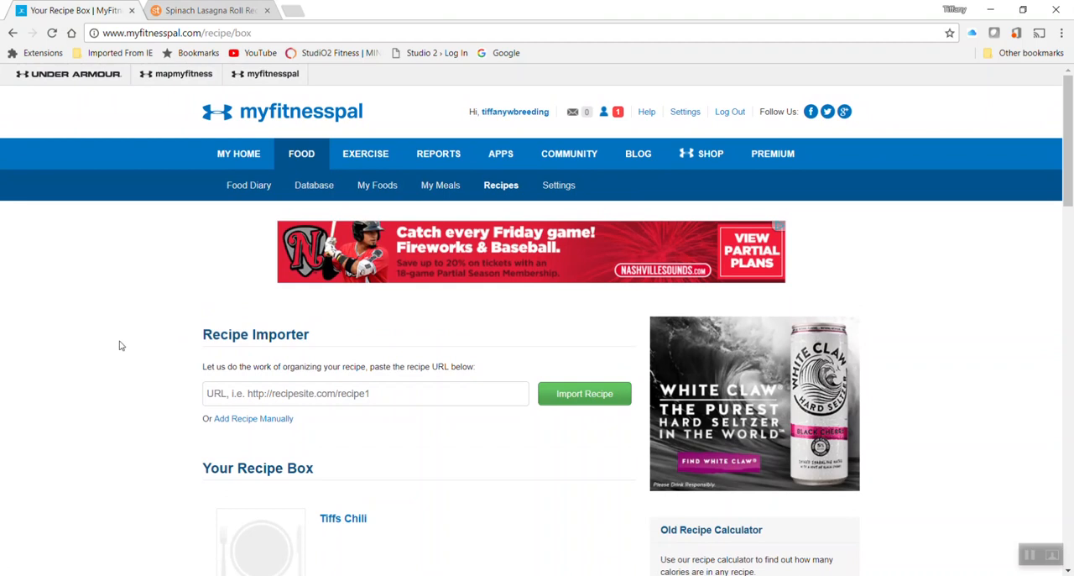
{"action": "scroll", "scroll_direction": "down", "scroll_amount": 3}
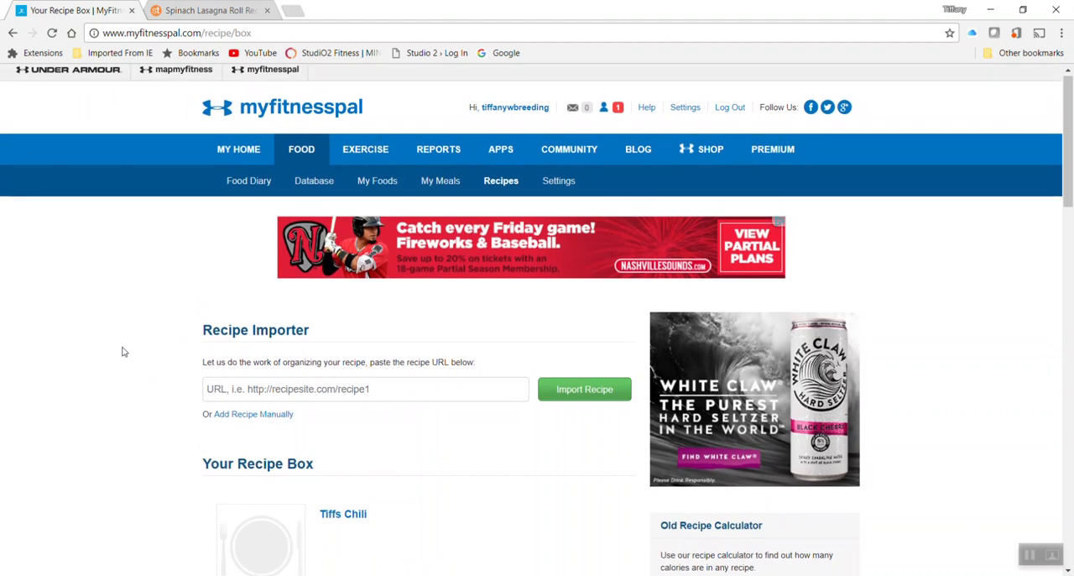